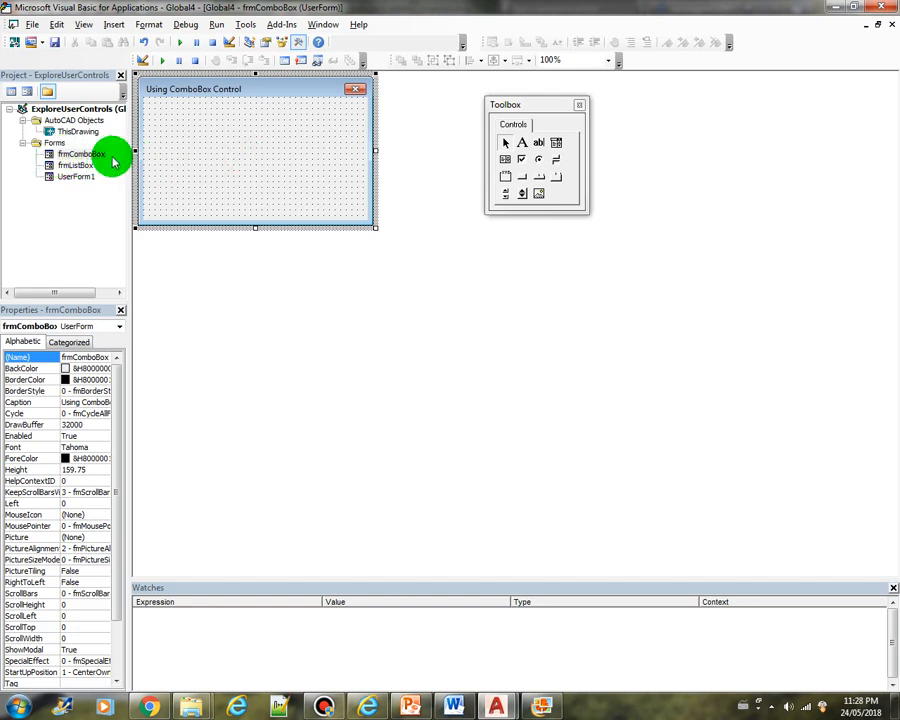
mouse_move(428, 168)
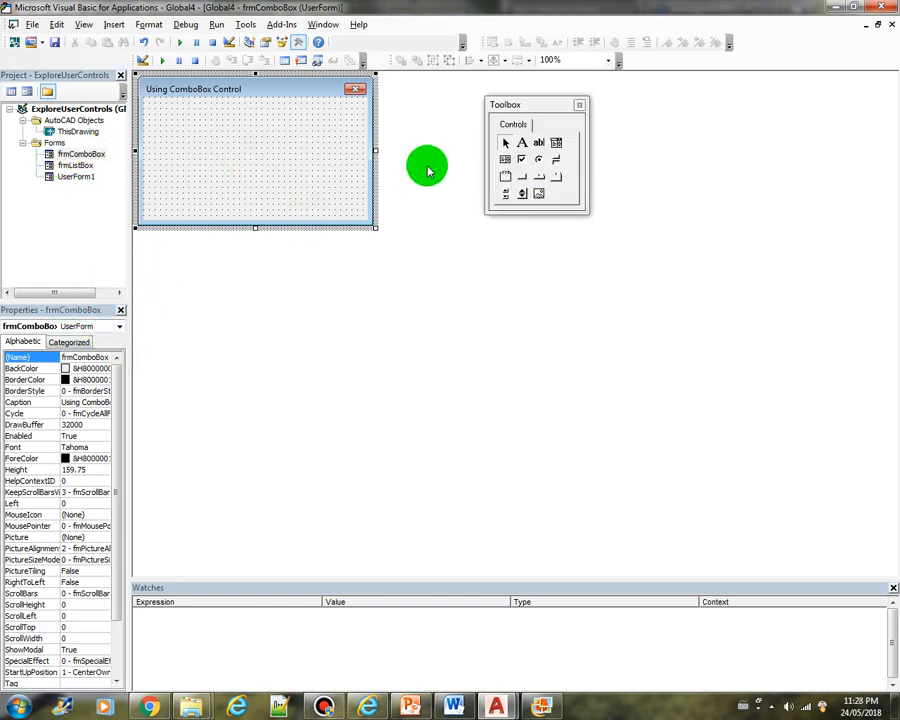
mouse_move(556, 142)
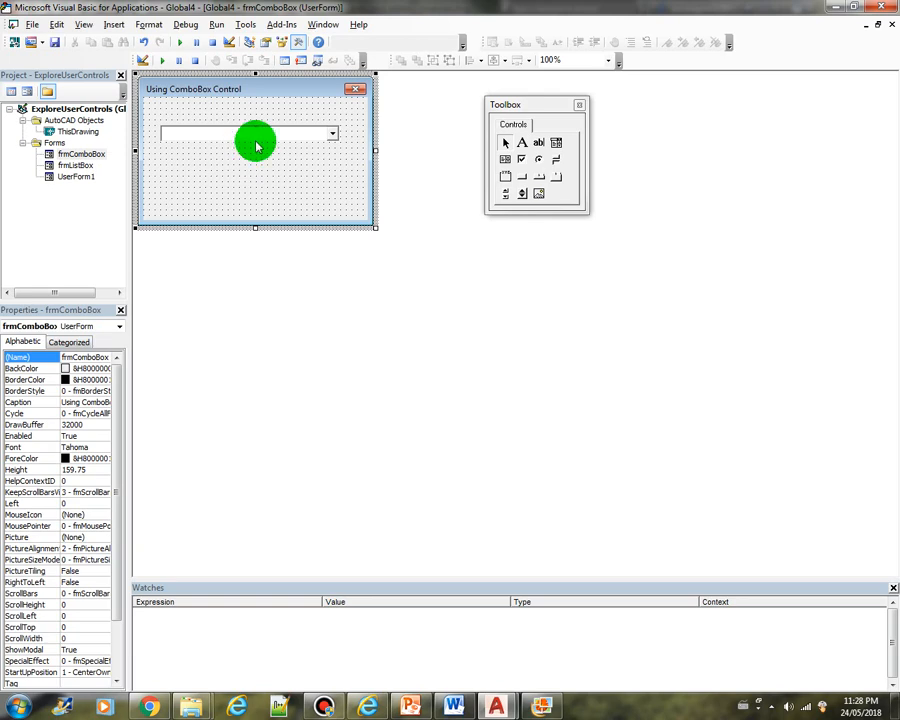
mouse_move(245, 135)
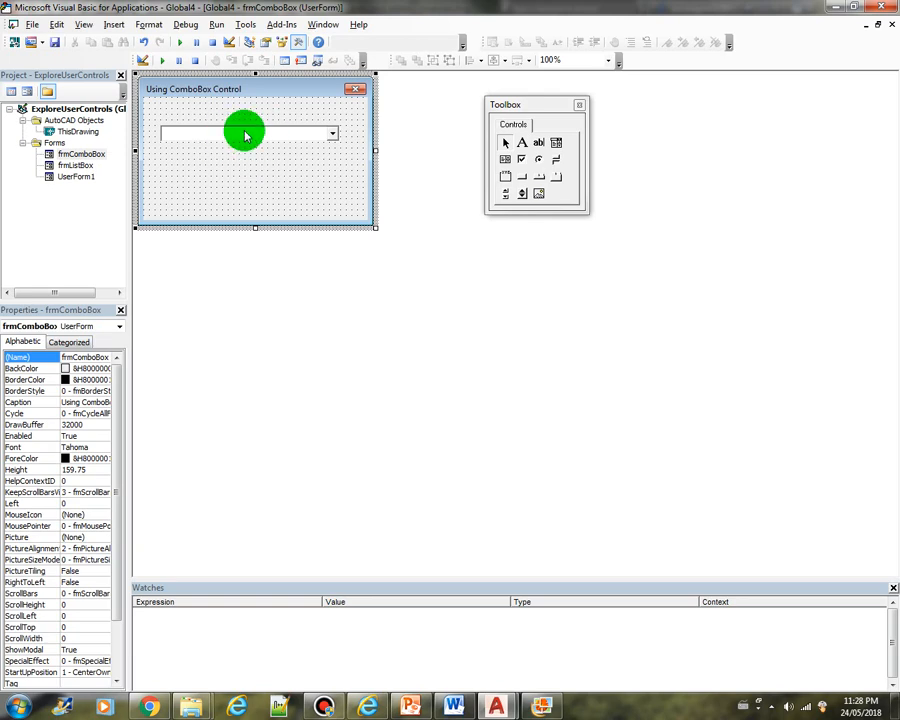
mouse_move(270, 147)
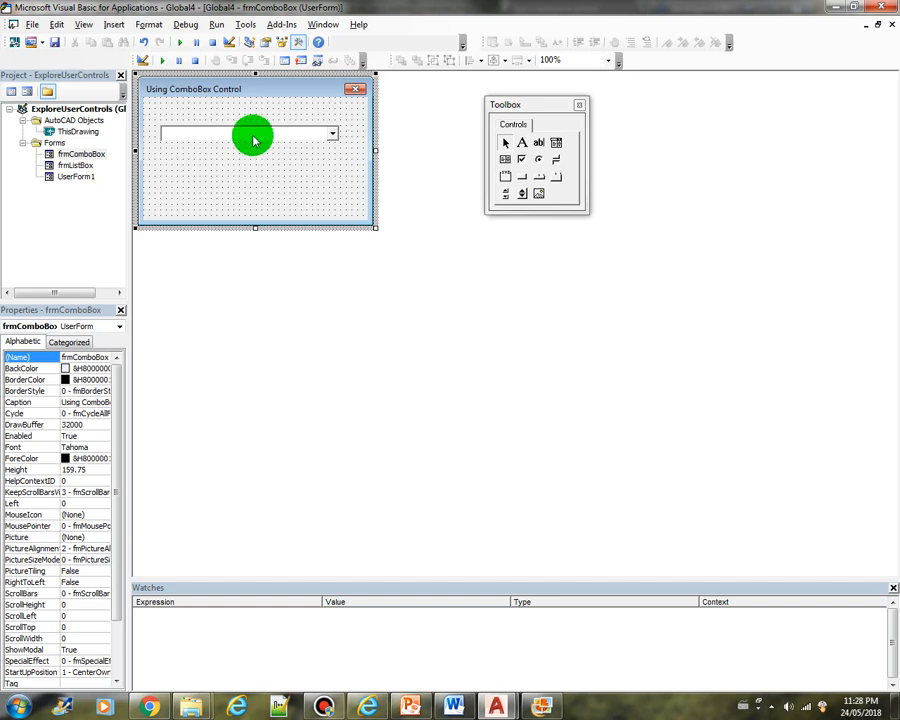
mouse_move(282, 135)
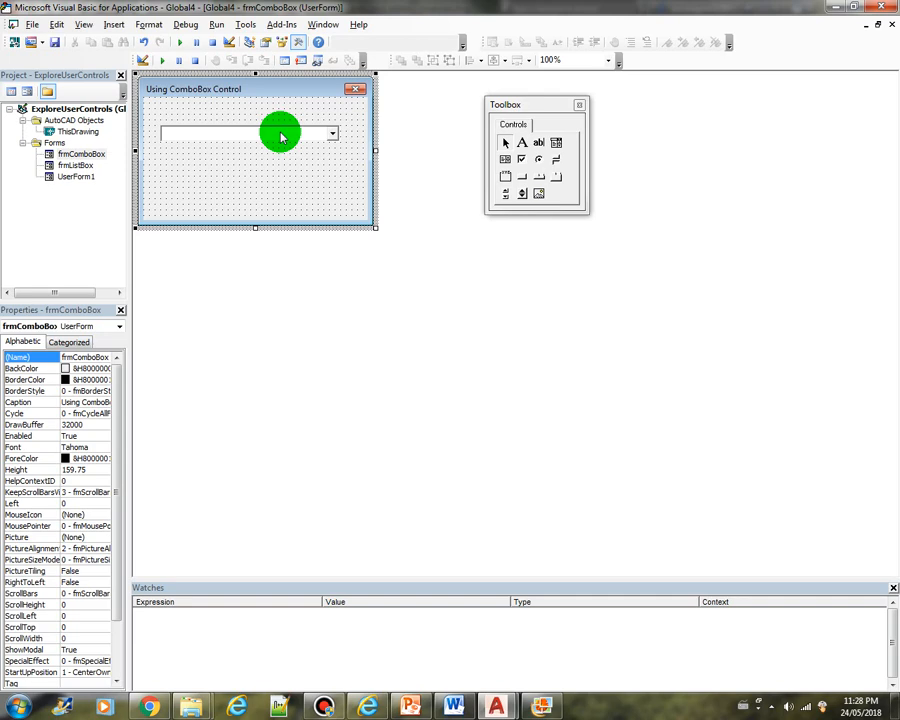
mouse_move(196, 400)
type("cboLinetype")
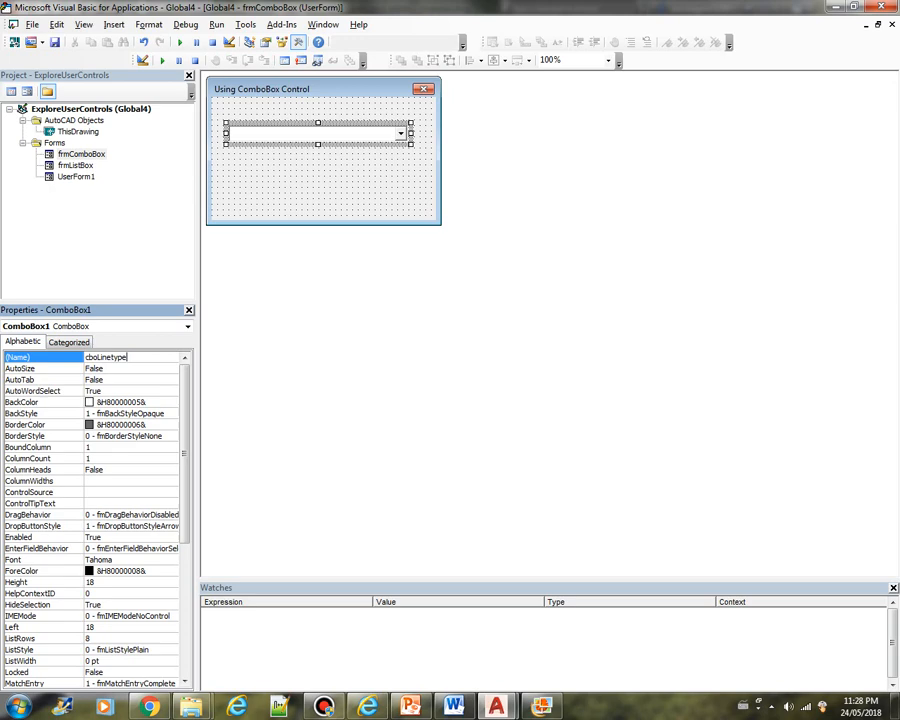
- Return focus from the cboLinetype name entry to the frmComboBox form itself
left_click(366, 190)
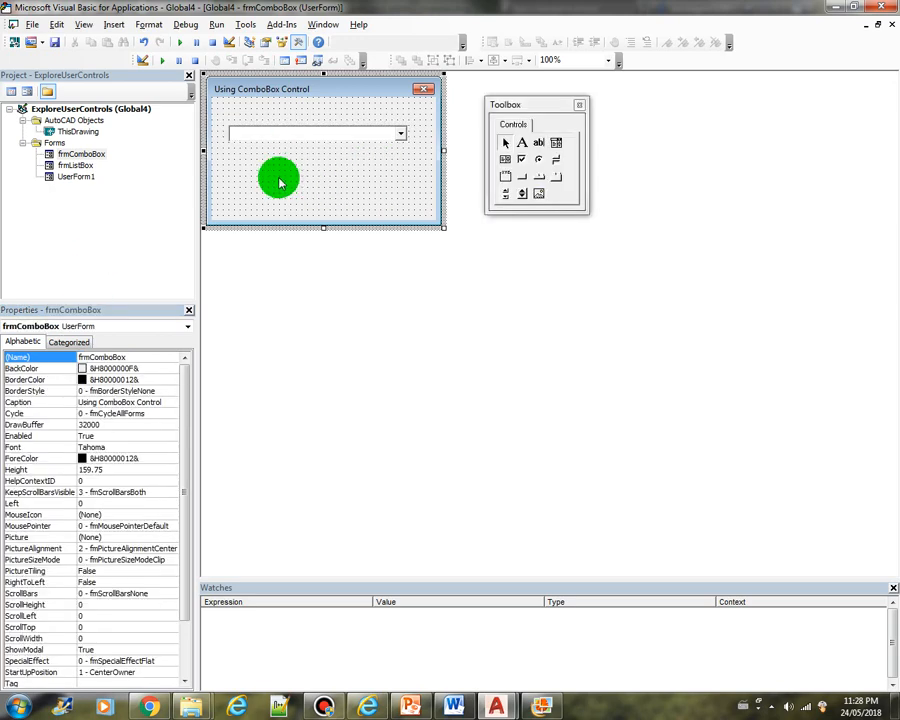
- View the form's code and create an empty UserForm_Activate event procedure
right_click(280, 183)
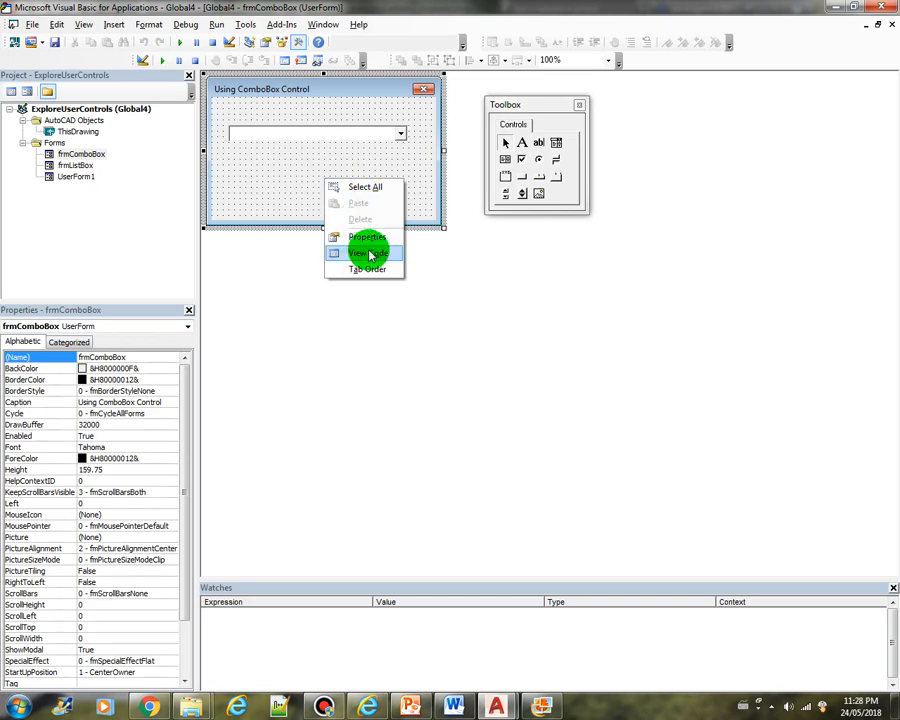
left_click(369, 252)
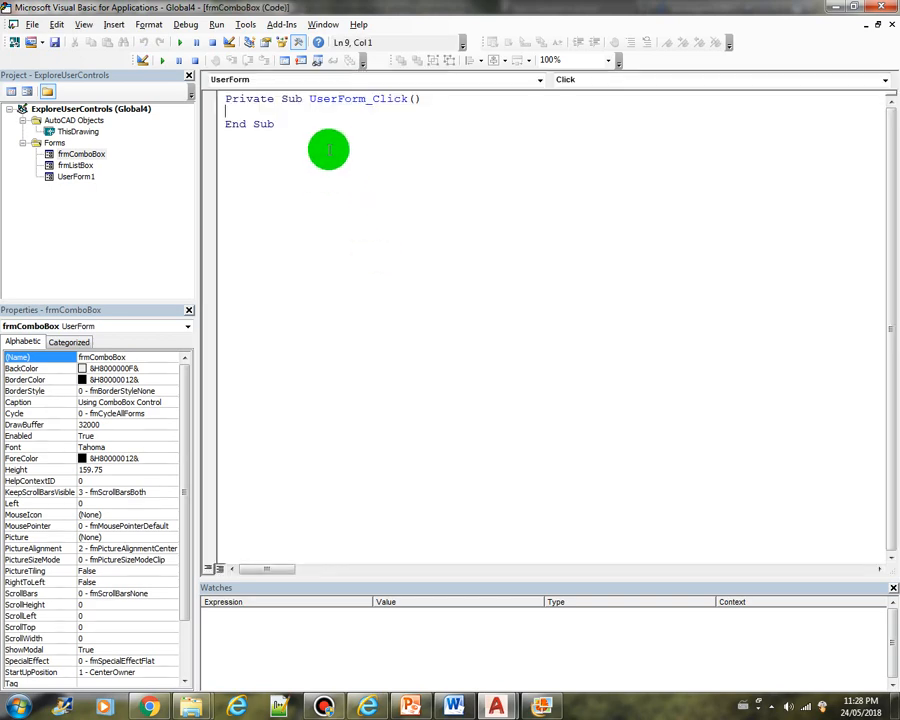
left_click(538, 79)
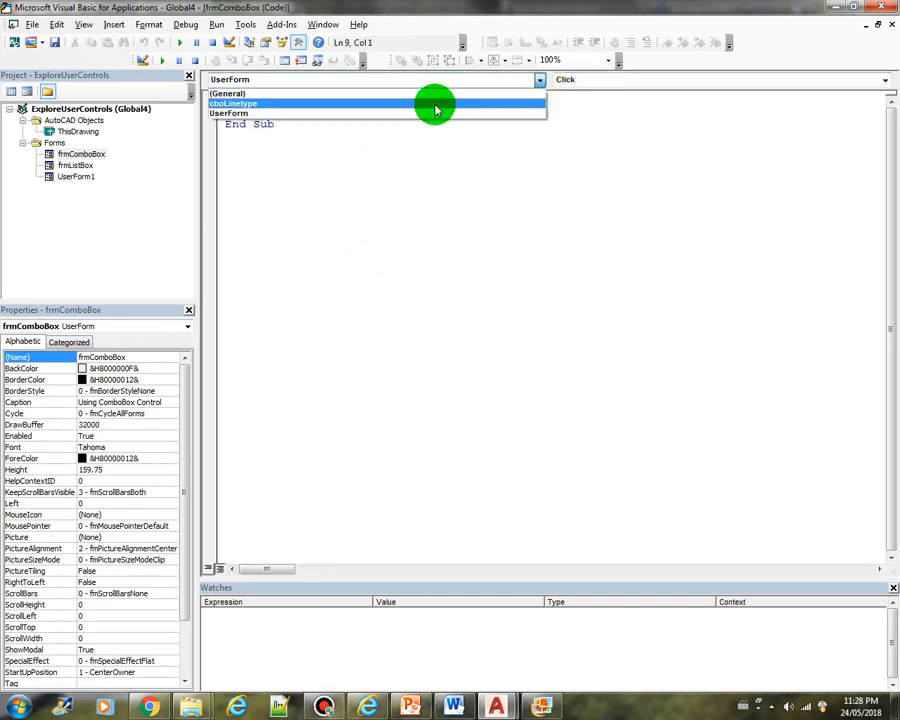
left_click(228, 112)
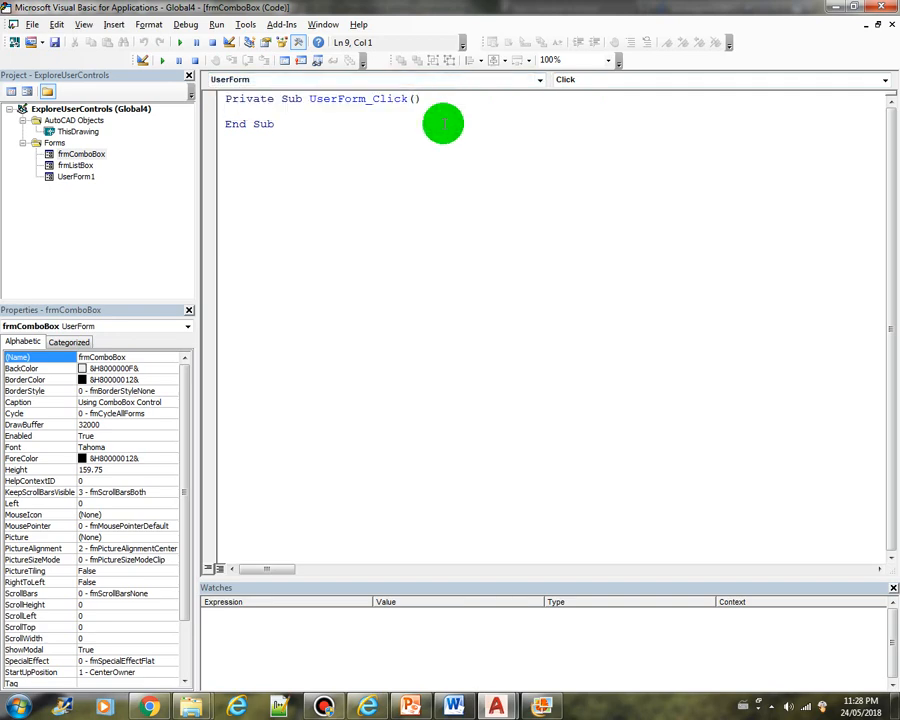
left_click(882, 79)
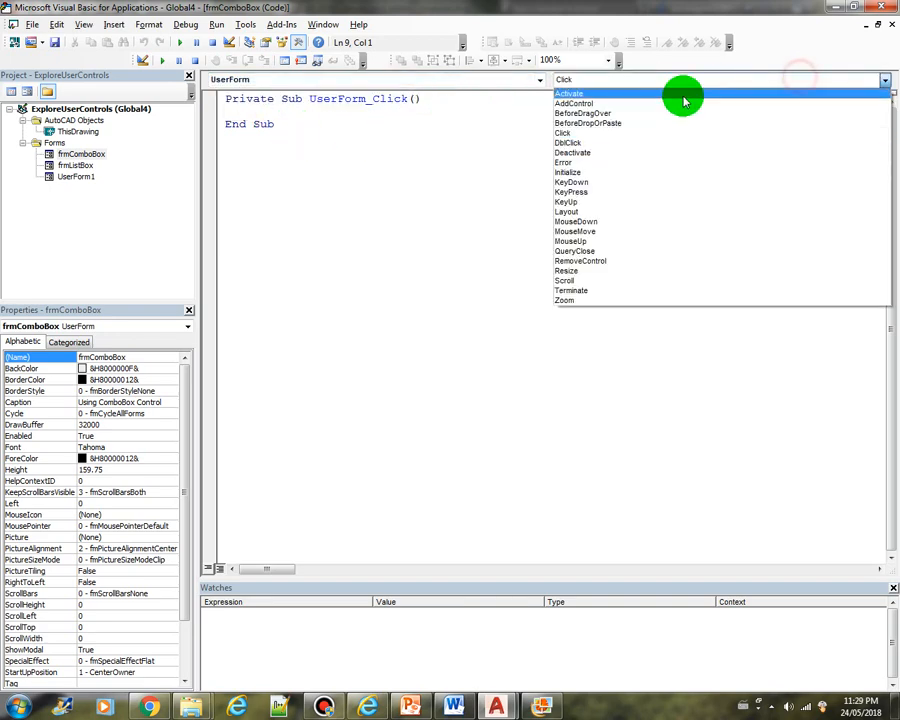
left_click(569, 93)
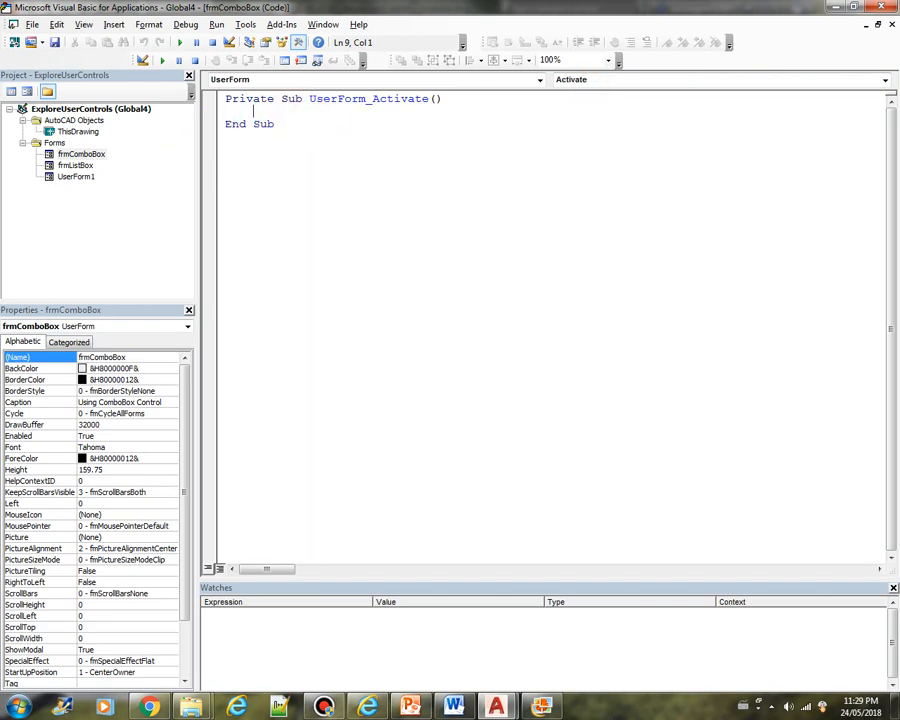
- Declare lt As AcadLineType and loop For Each lt In ThisDrawing.Linetypes, adding lt.Name to cboLinetype
type("dim")
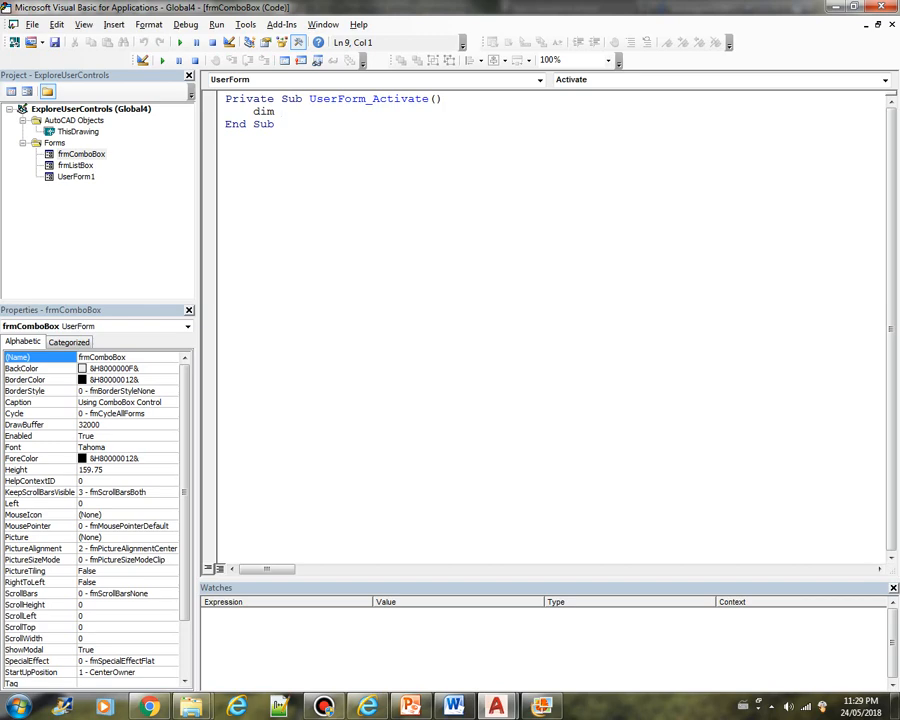
type("lt")
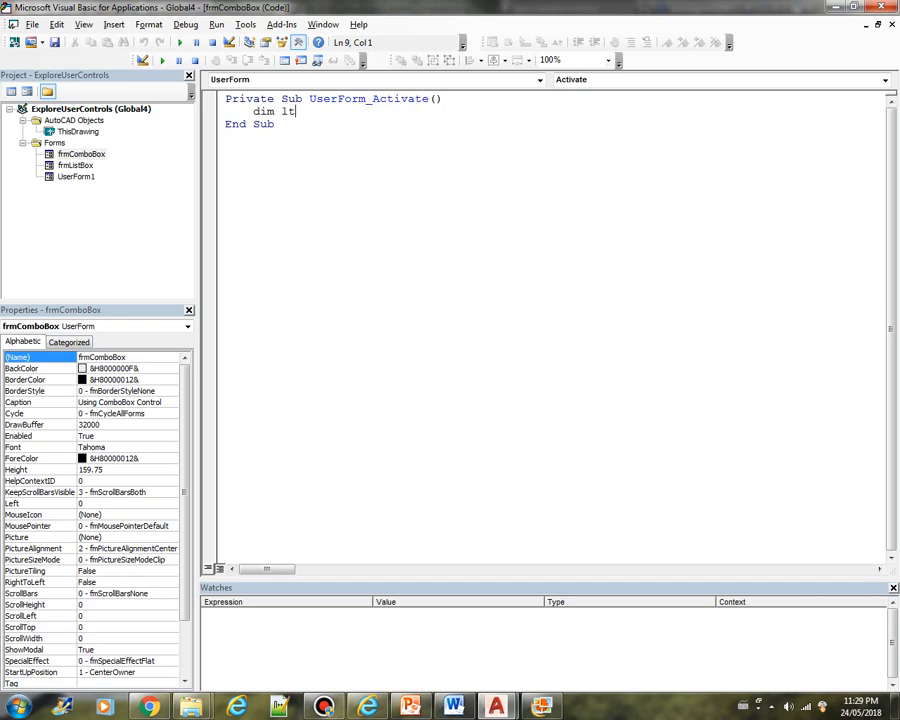
type("as acad")
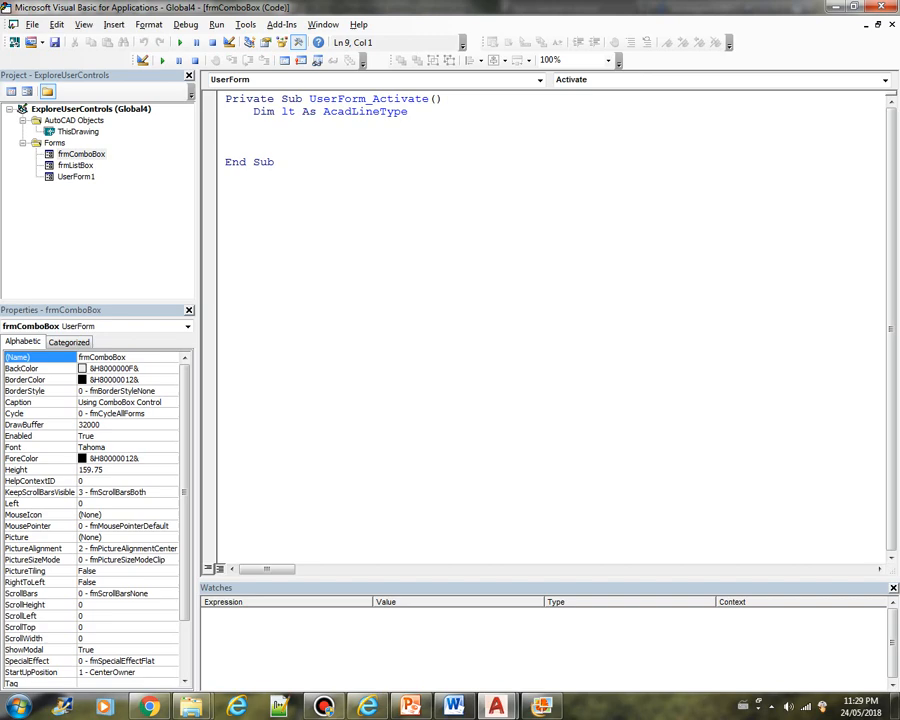
type("for")
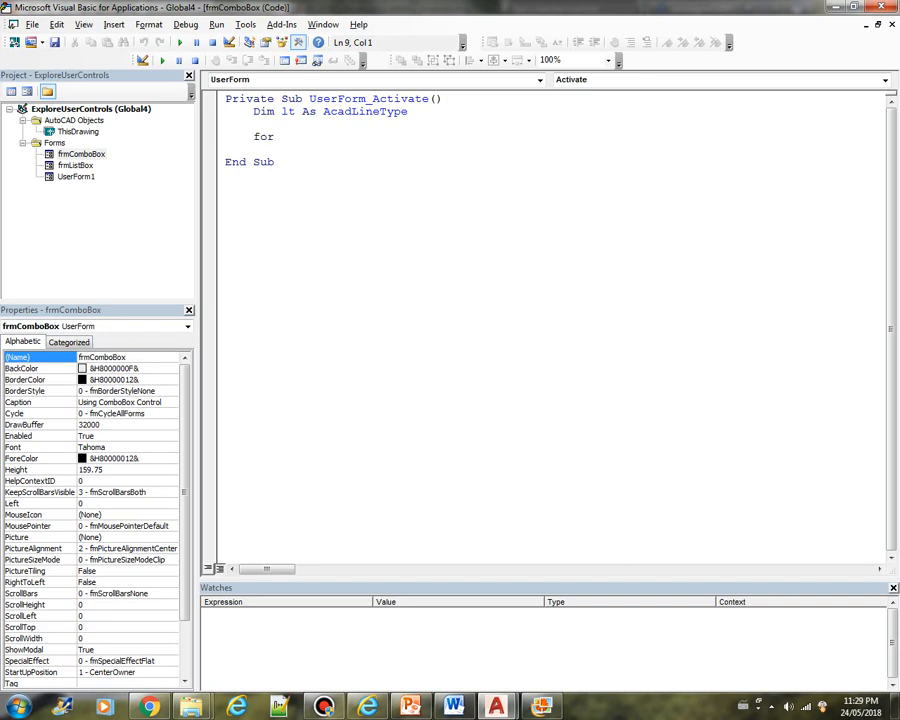
type("ea")
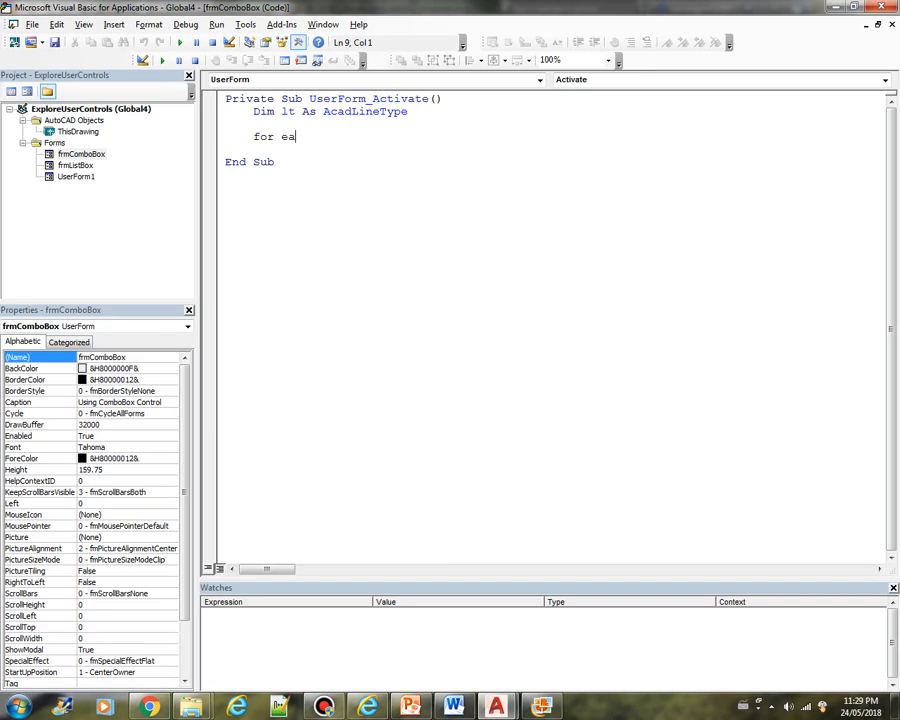
type("ach lt i")
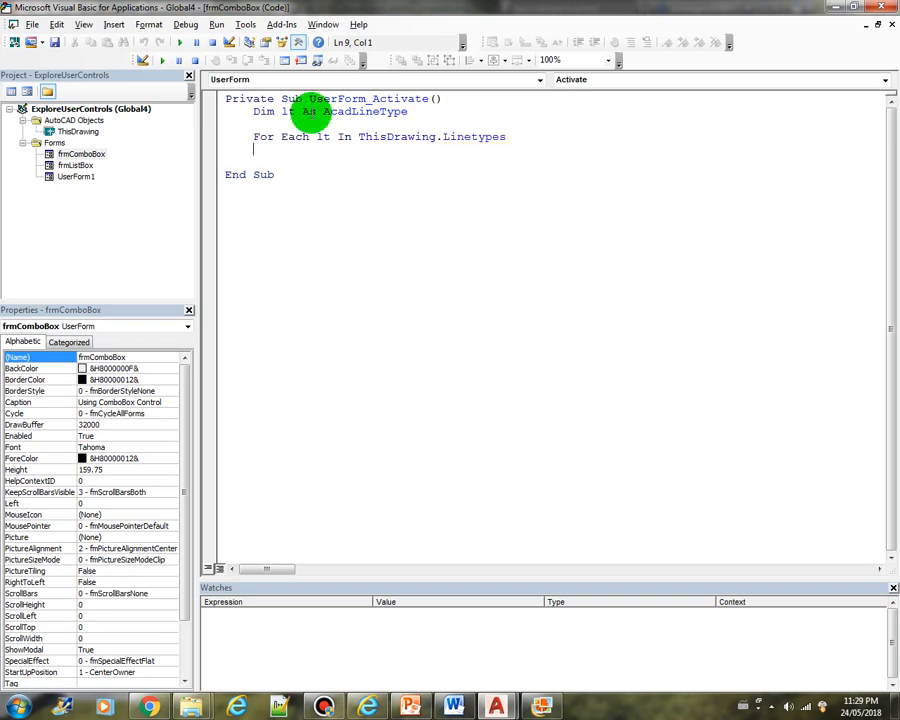
type("Next")
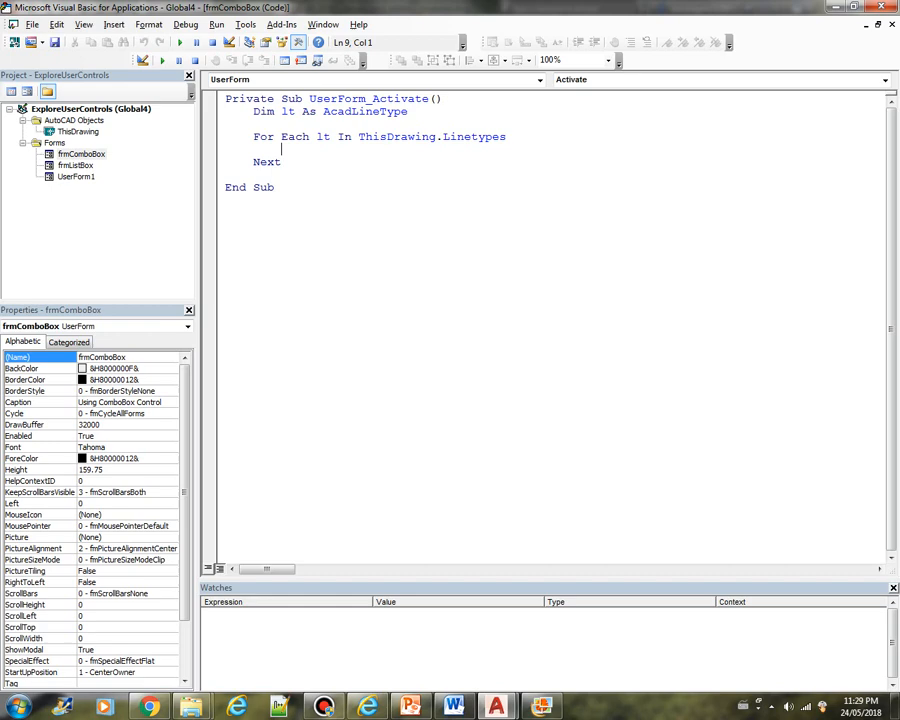
type("c")
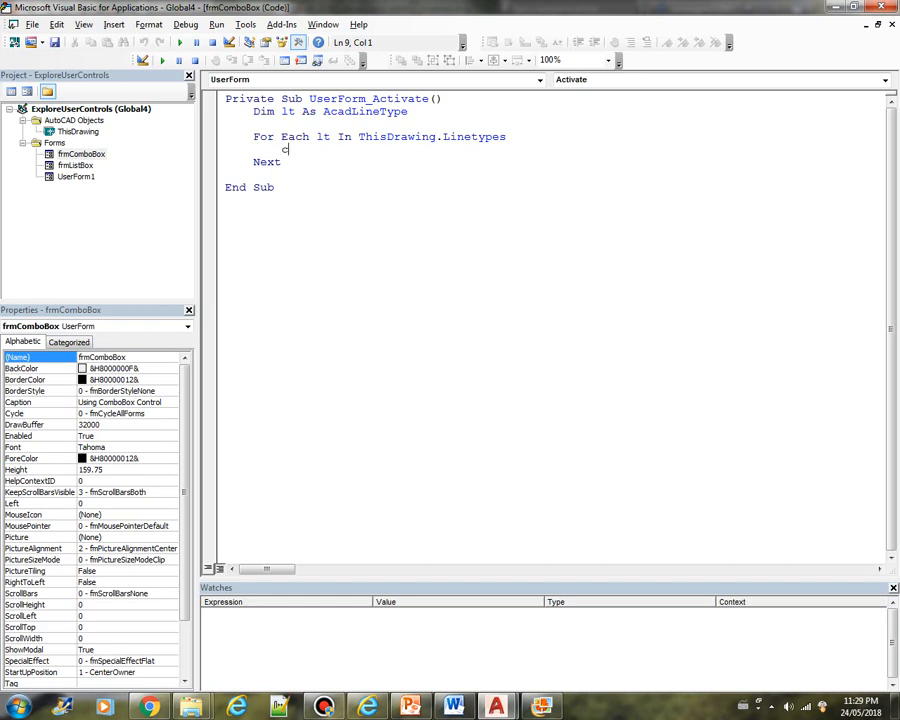
type("cboLinetype.AddItem lt")
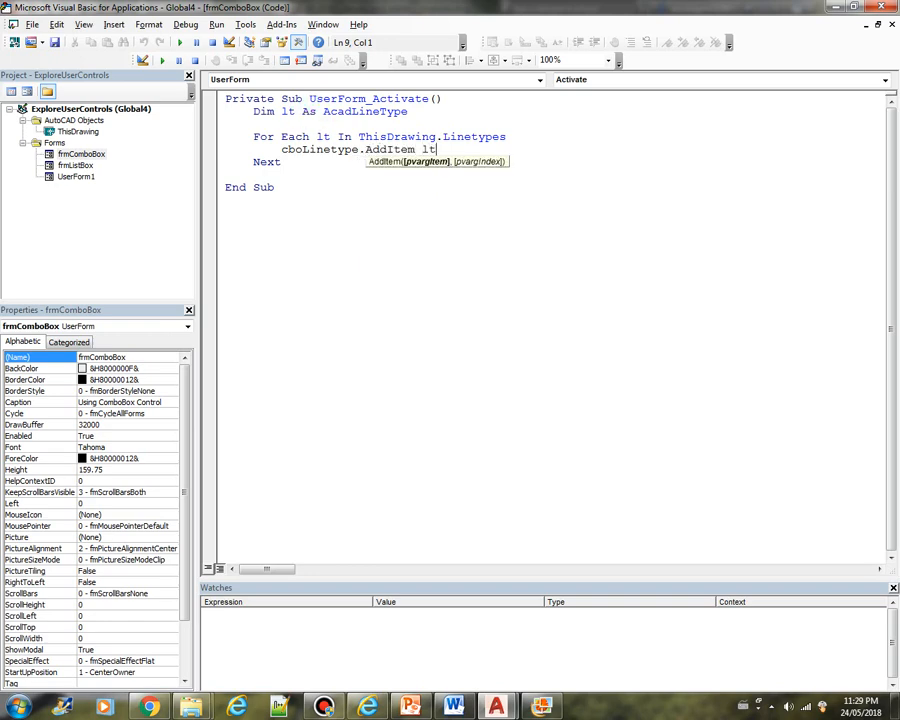
type(".Name")
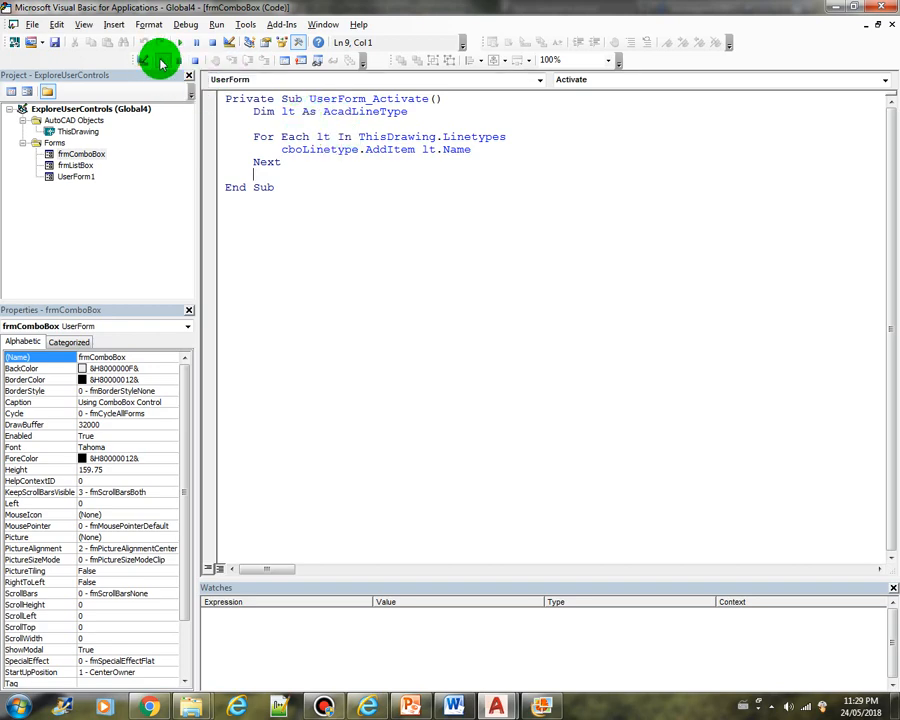
- Run the form, view its linetype list (ByBlock, ByLayer, Continuous, DASHED2, HIDDEN), then close it
left_click(159, 55)
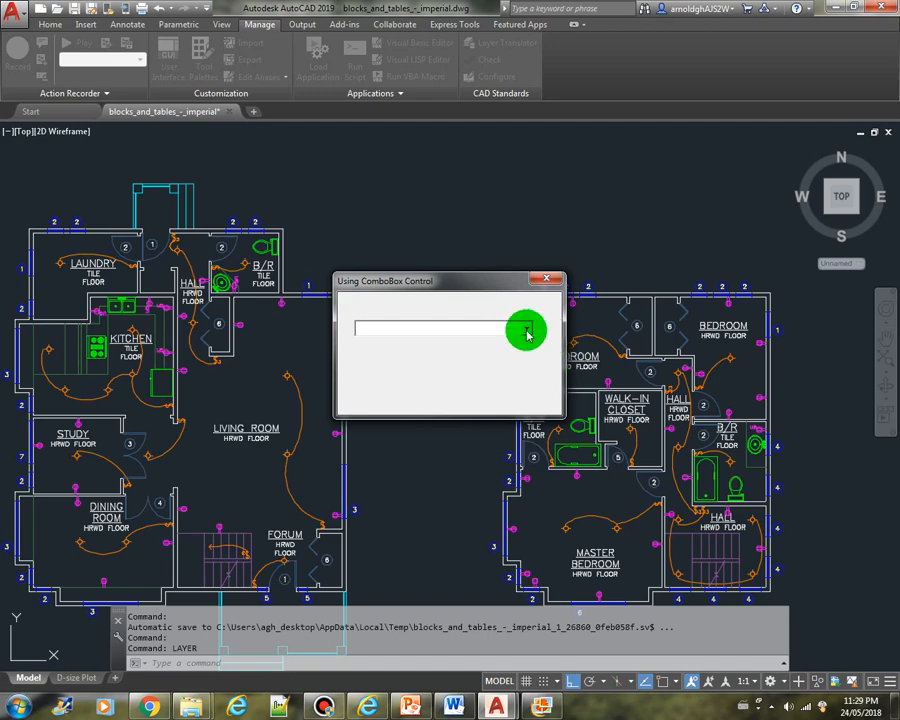
left_click(525, 328)
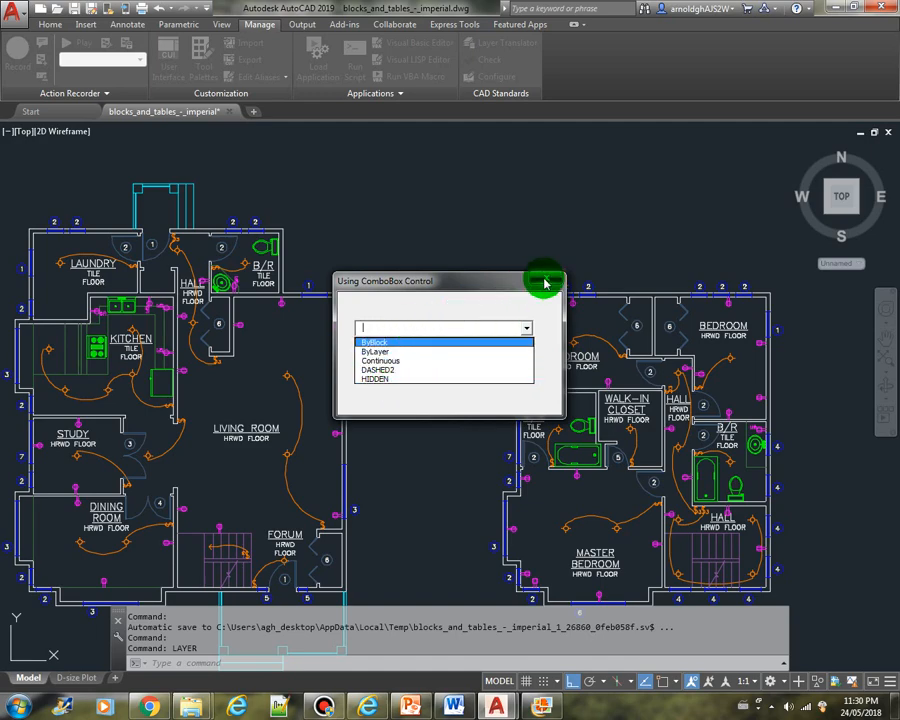
left_click(411, 707)
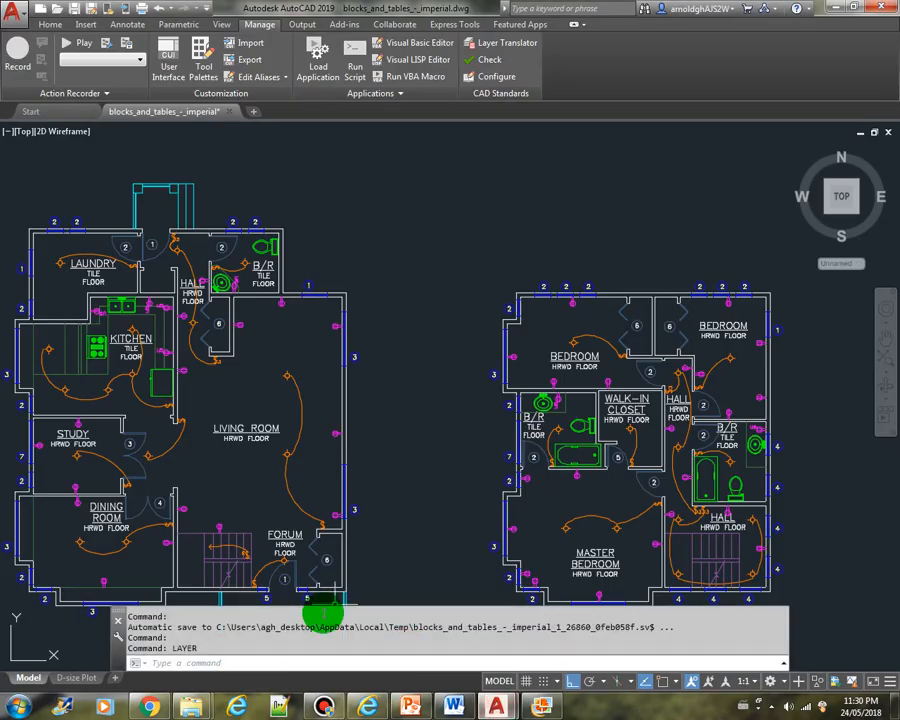
- Check the Linetype Manager's list, then pick ByLayer and Continuous on the rerun form
type("lin")
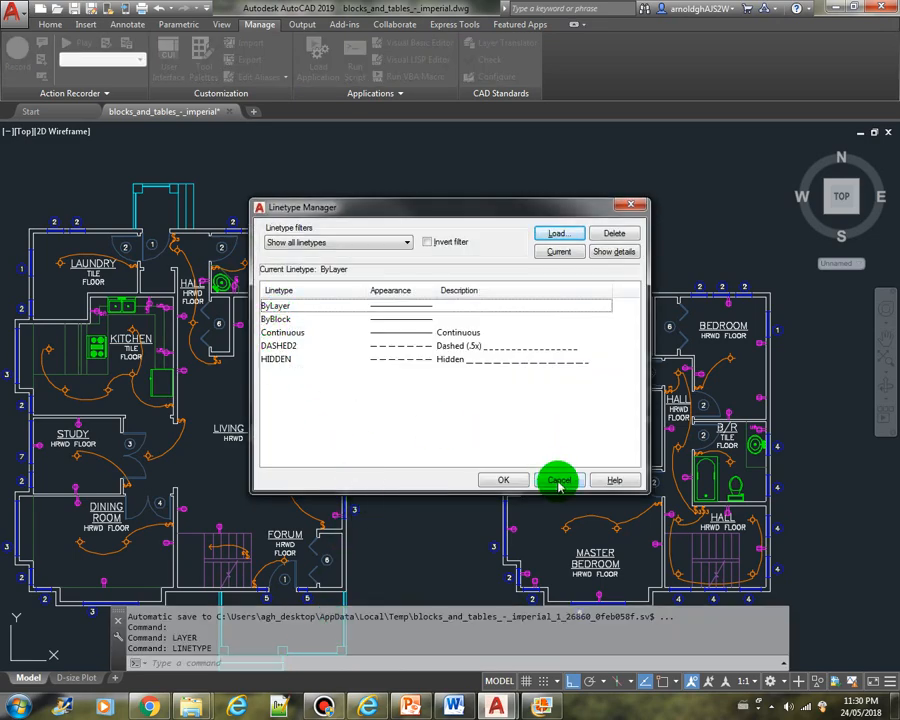
left_click(558, 479)
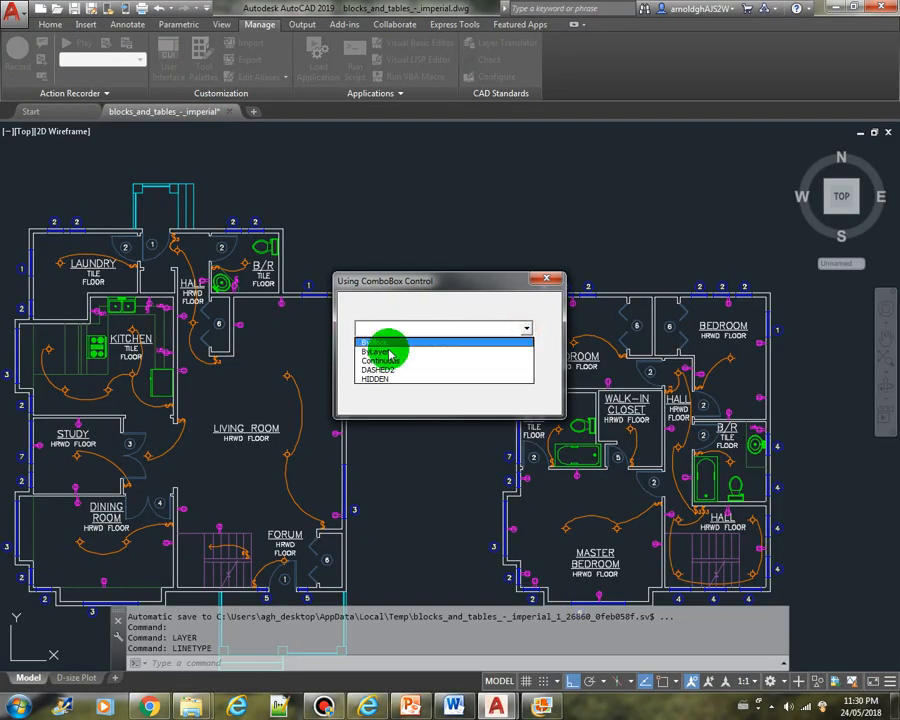
left_click(375, 351)
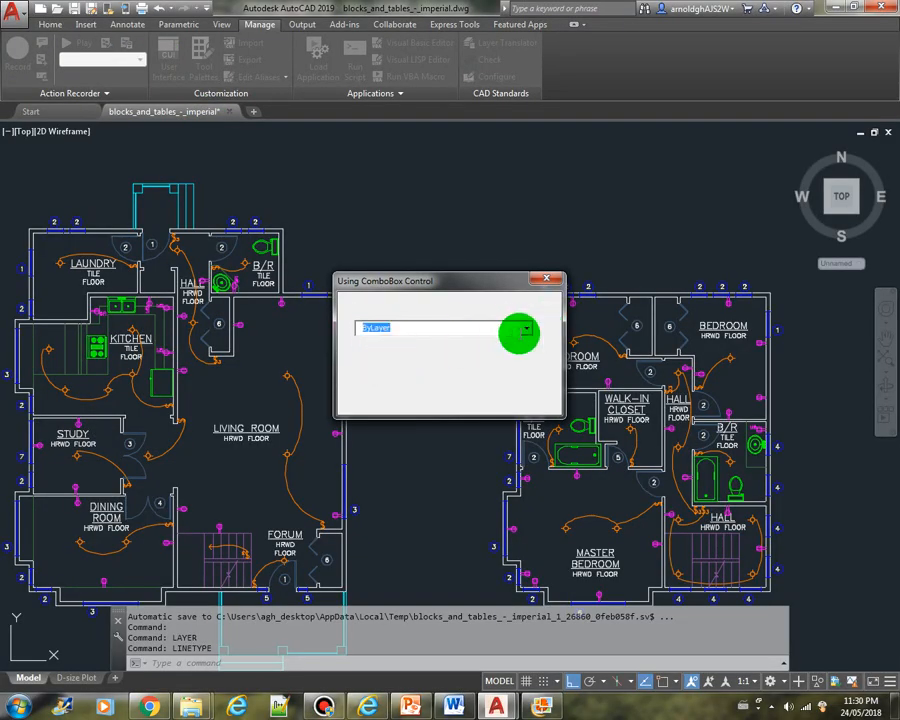
left_click(524, 328)
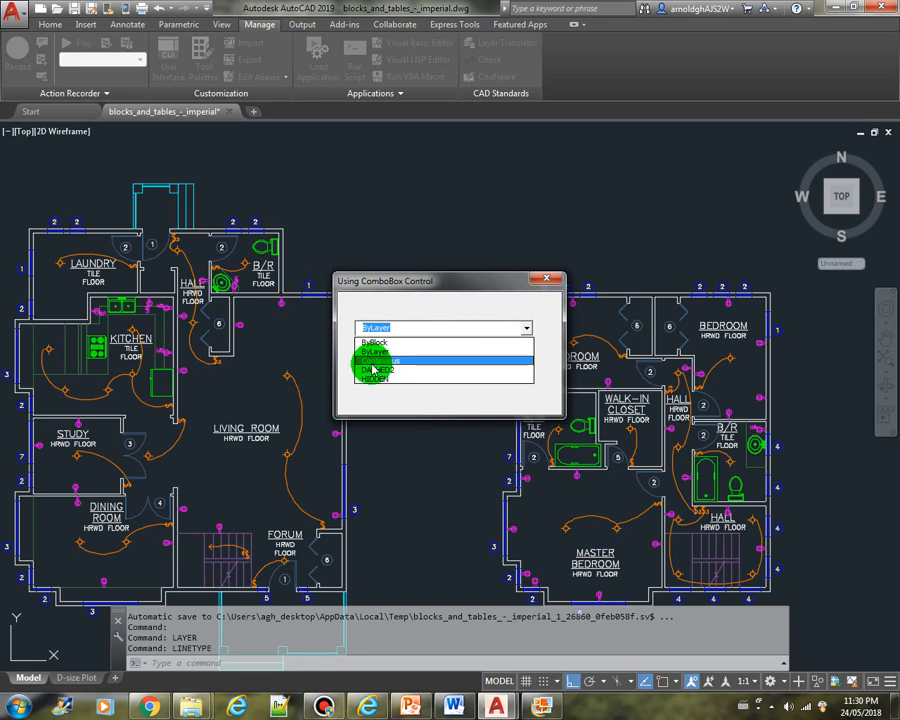
left_click(390, 360)
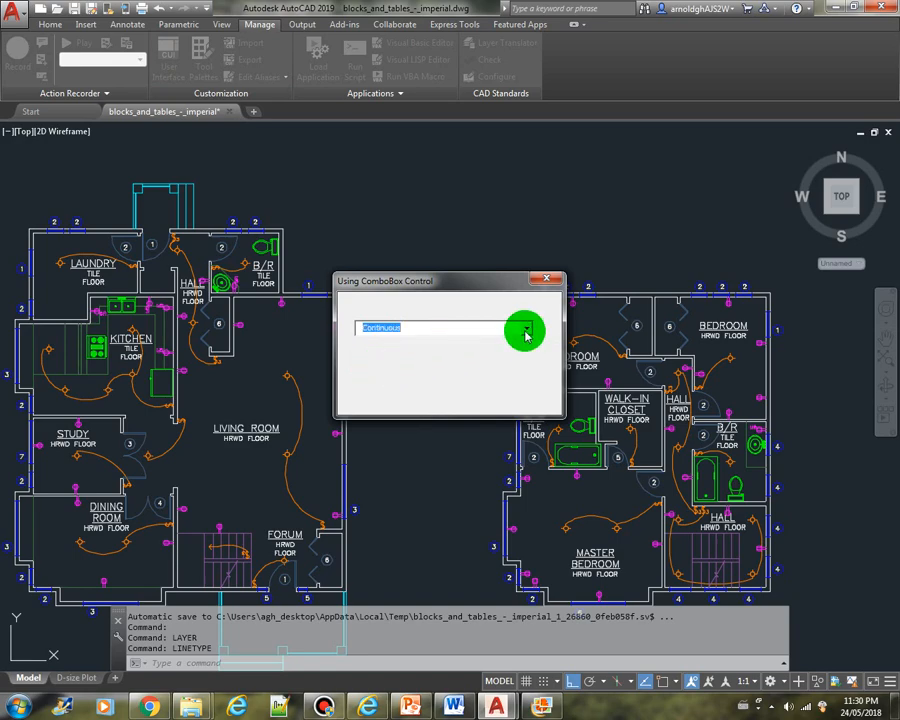
left_click(525, 330)
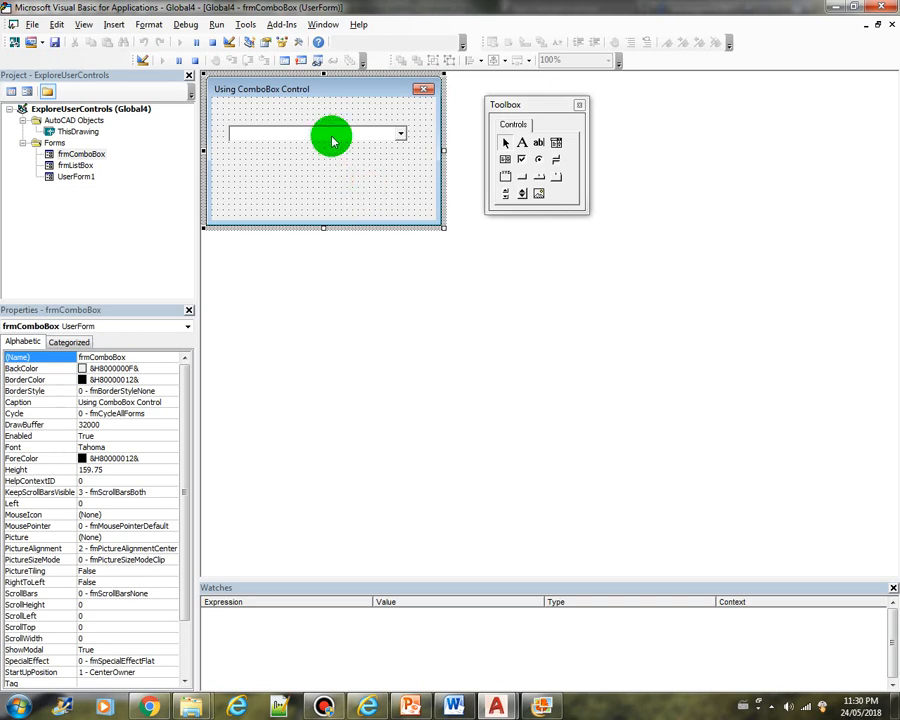
- In cboLinetype_Change, declare strLT As String and set it to cboLinetype.Text
double_click(335, 133)
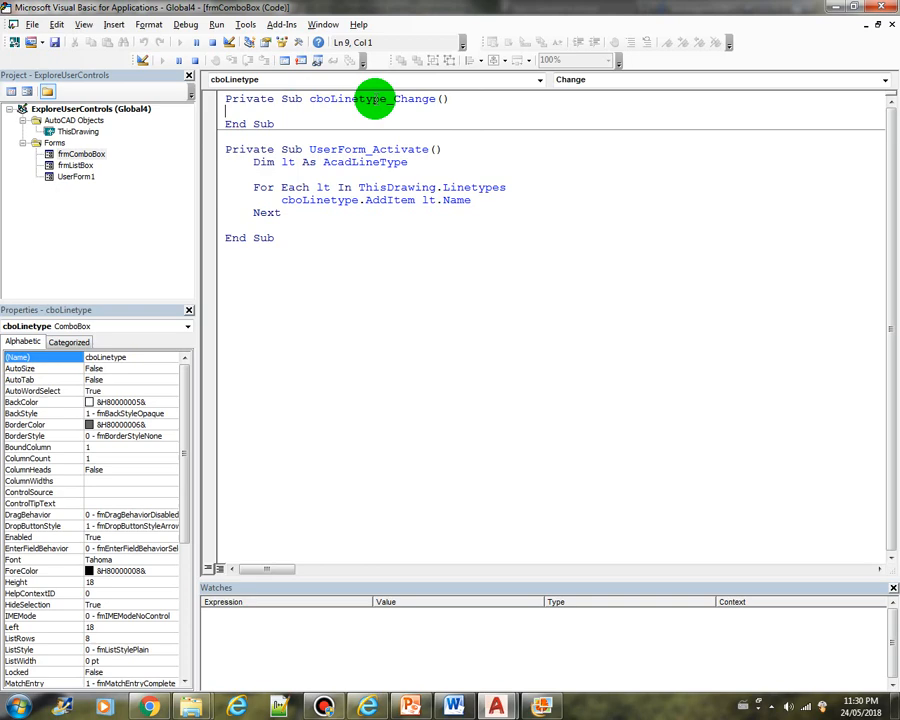
double_click(413, 98)
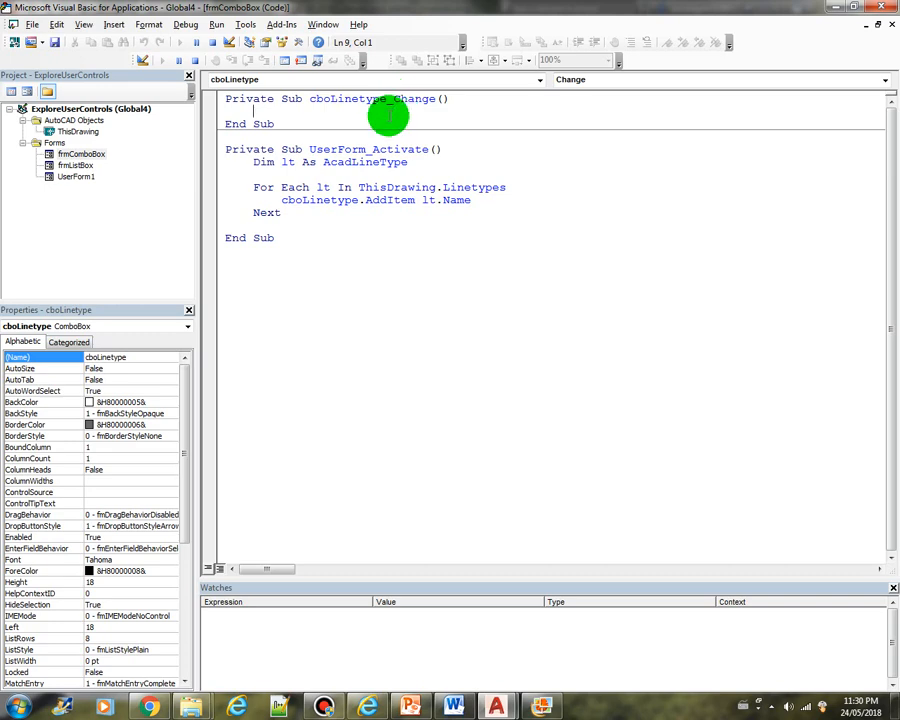
type("dim")
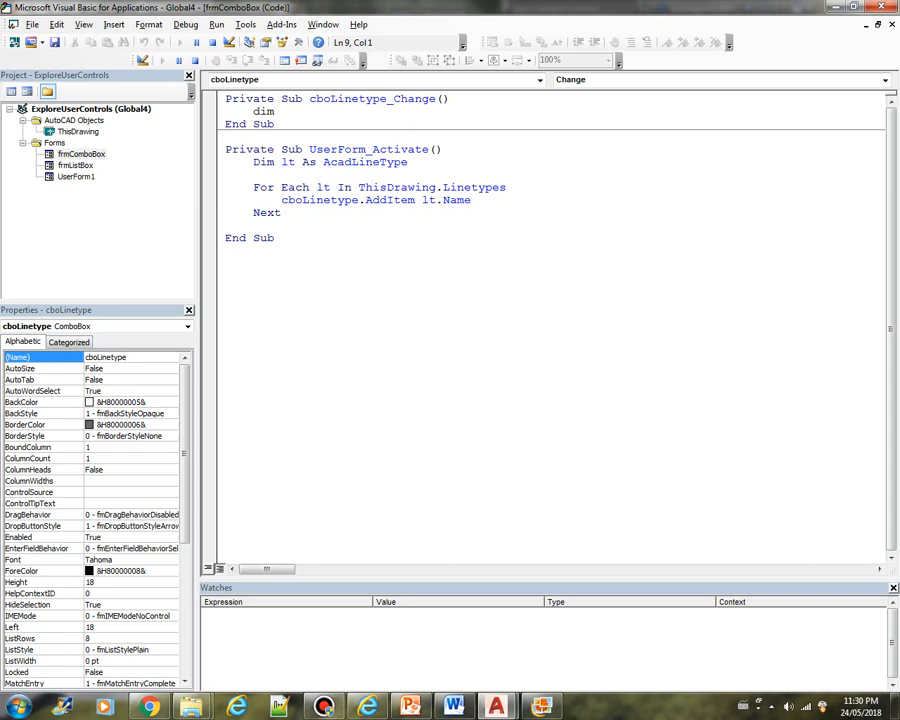
type("strLT As String")
type("strlt = c")
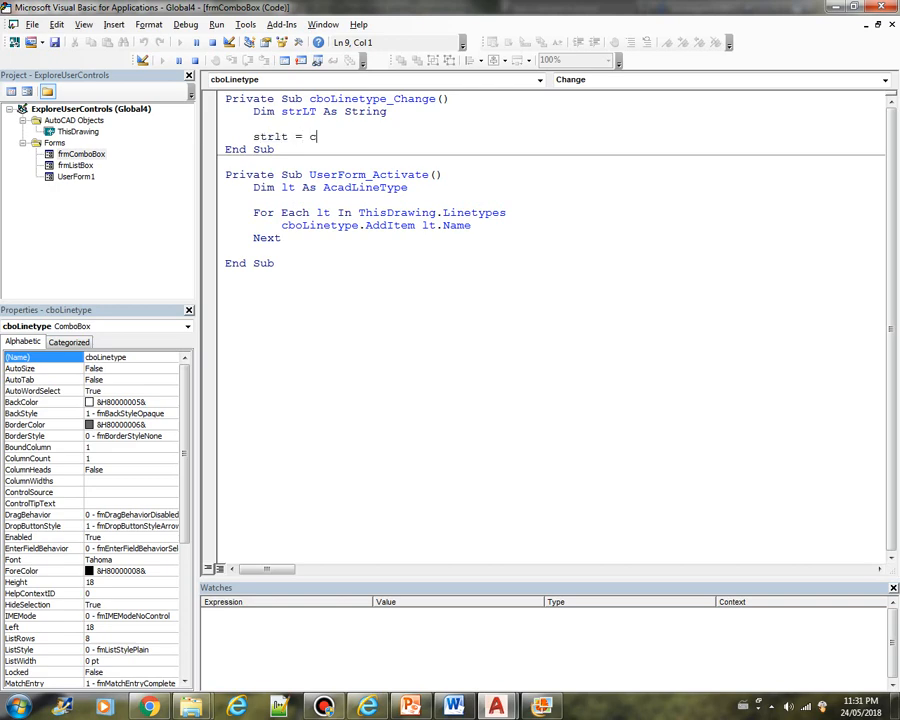
type("boLinetype.Text")
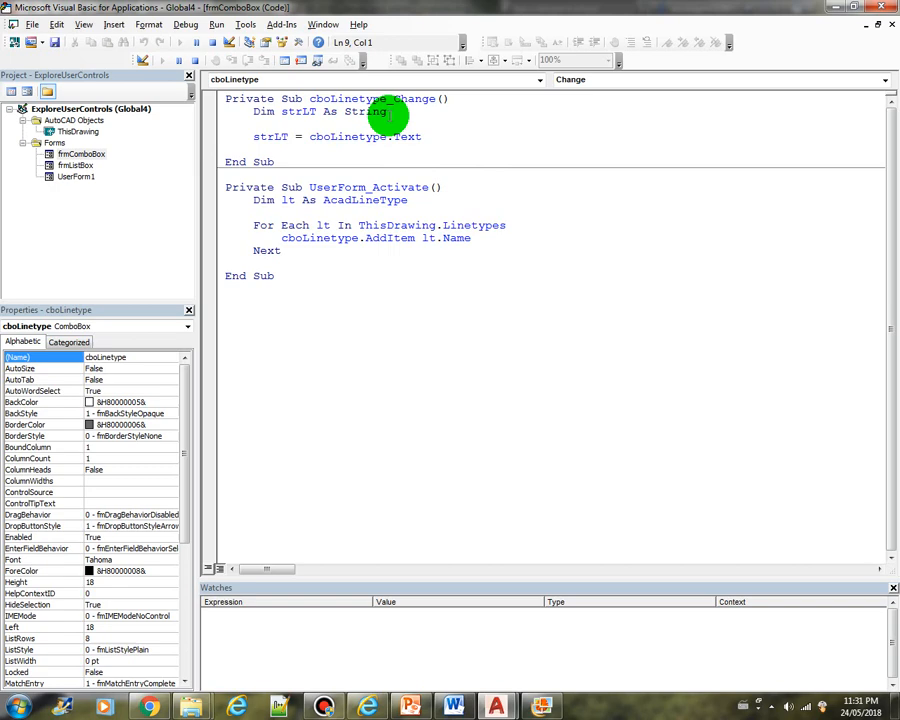
- Add a MsgBox reporting 'The selected Linetype' with strLT, vbOKOnly + vbInformation, titled 'Linetype'
type("msgbox \"")
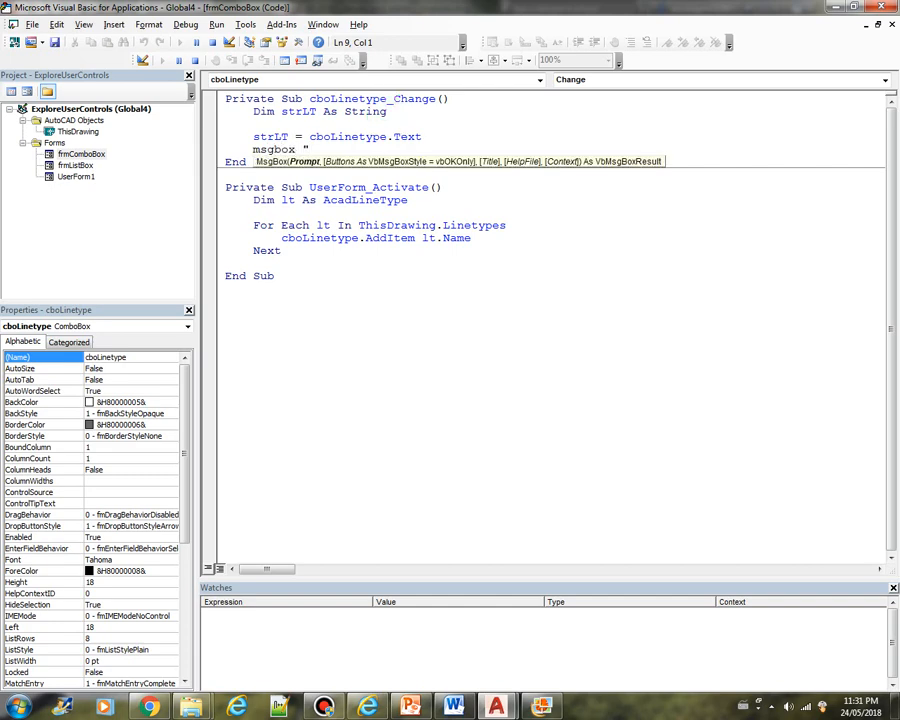
type("The selected")
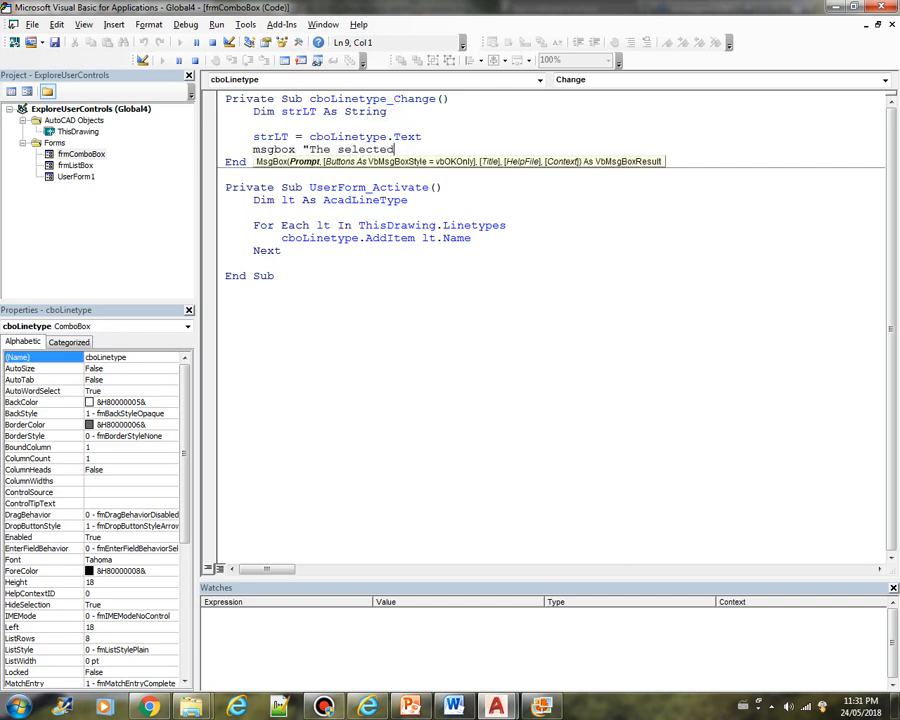
type("Linetype is \" +")
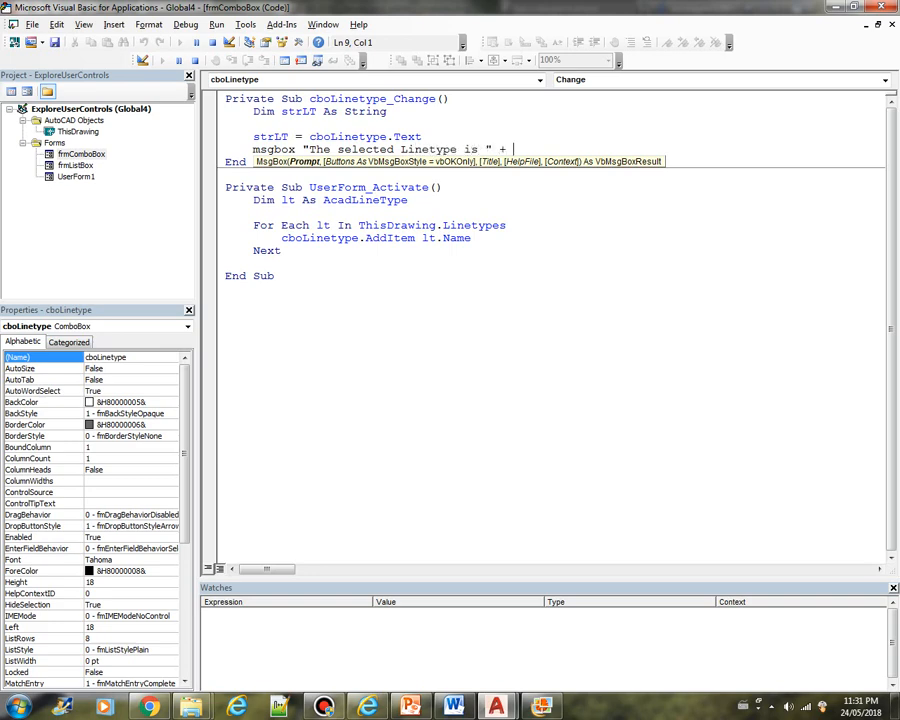
type("vb")
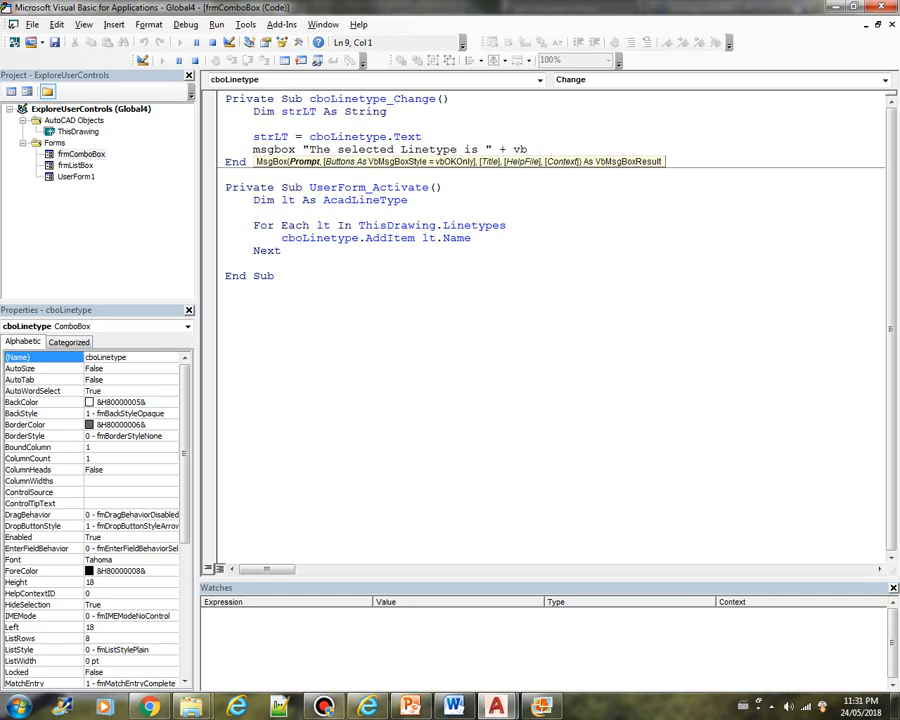
type("st")
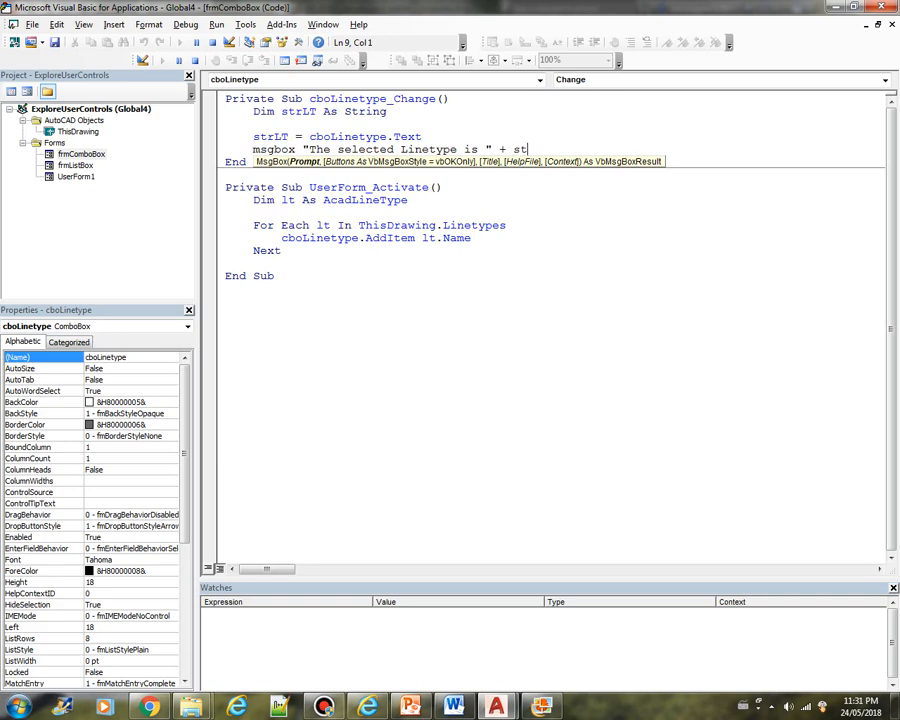
type("rLt")
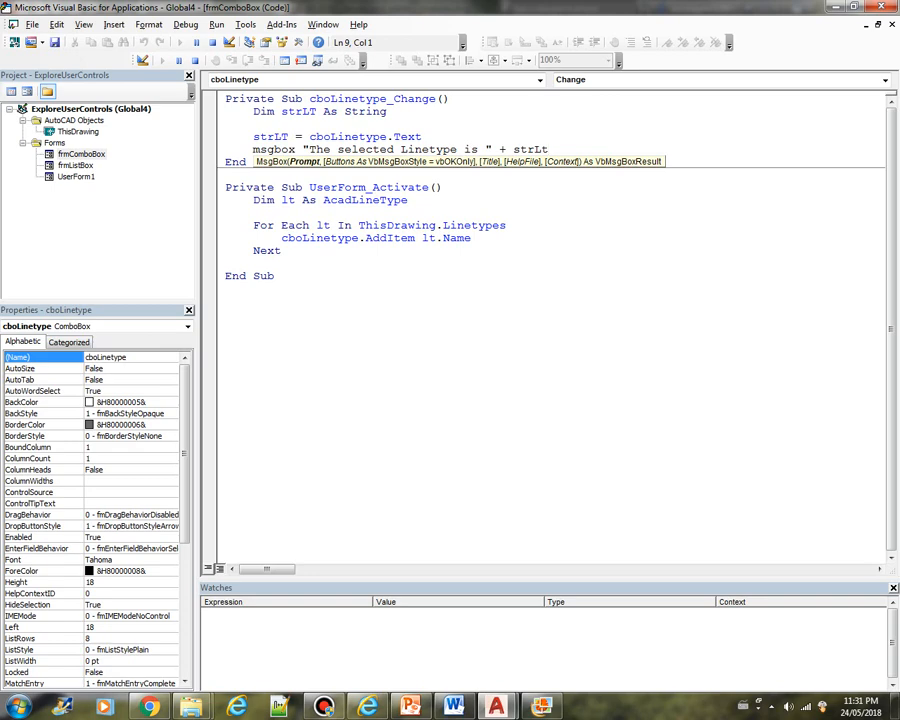
type(", vbOKOnly")
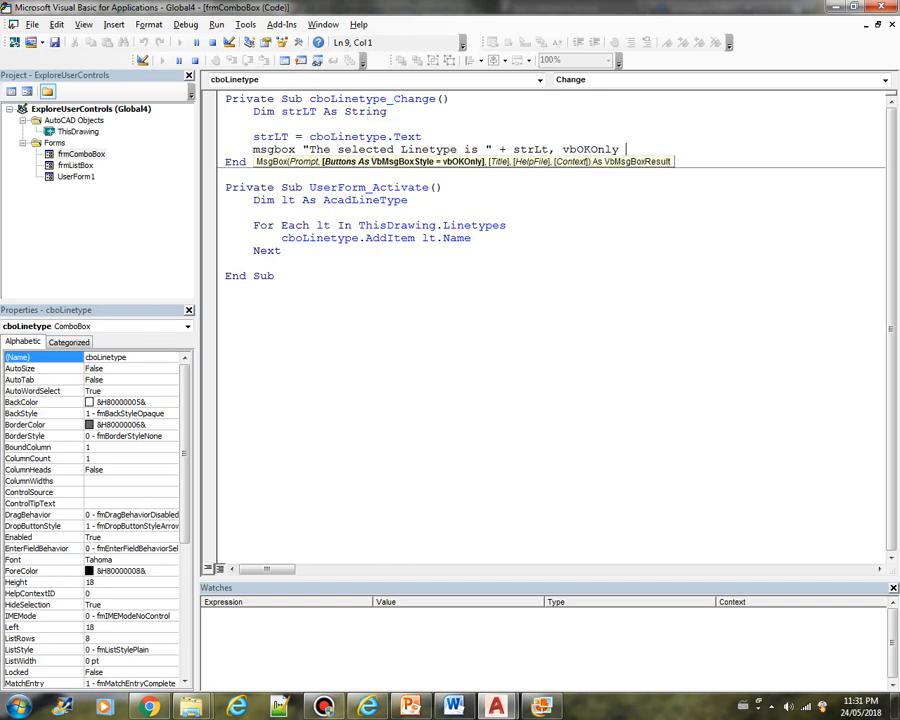
type("+ vbInformation")
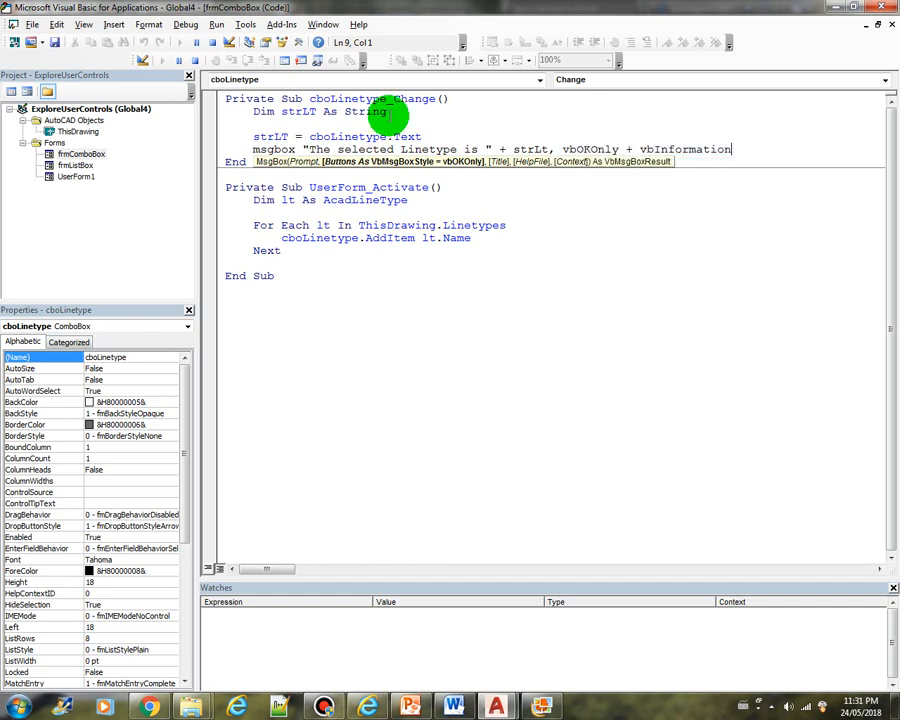
type(",")
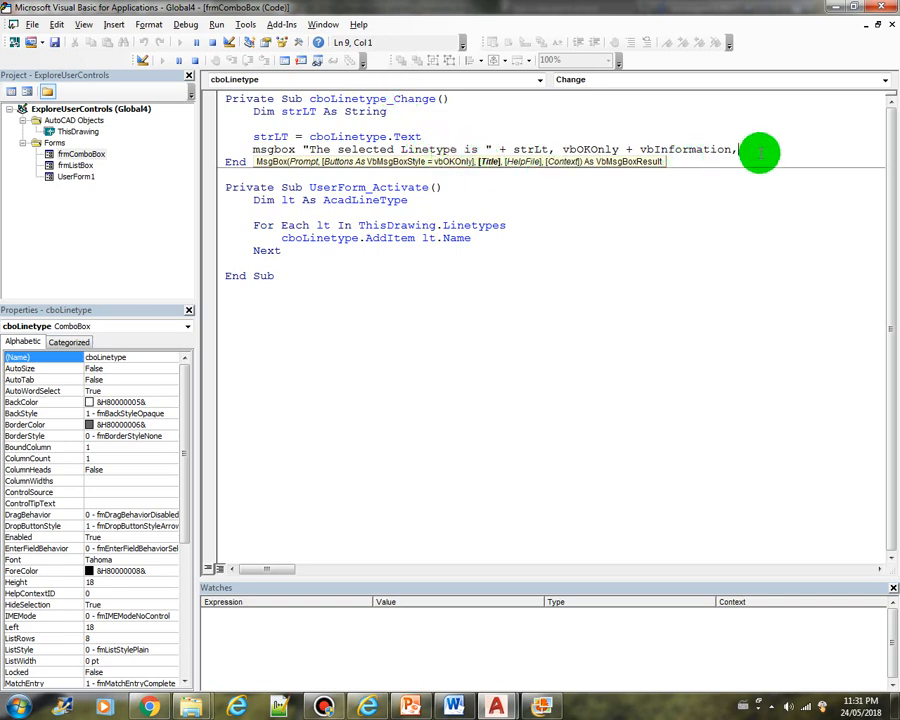
type("\"Li")
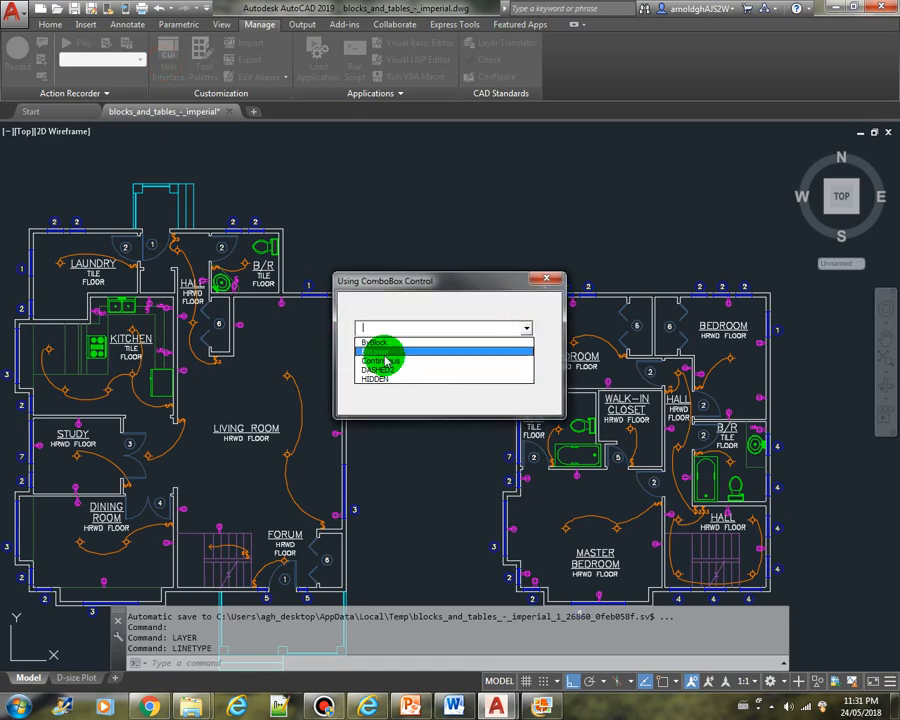
- Pick Continuous, DASHED2 and HIDDEN in turn, dismissing each linetype confirmation message
left_click(380, 355)
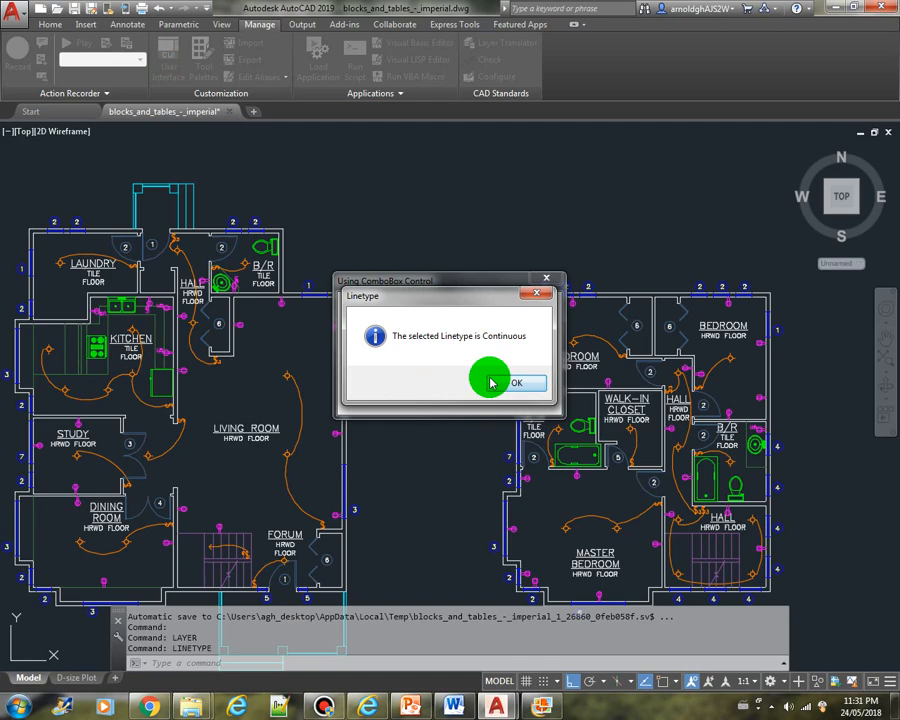
left_click(517, 383)
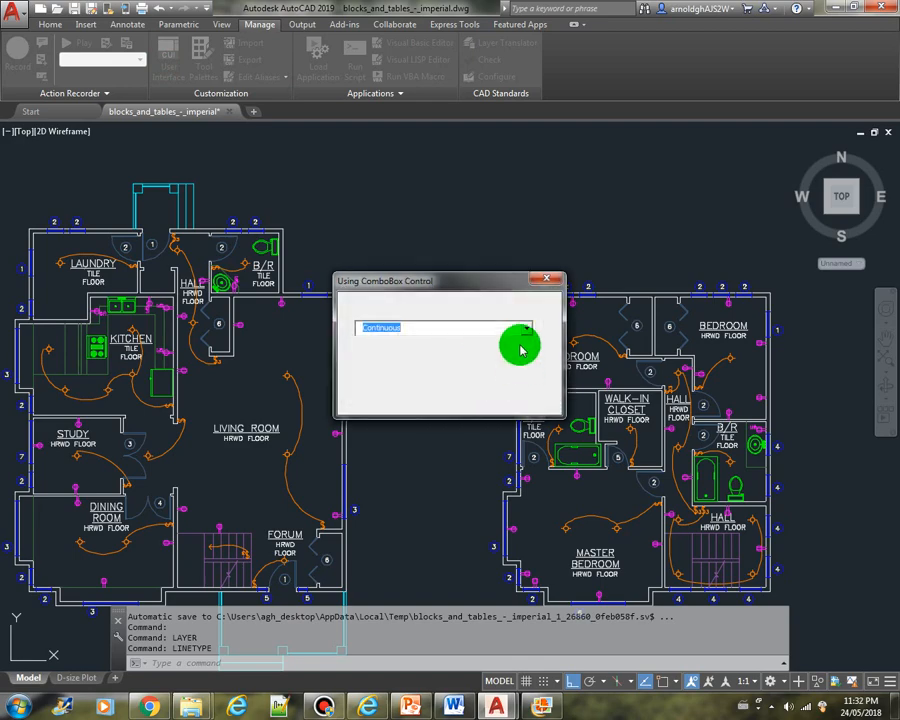
left_click(520, 348)
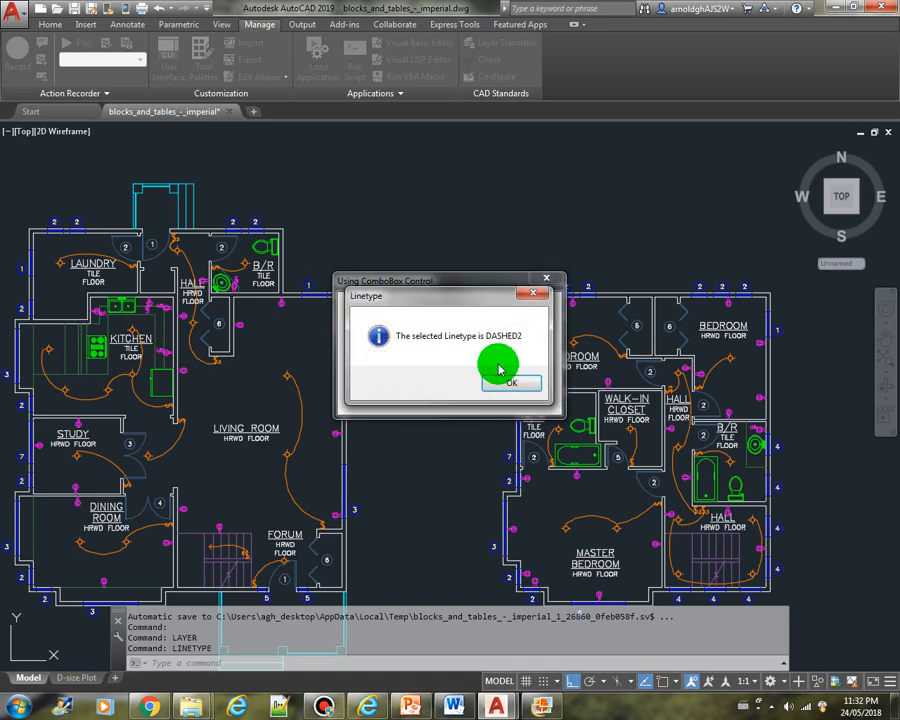
left_click(511, 383)
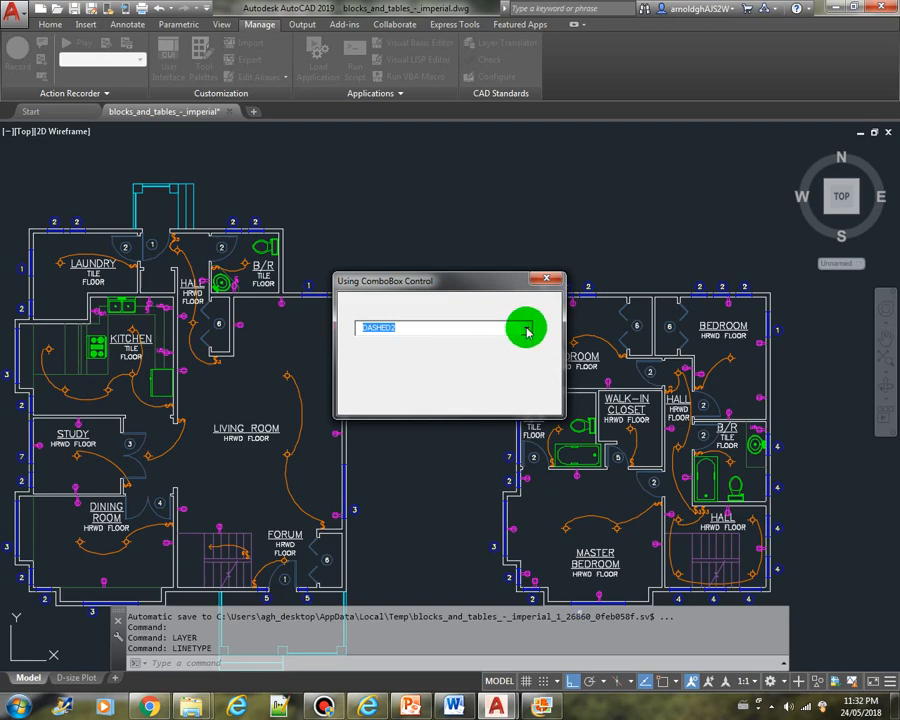
left_click(527, 328)
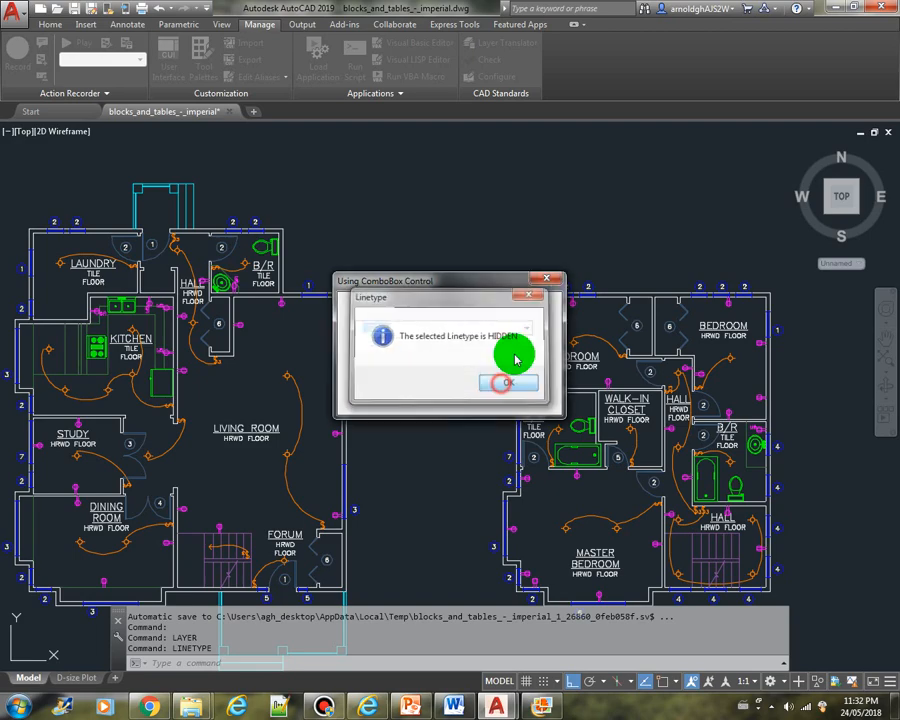
left_click(504, 384)
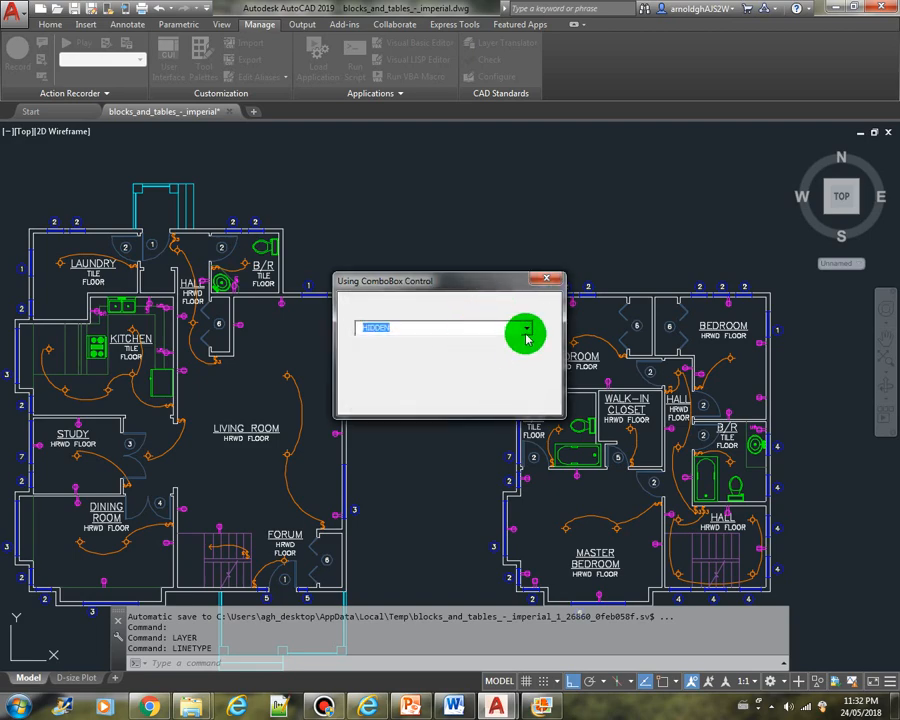
left_click(525, 328)
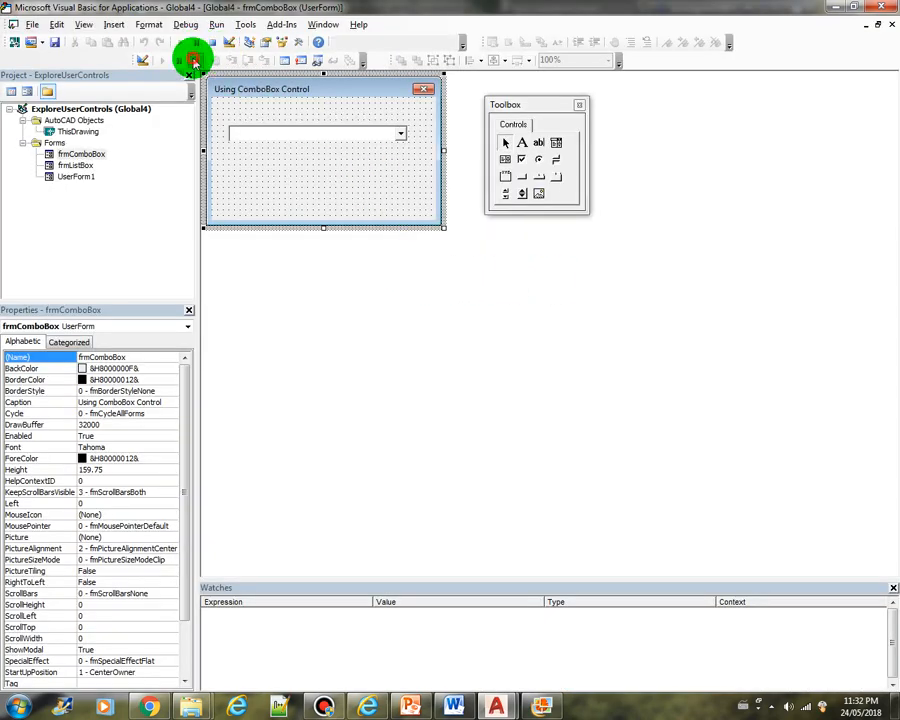
- Run the form again, see its blank linetype box, and close the running form
left_click(192, 57)
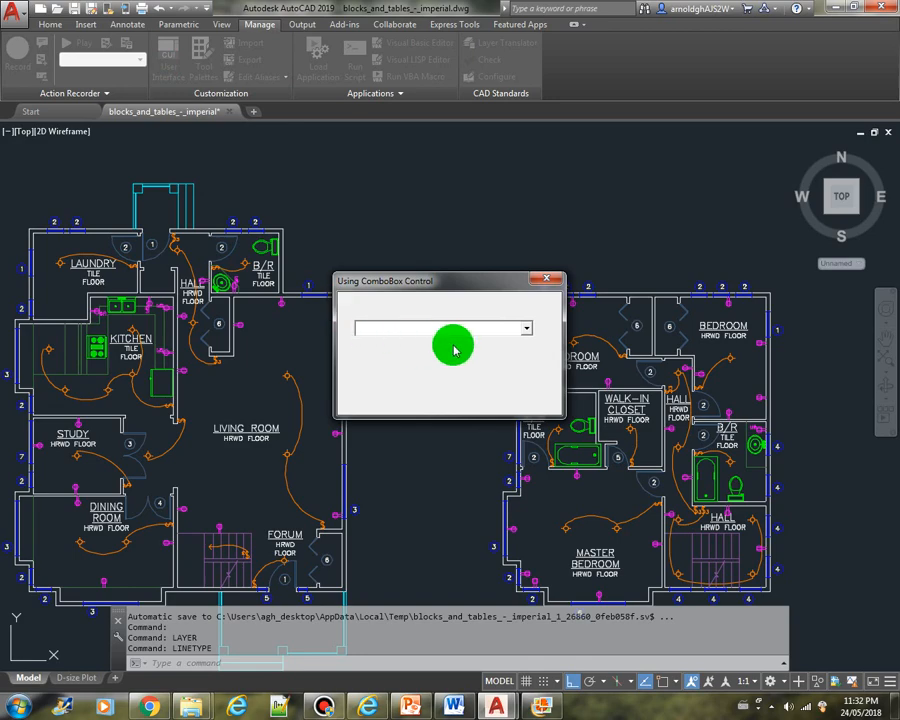
mouse_move(525, 330)
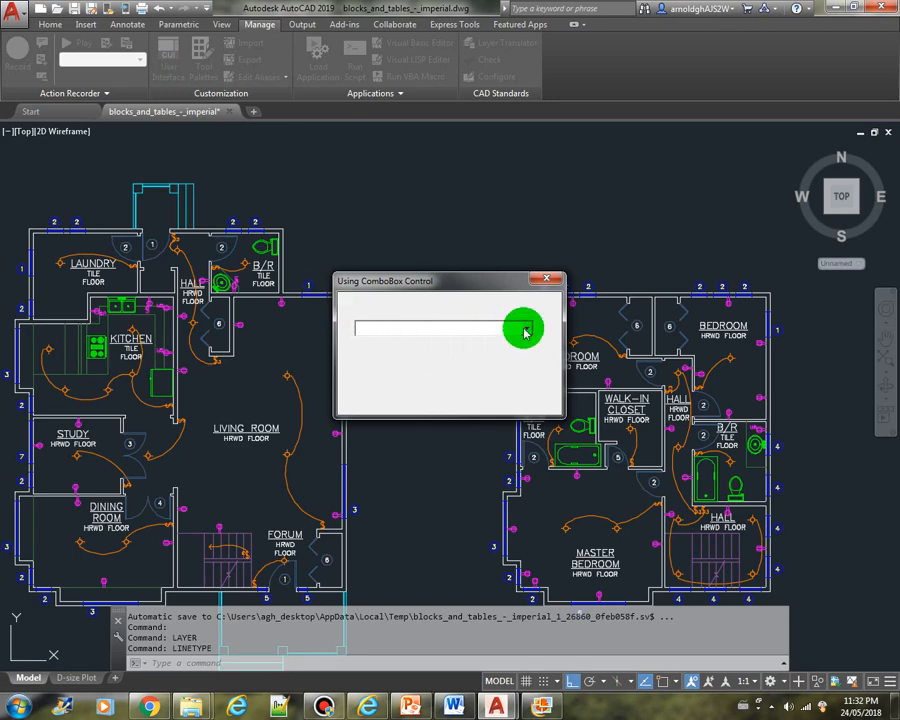
left_click(525, 329)
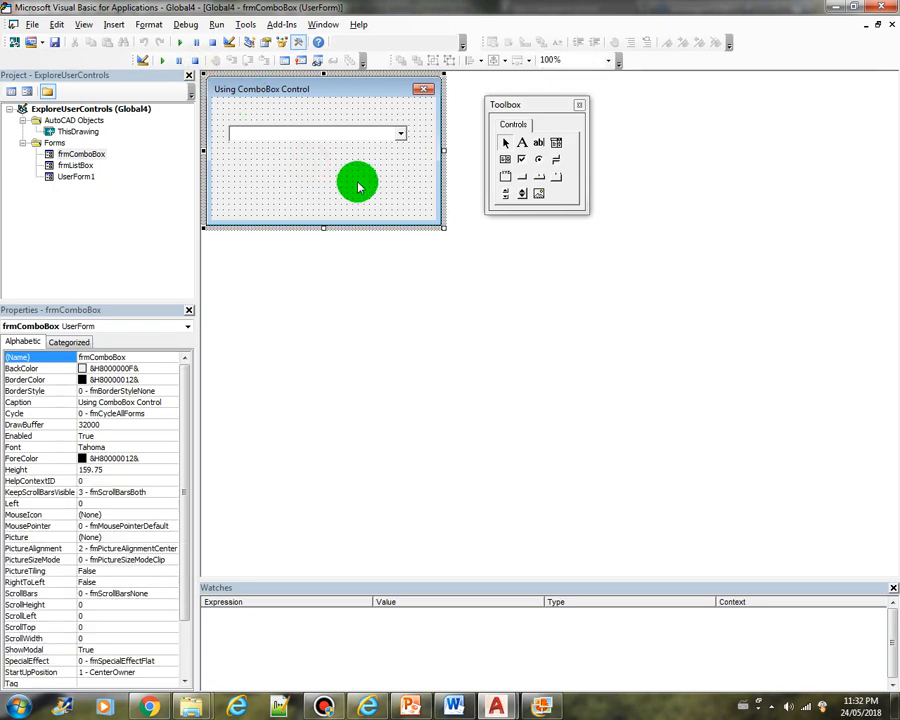
- Place a label above the combo box and caption it 'Select a Linetype:'
double_click(358, 186)
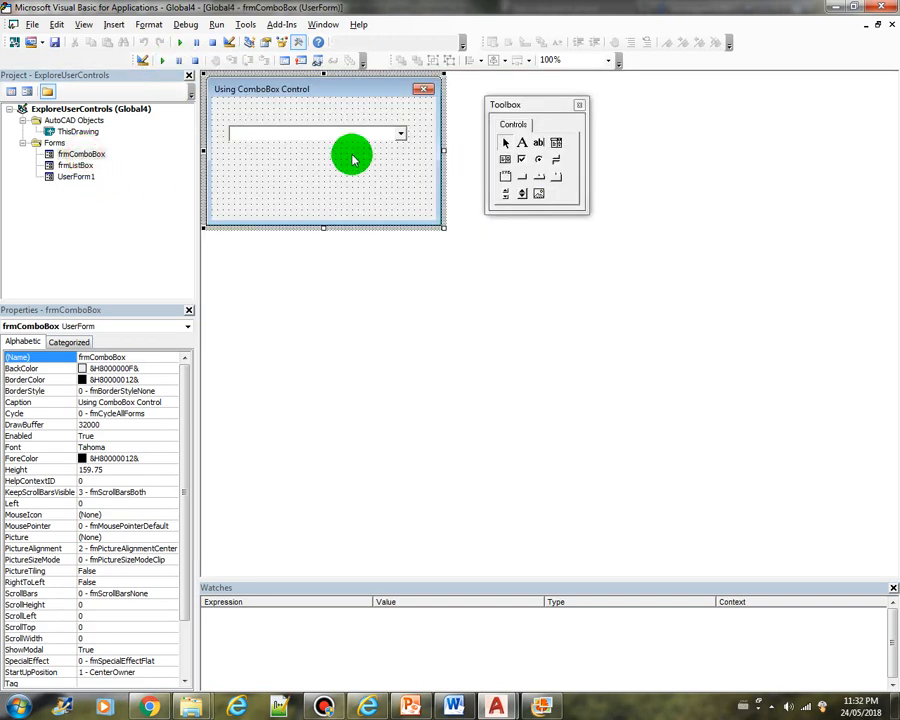
mouse_move(448, 162)
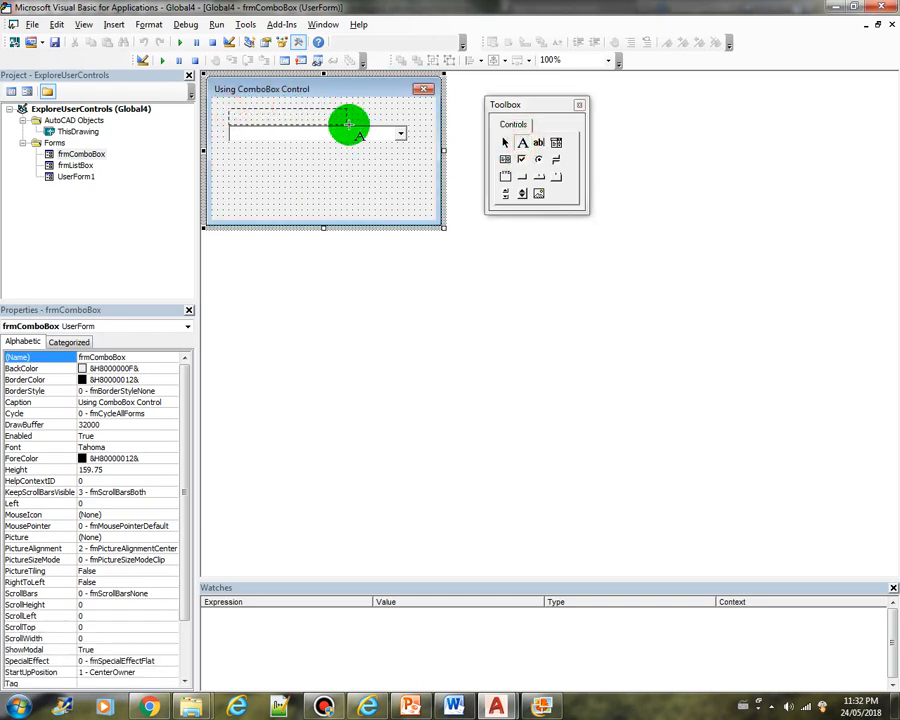
left_click(523, 142)
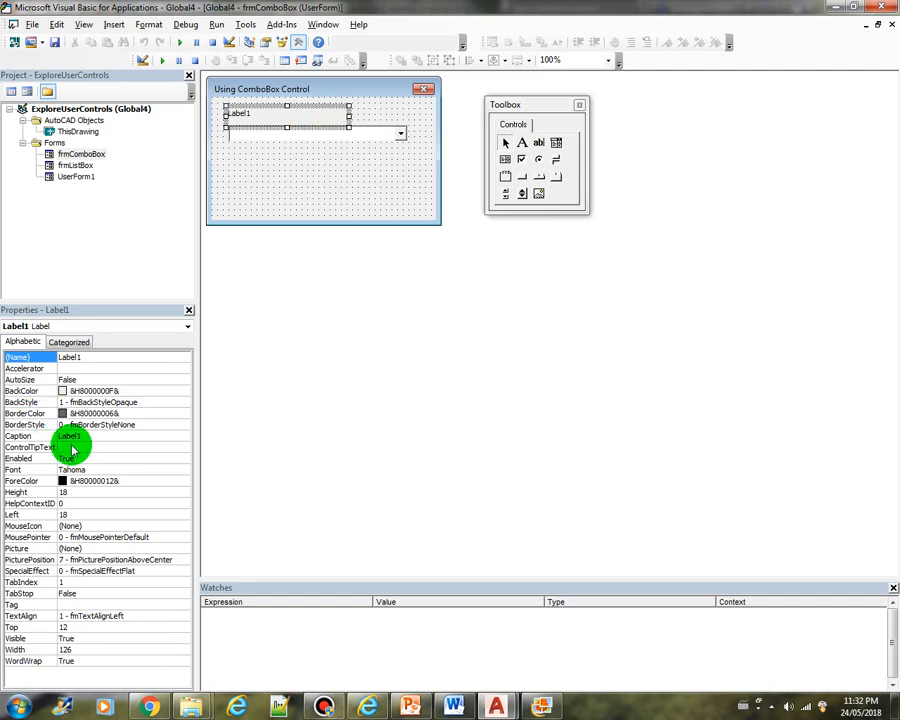
left_click(25, 435)
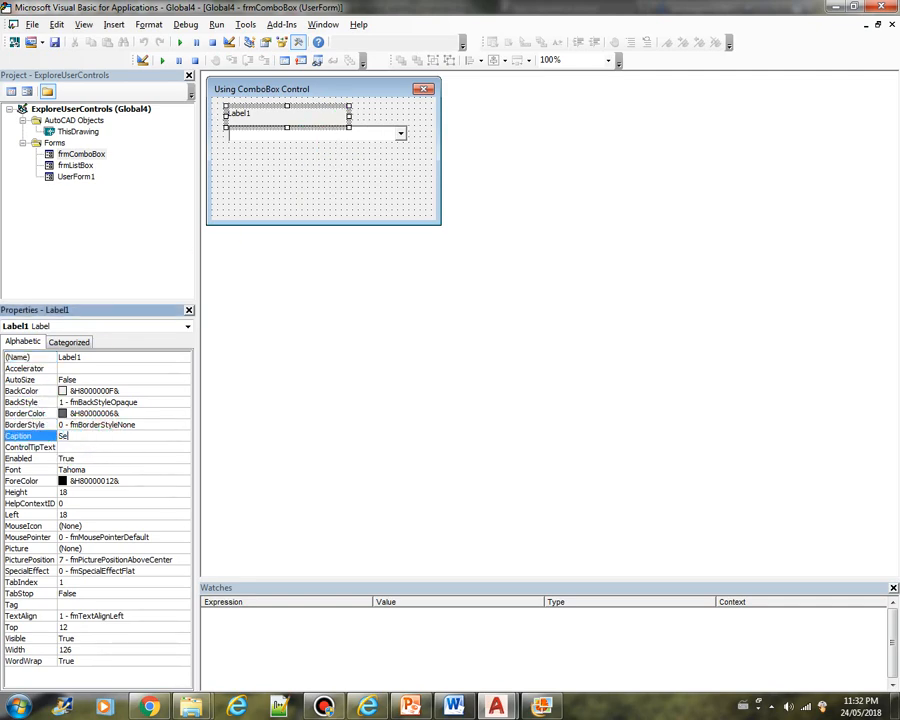
type("Select a Line!")
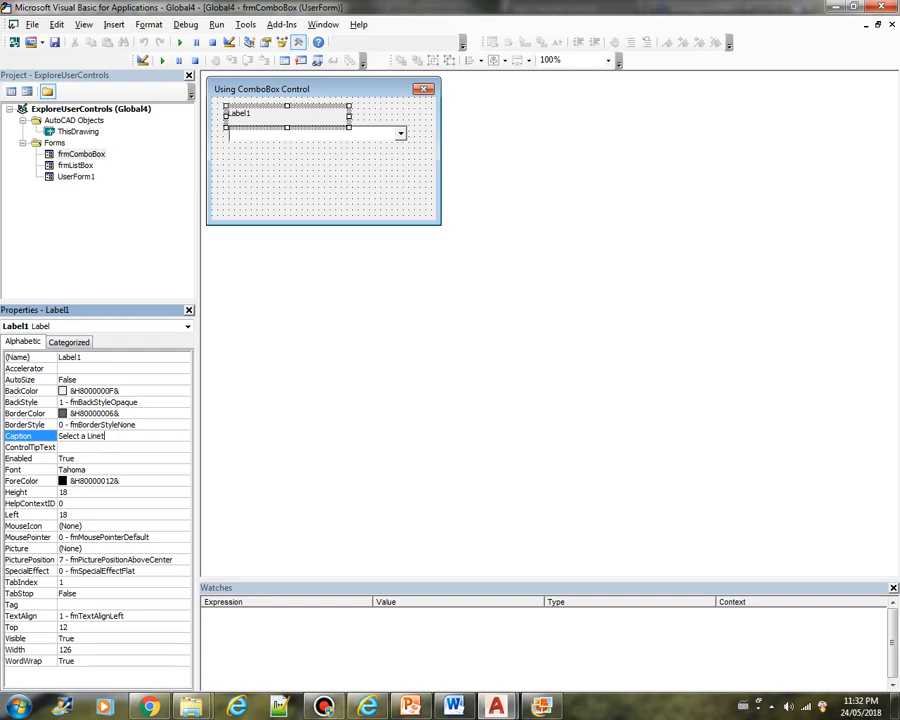
left_click(308, 189)
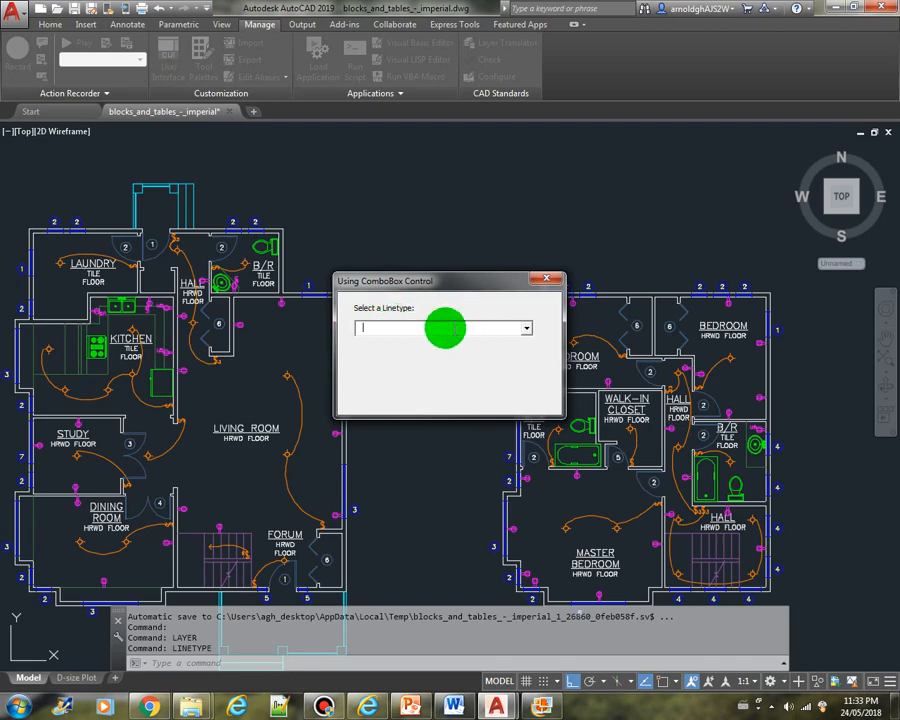
- Pick Continuous on the labelled form and dismiss its confirmation message
left_click(525, 328)
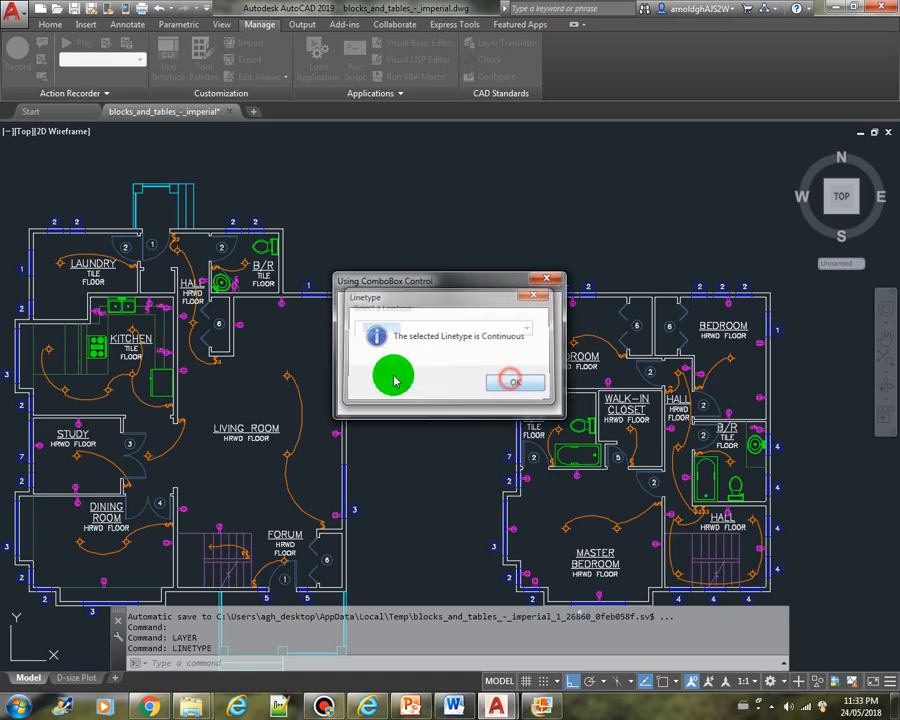
left_click(513, 381)
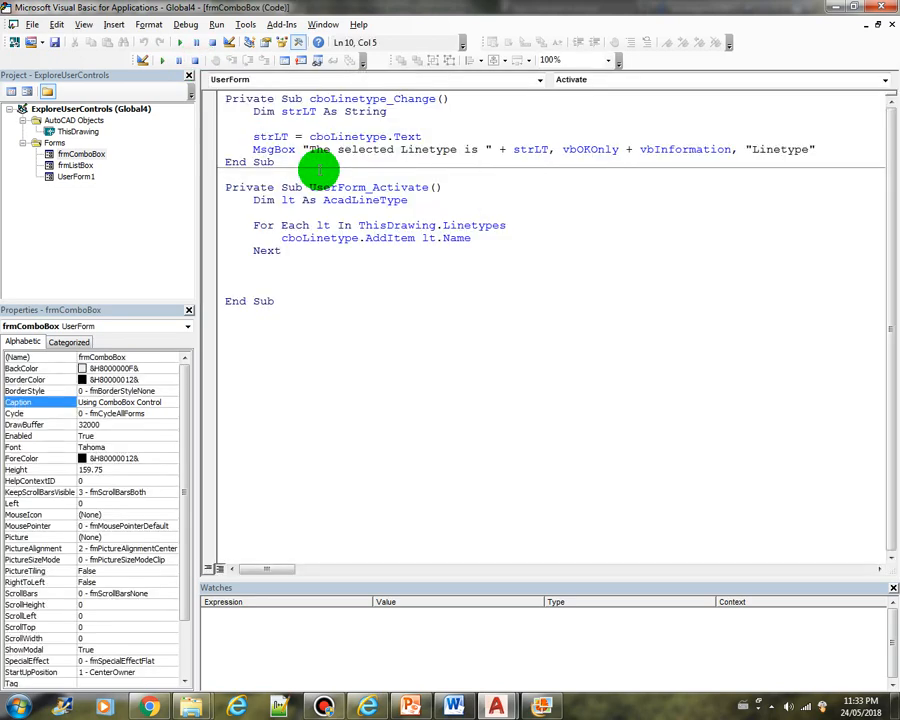
mouse_move(322, 225)
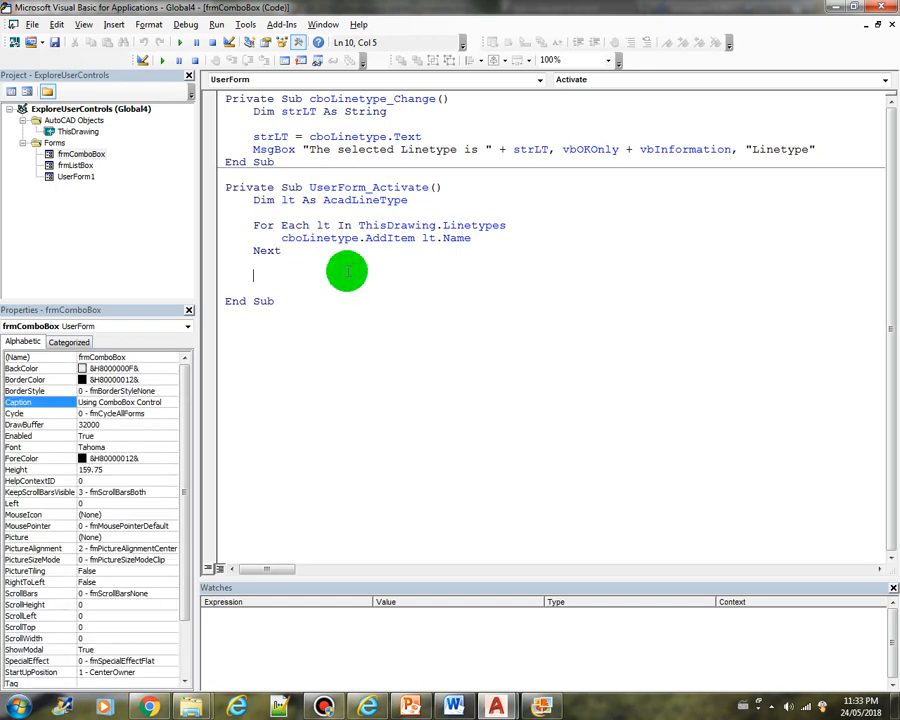
- Add cboLinetype.AddItem "Select a Linetype:", 0 after the Next in UserForm_Activate and rerun the form
type("cbo")
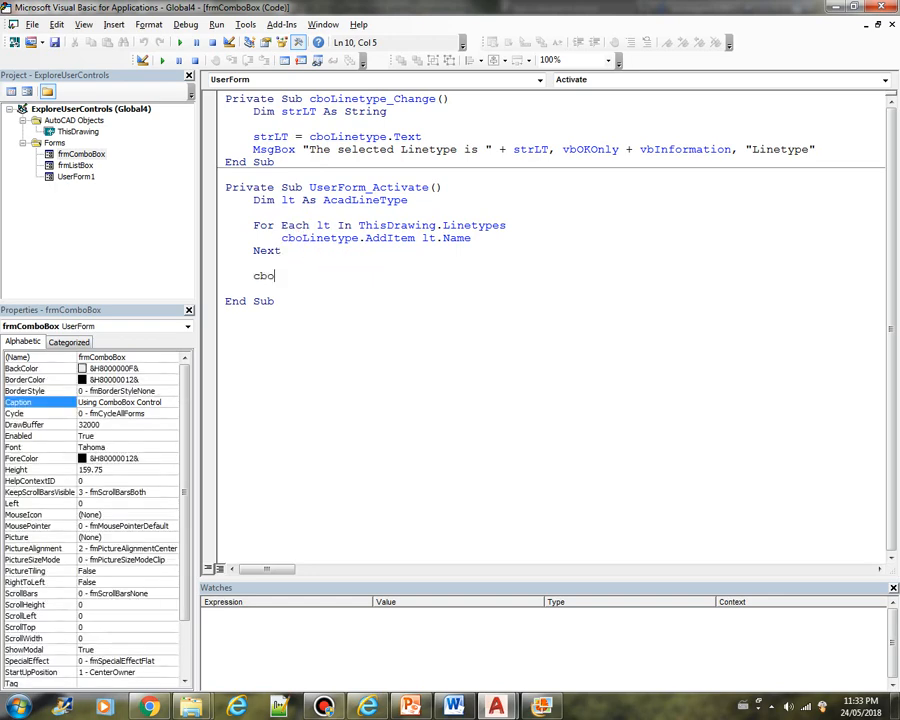
type("Lin")
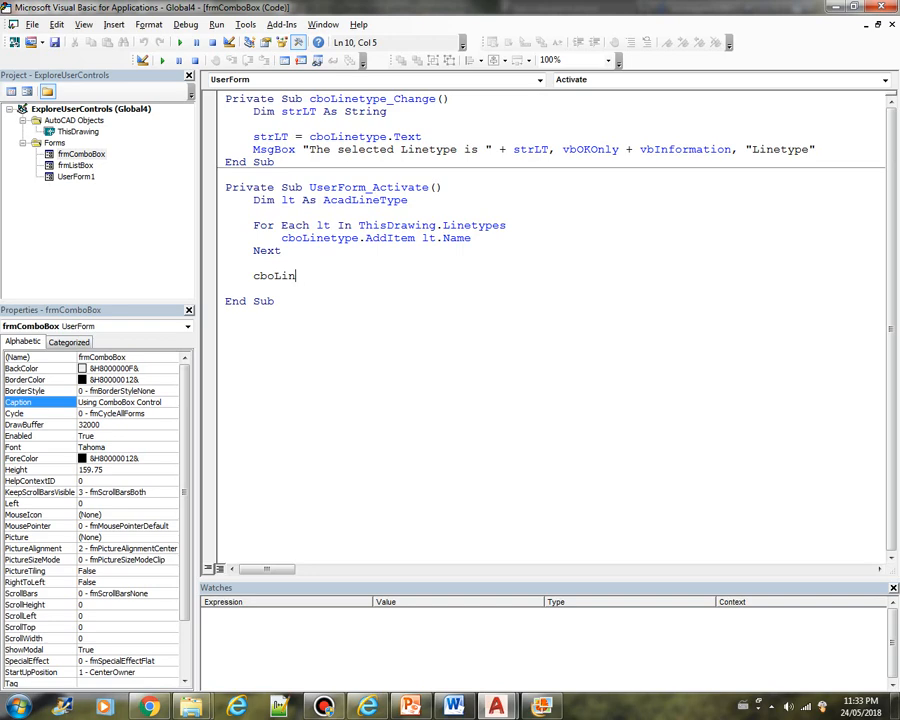
type(".ad")
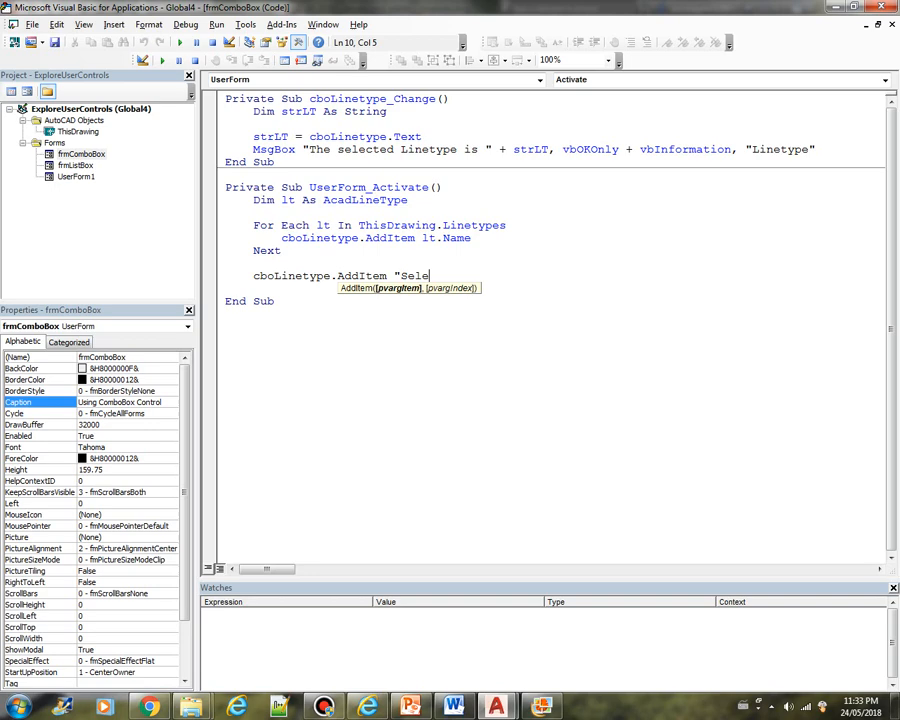
type("ct a")
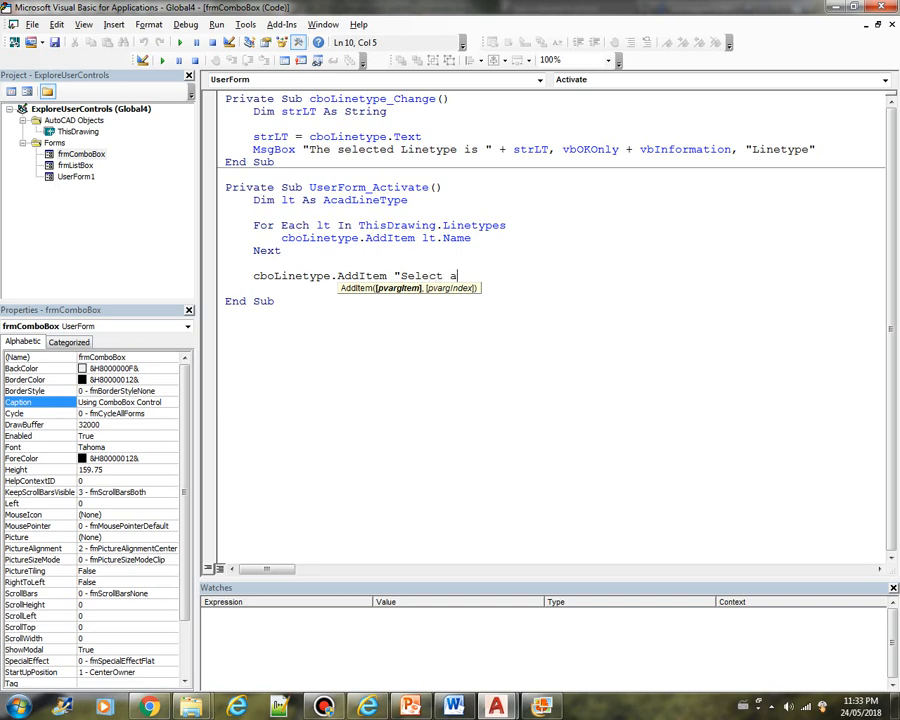
type("Lintype")
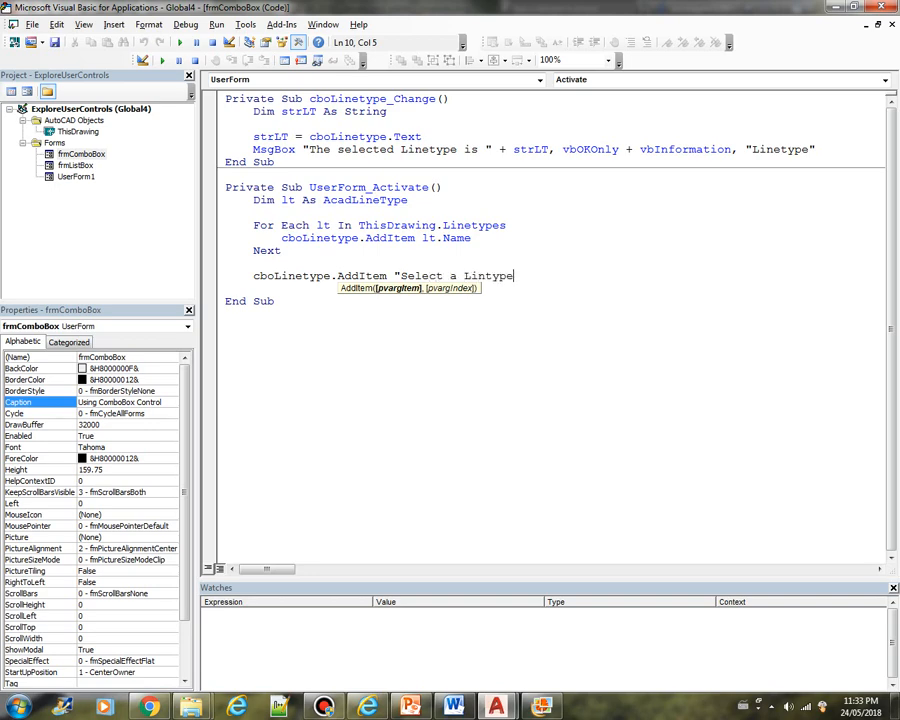
key("Backspace")
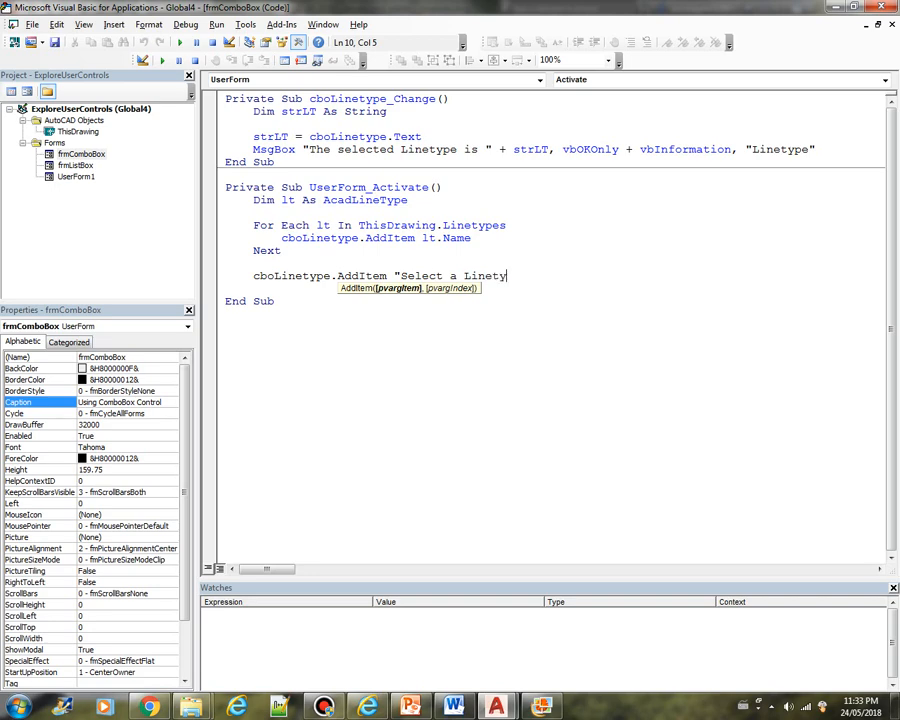
type("pe:\"")
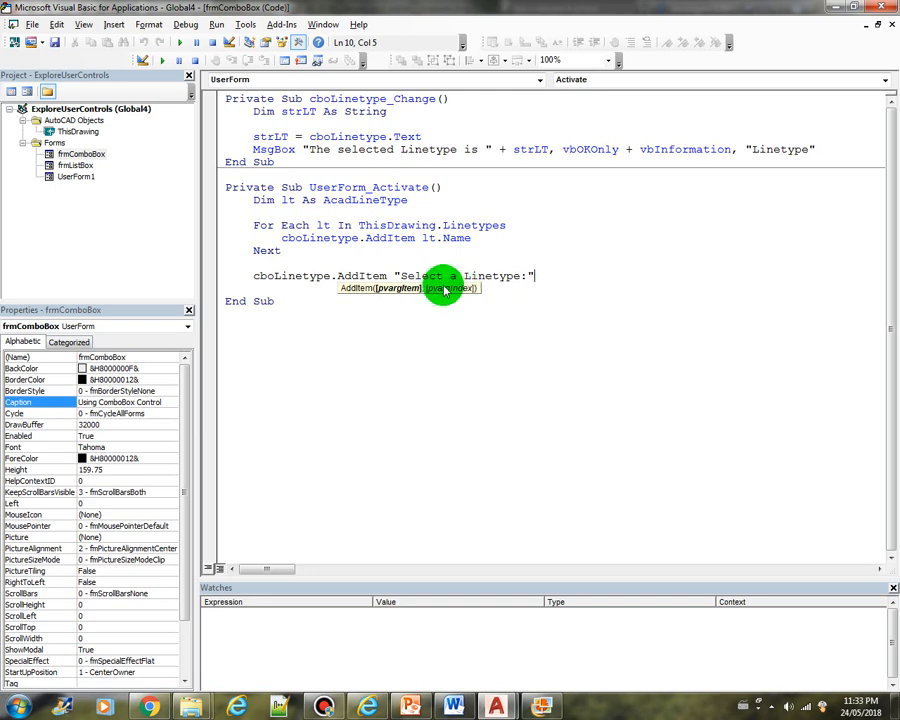
type(", 0")
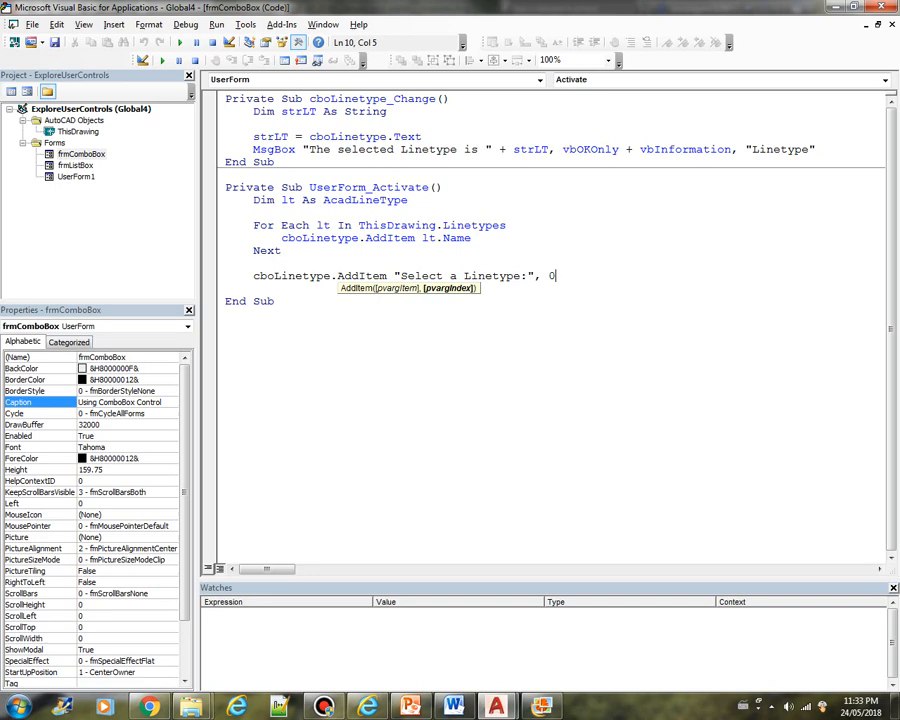
mouse_move(568, 287)
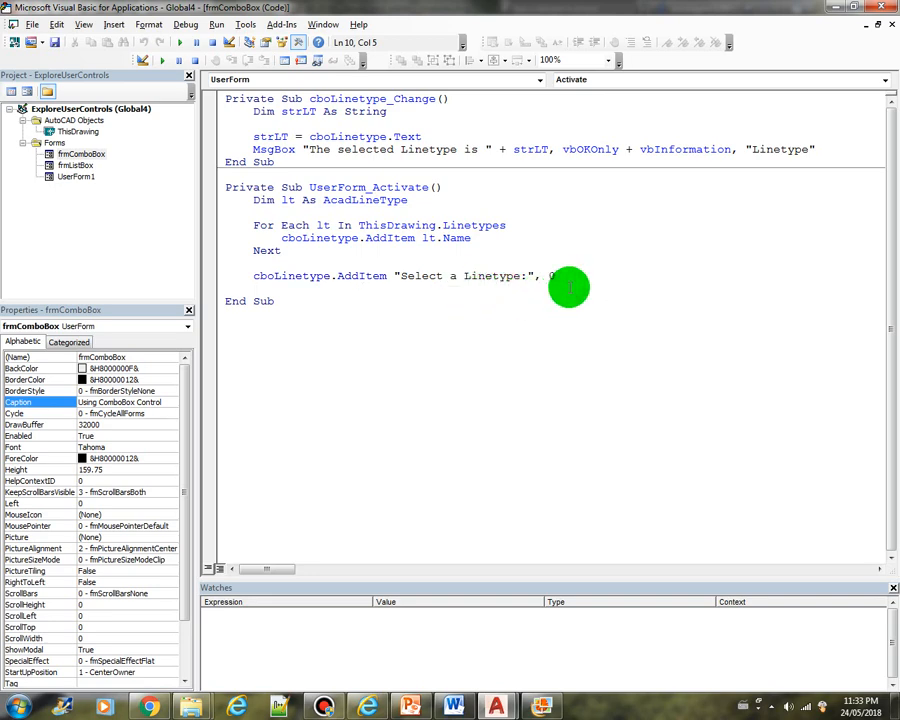
left_click(178, 42)
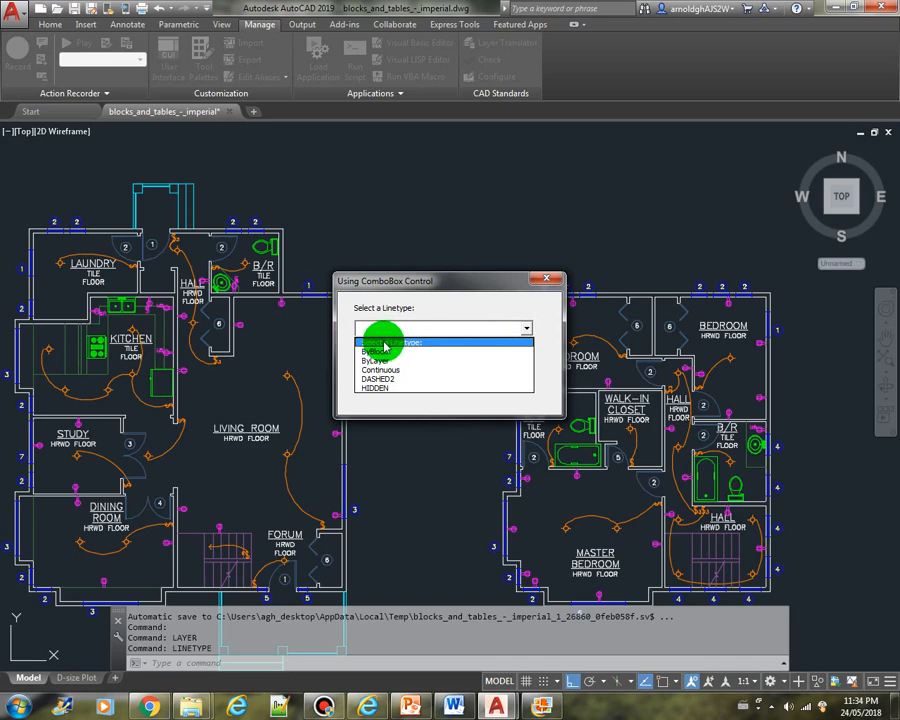
- Pick the Select a Linetype: prompt entry at the top of the running form's linetype list
left_click(526, 328)
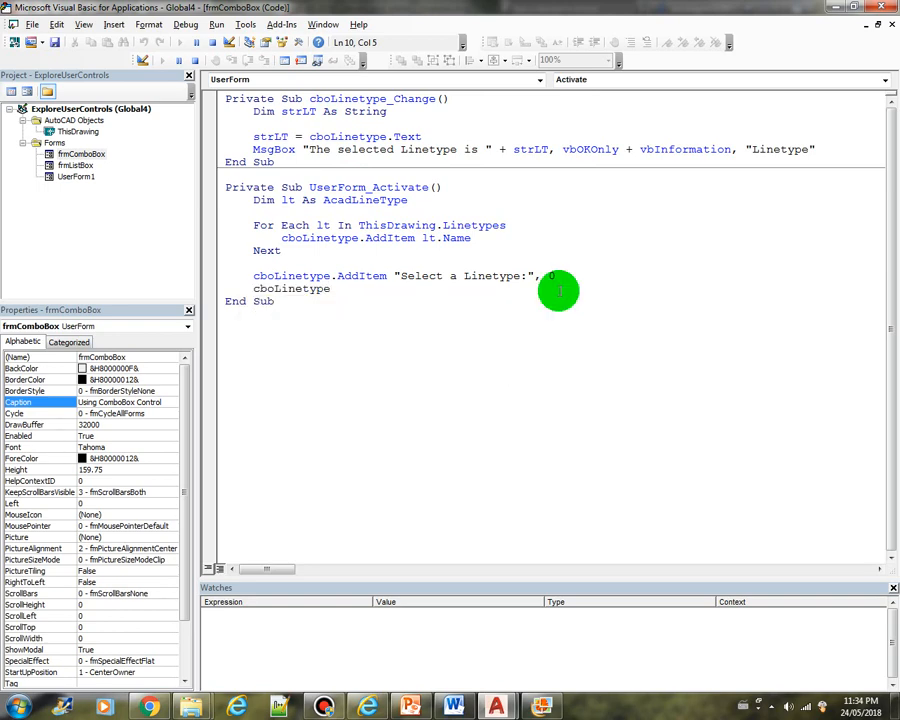
- Add cboLinetype.ListIndex = 0 so the prompt entry is preselected when the form opens
type(".sele")
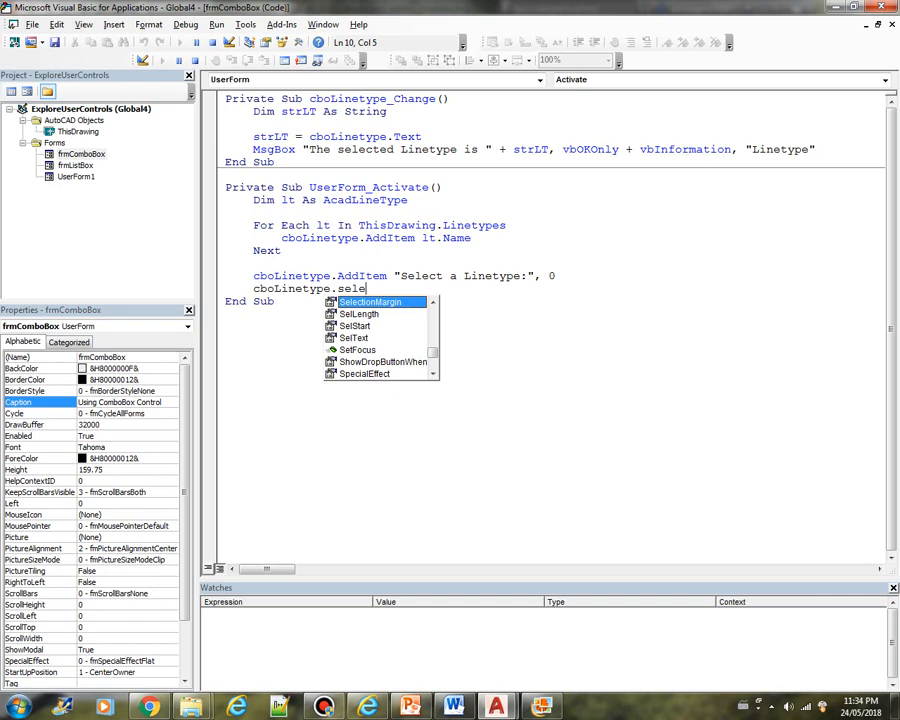
type("li")
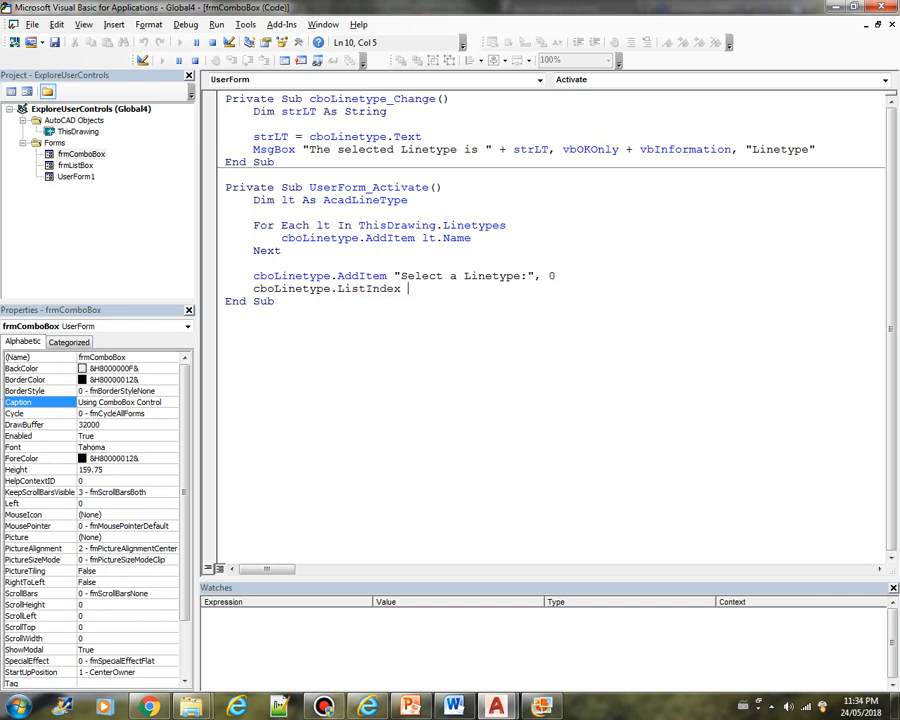
type("= 0")
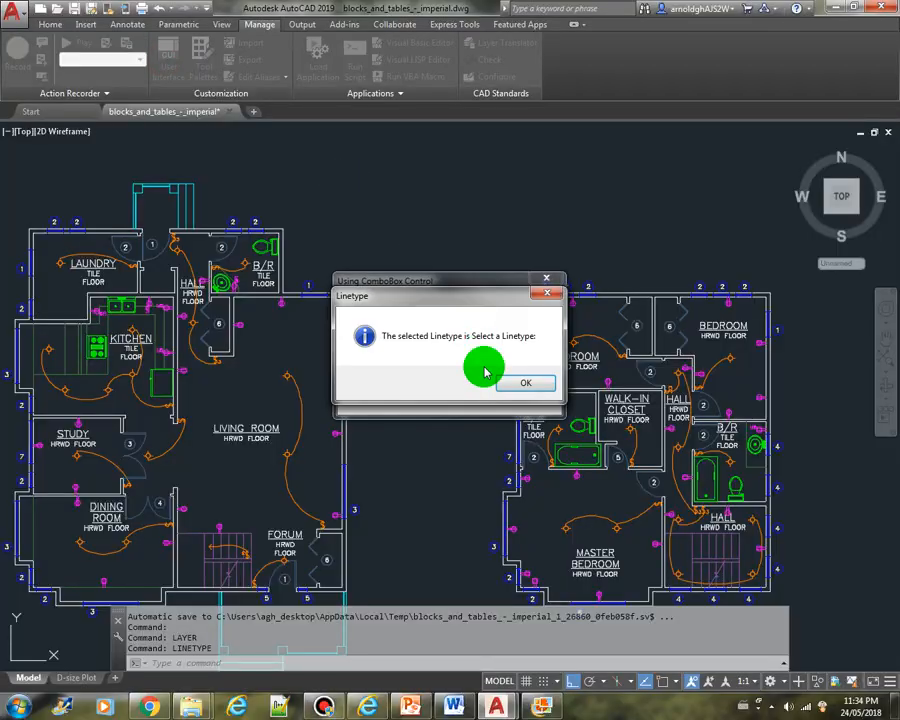
- Dismiss the prompt message, pick ByLayer, Continuous, then the Select a Linetype: placeholder, acknowledging each report
left_click(526, 382)
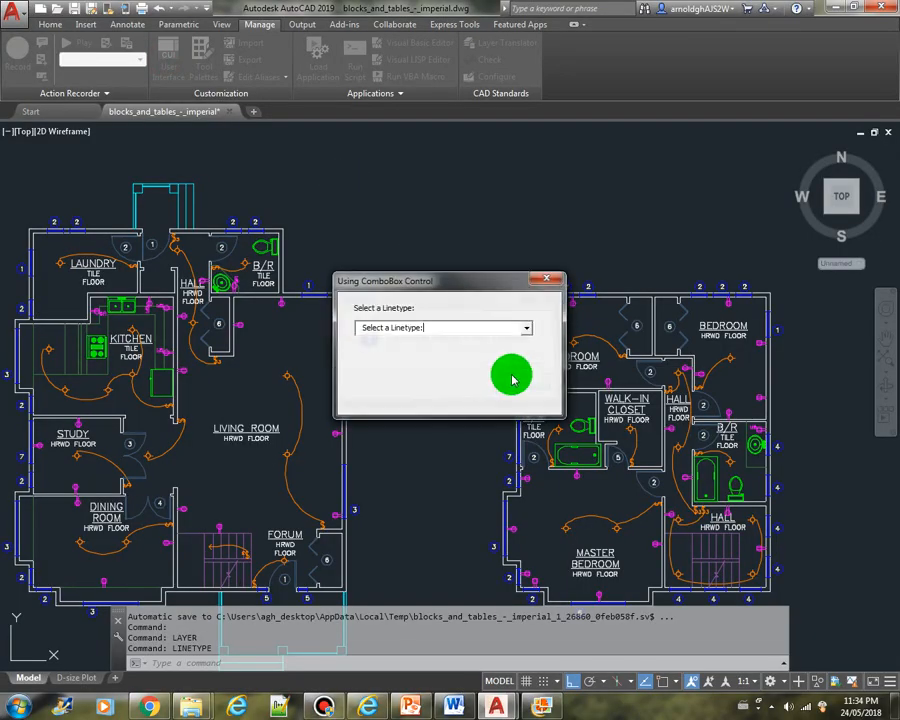
mouse_move(408, 327)
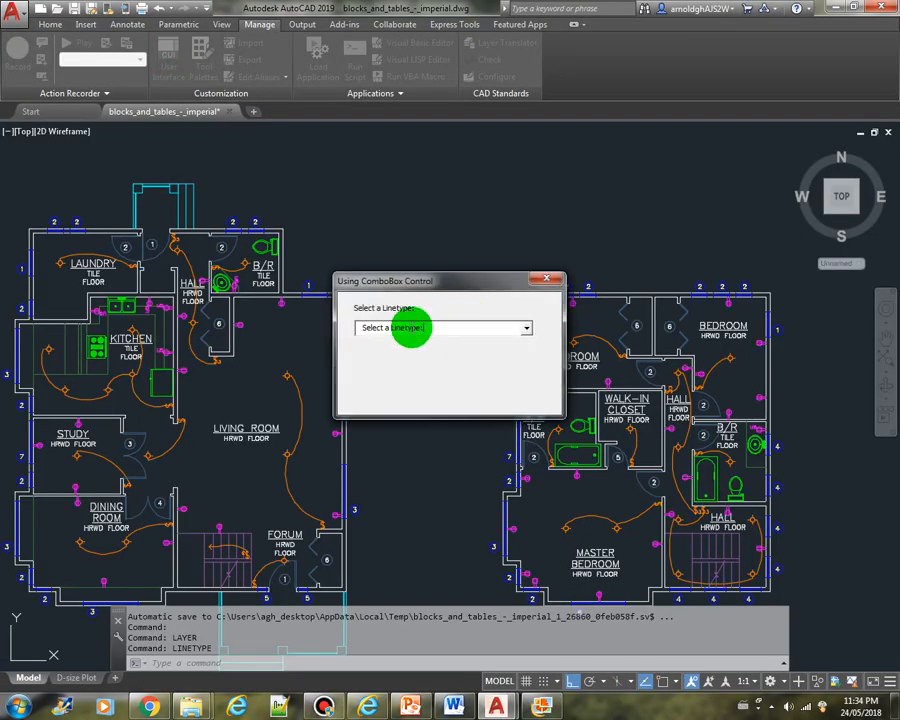
mouse_move(347, 314)
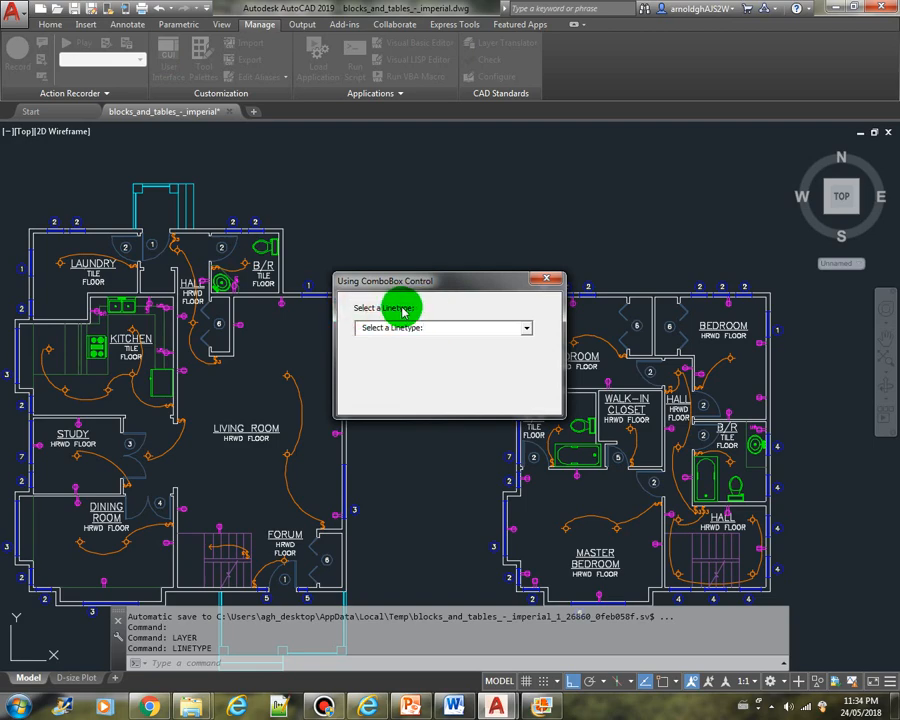
mouse_move(505, 343)
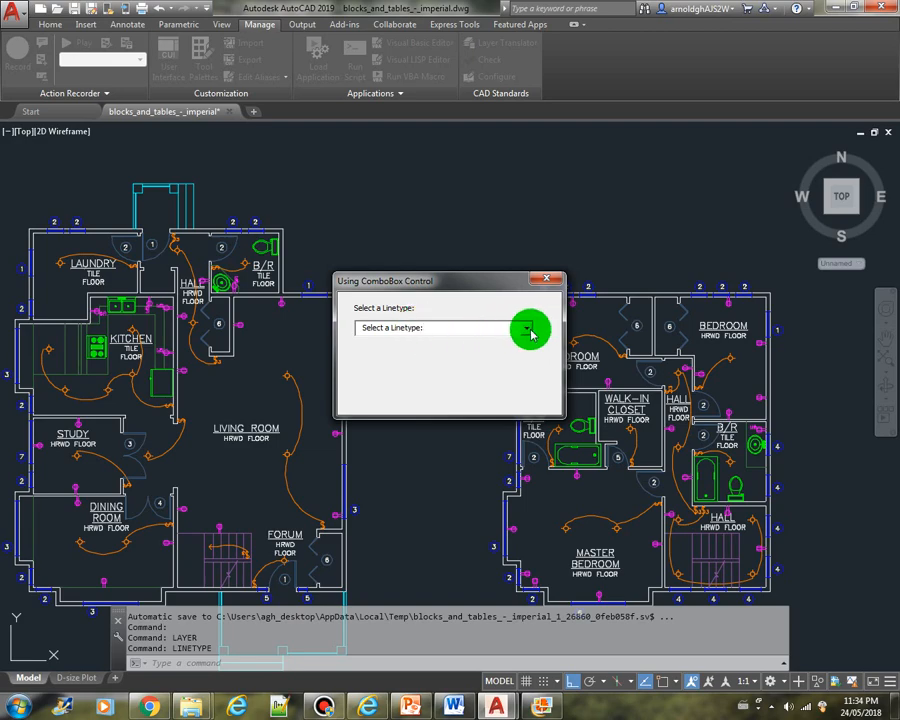
left_click(526, 328)
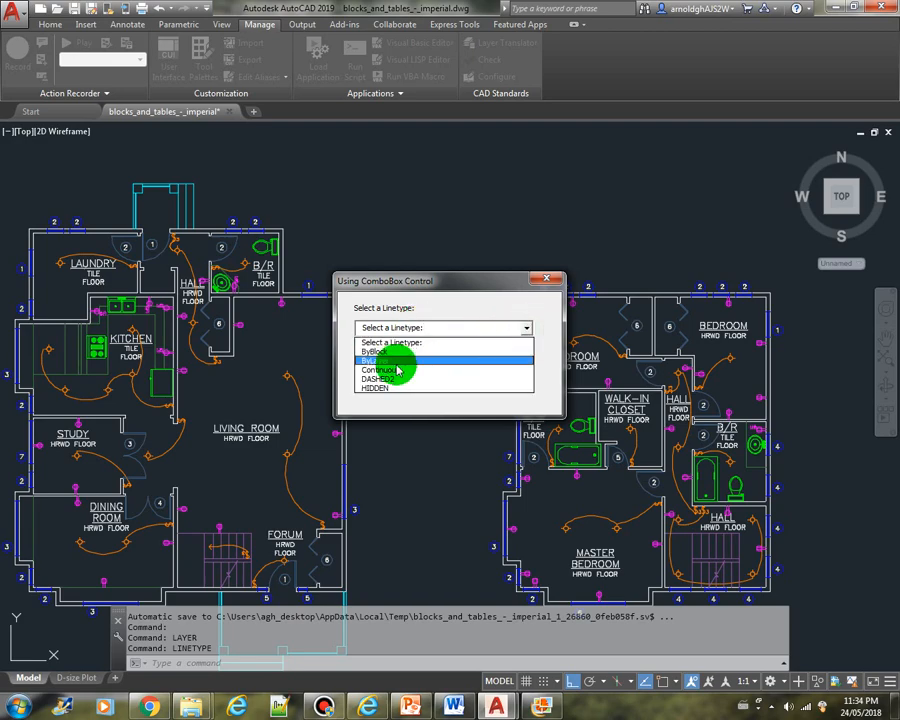
left_click(385, 360)
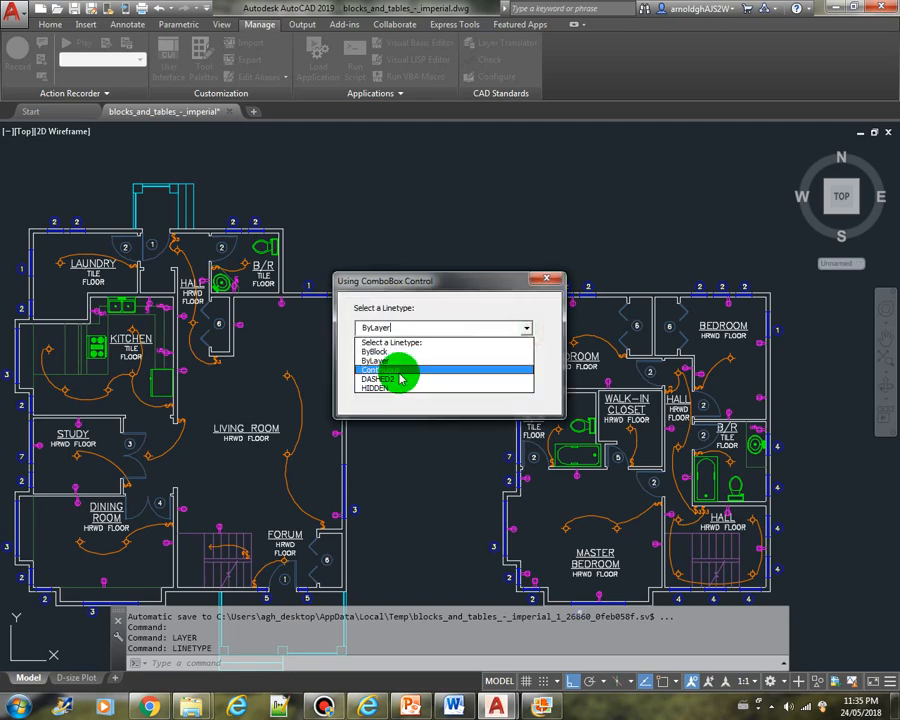
left_click(400, 369)
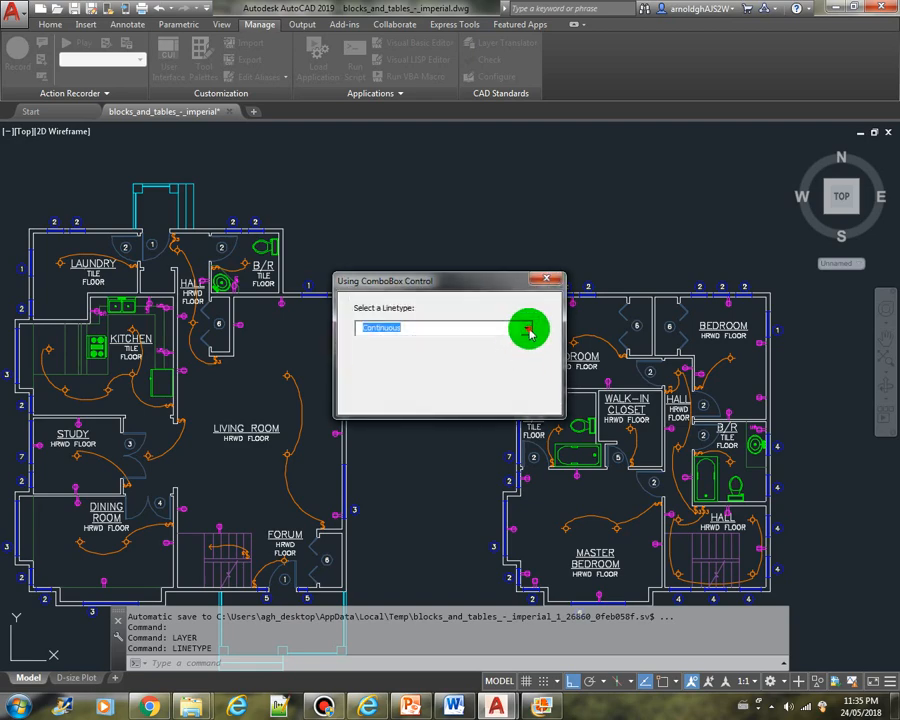
left_click(527, 328)
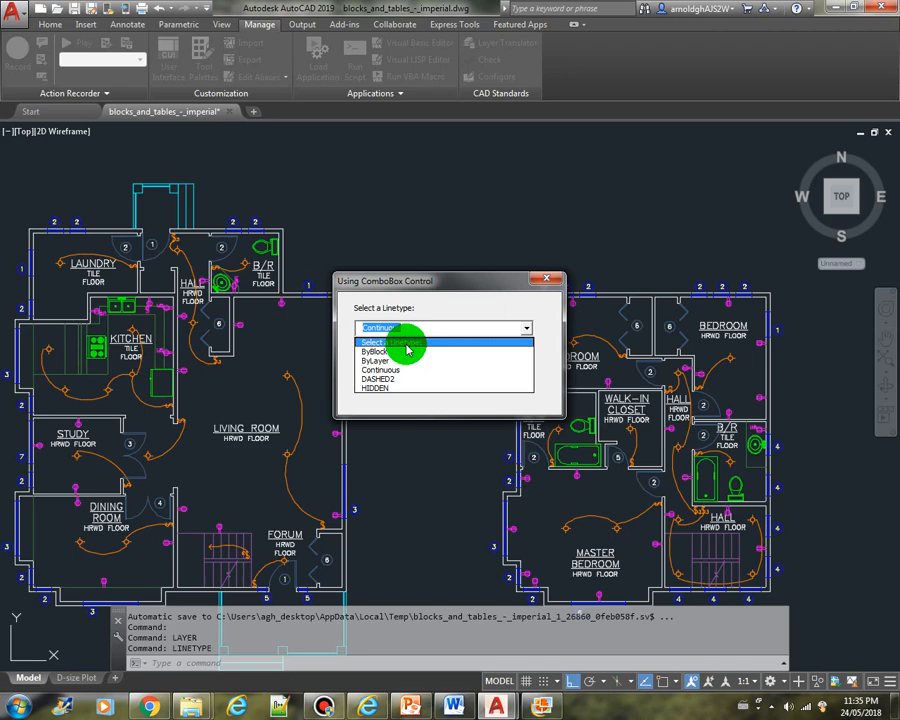
left_click(395, 342)
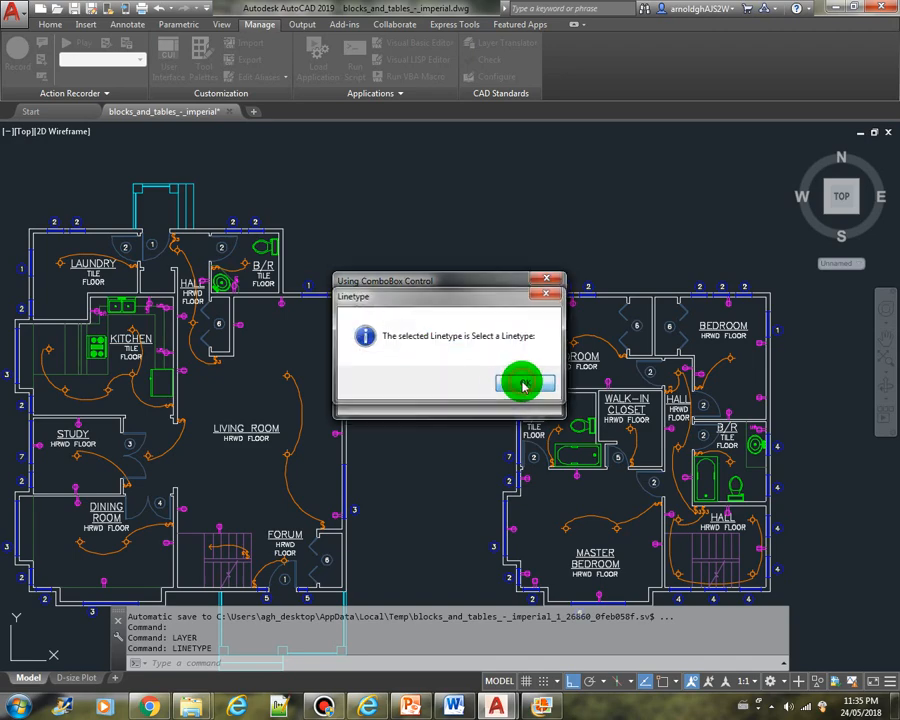
left_click(522, 384)
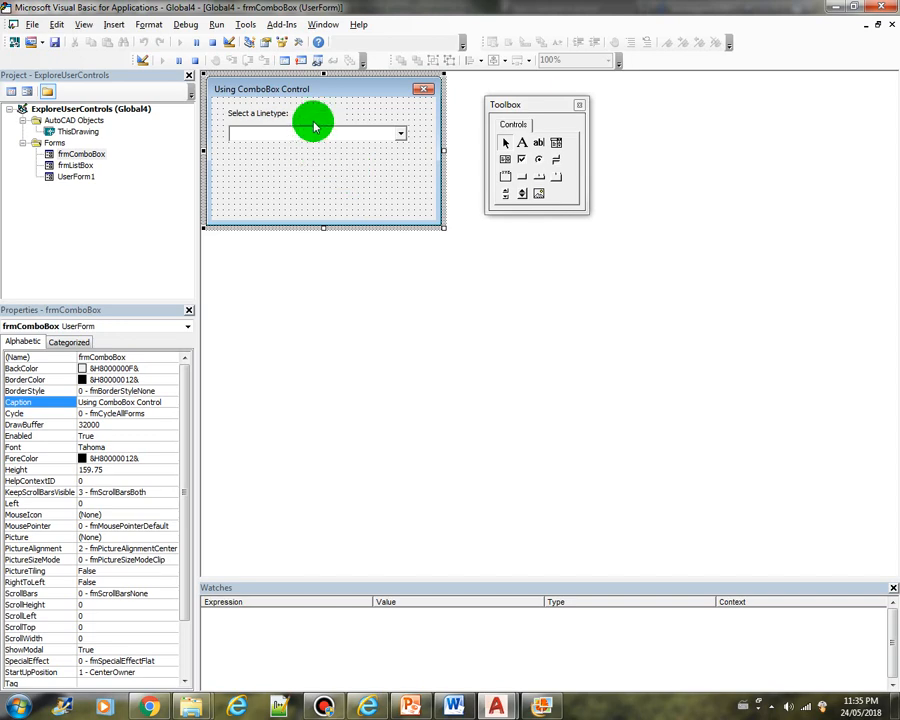
- Wrap the cboLinetype_Change MsgBox in If (strLT <> "Select a Linetype:") Then … End If and reset the run
double_click(313, 133)
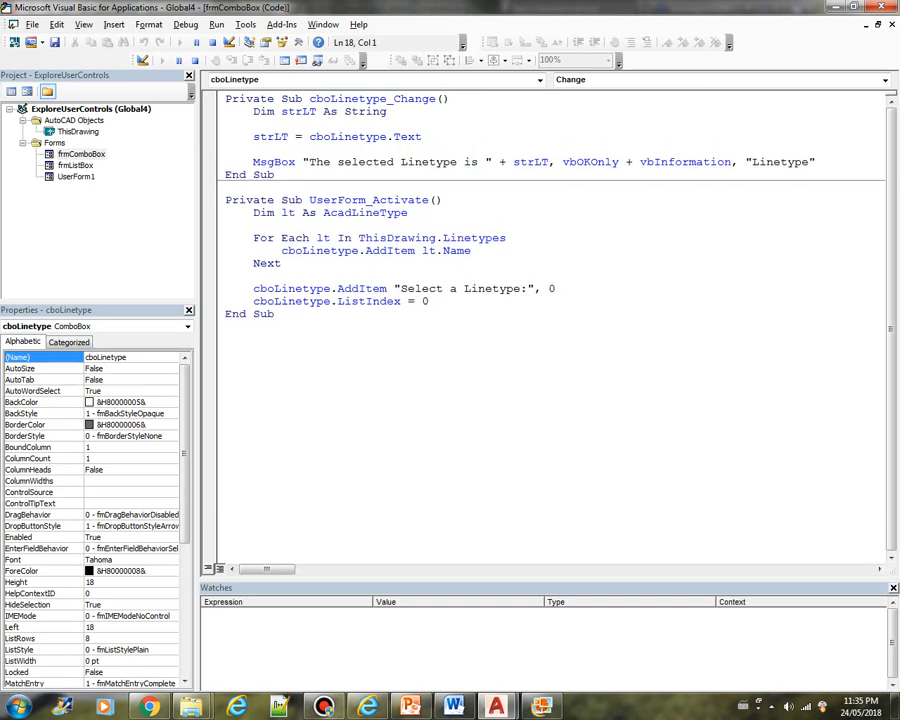
type("if")
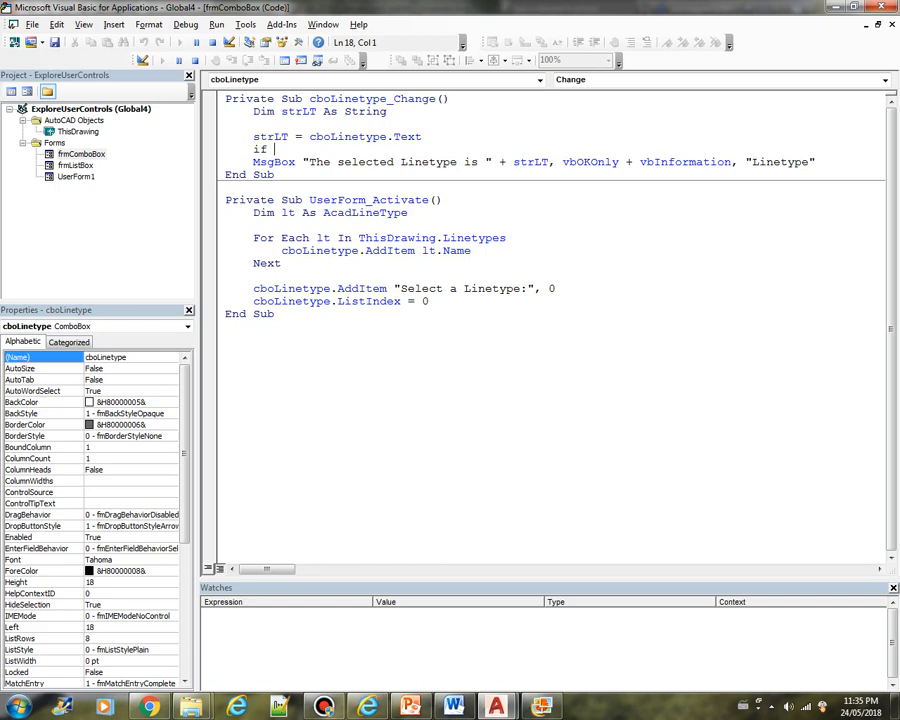
type("(s")
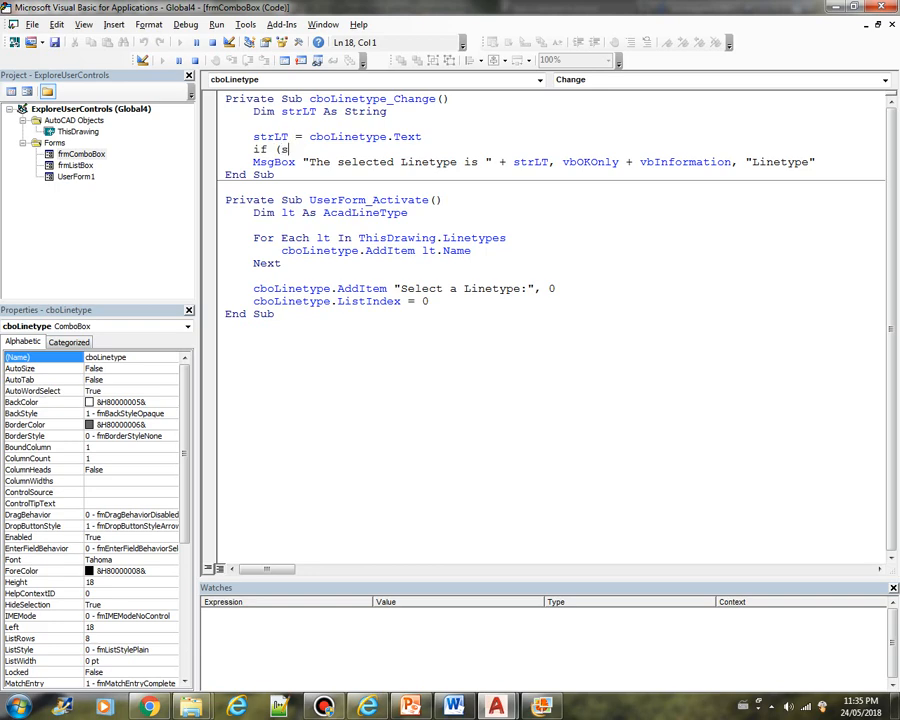
type("trLT <> \"Select a Linetype:")
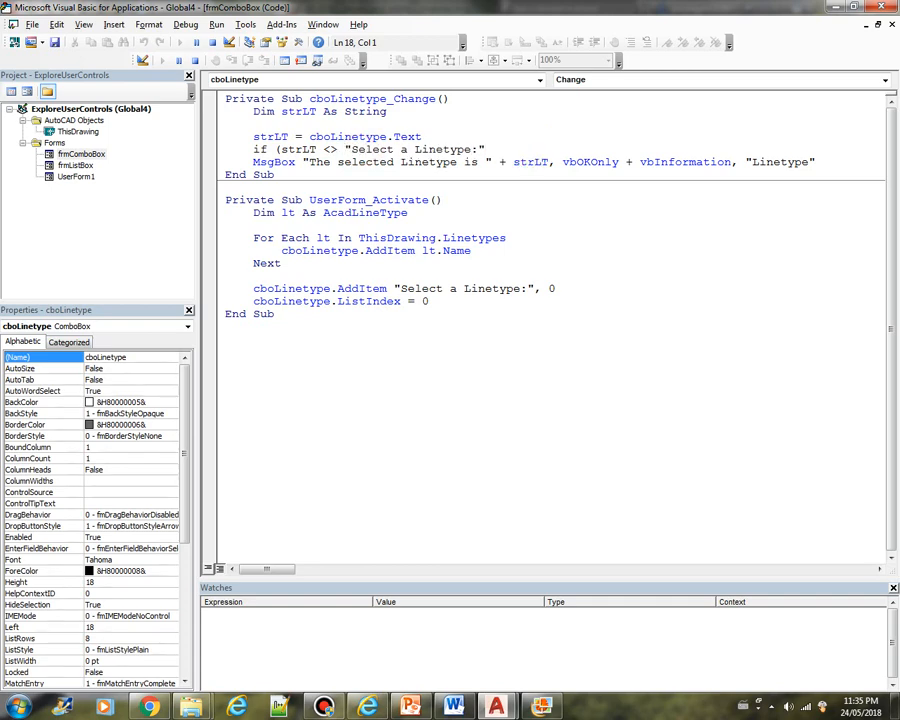
type("then")
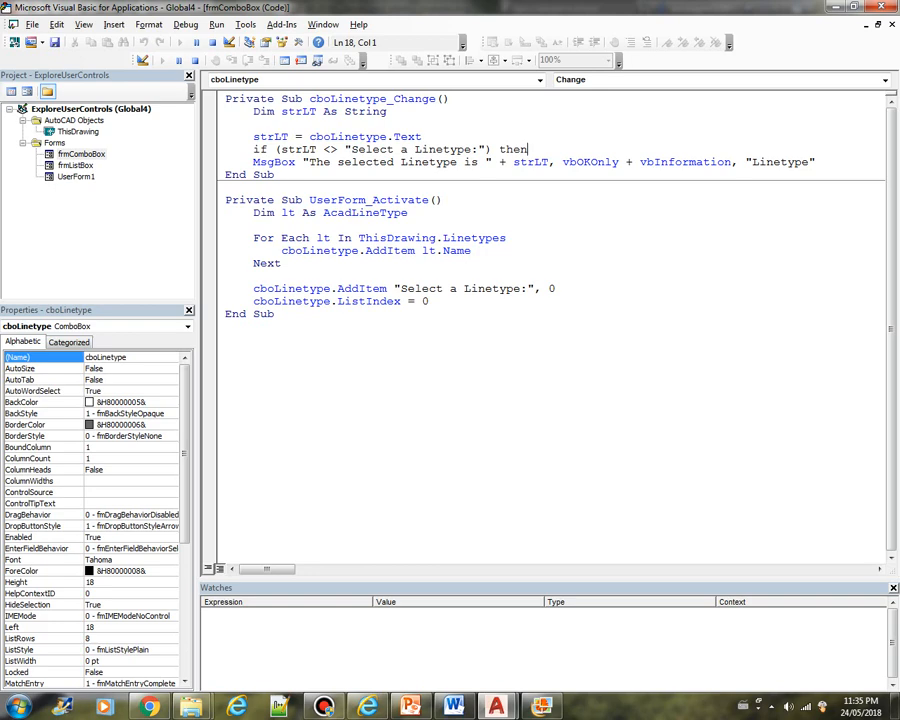
key("Return")
type("End If")
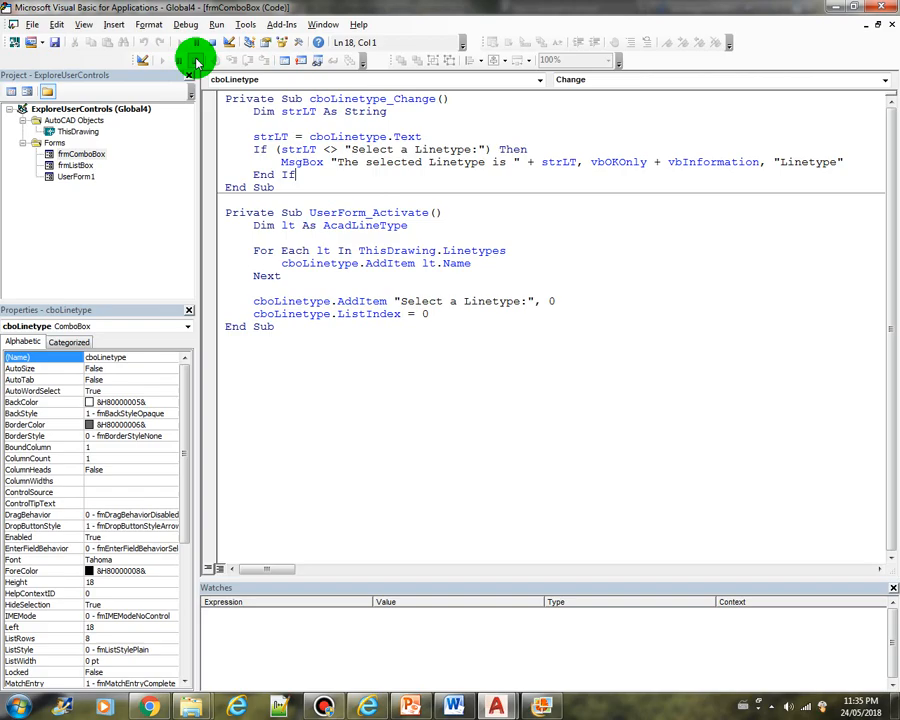
left_click(164, 63)
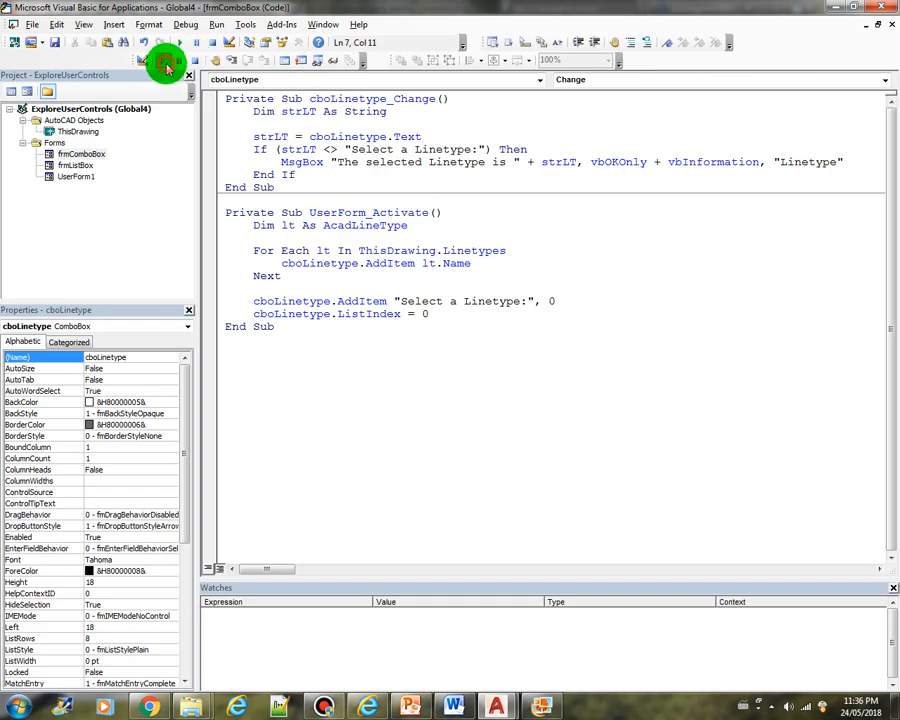
- Run the revised form and pick Continuous, HIDDEN and ByLayer, acknowledging the reported linetypes
left_click(165, 62)
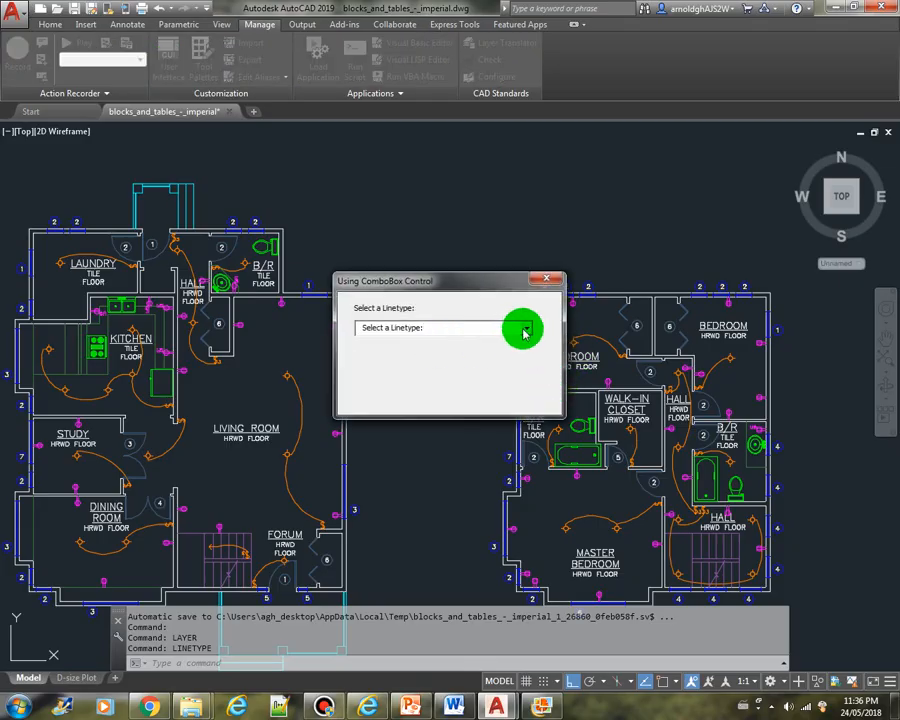
left_click(525, 328)
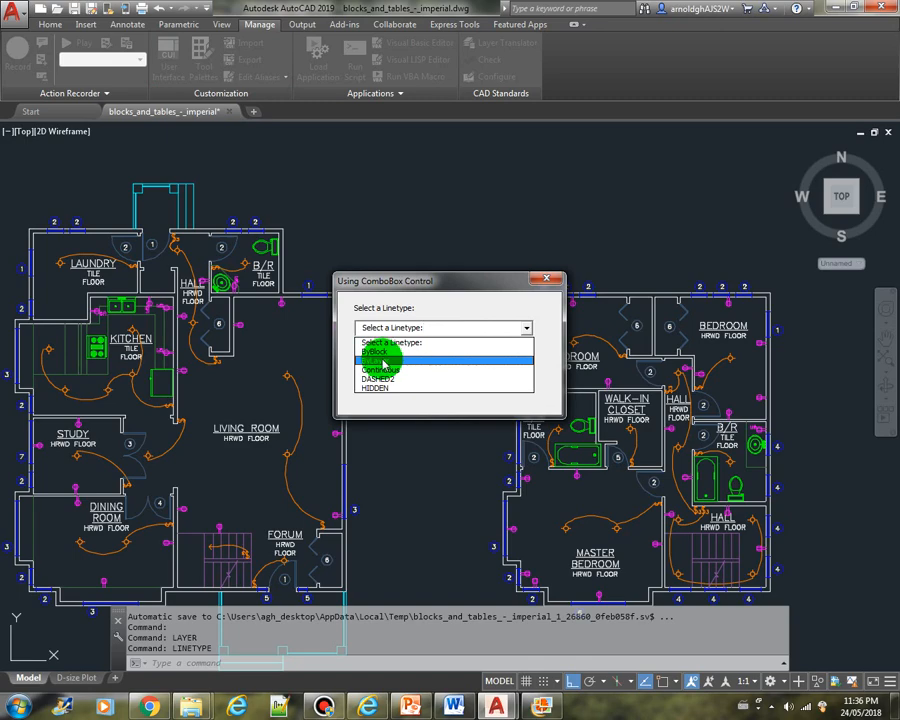
left_click(380, 358)
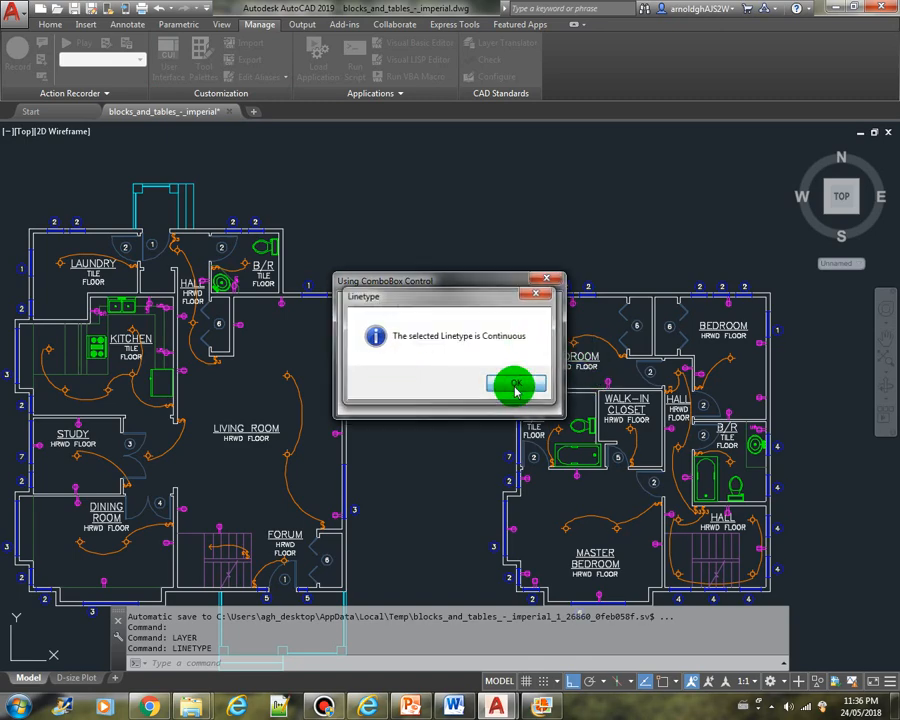
left_click(514, 386)
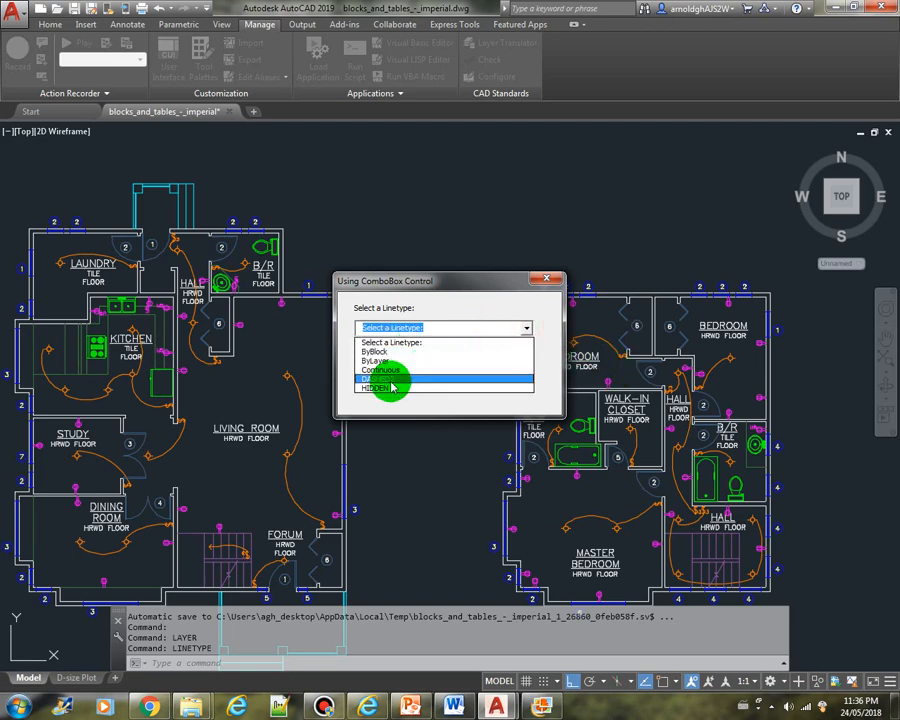
left_click(375, 387)
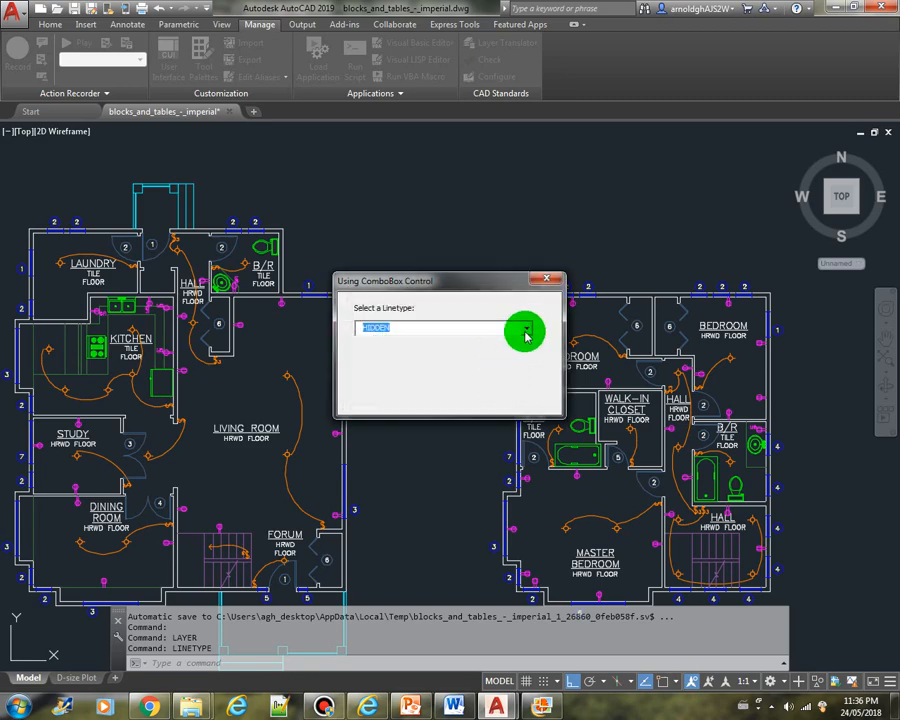
left_click(525, 330)
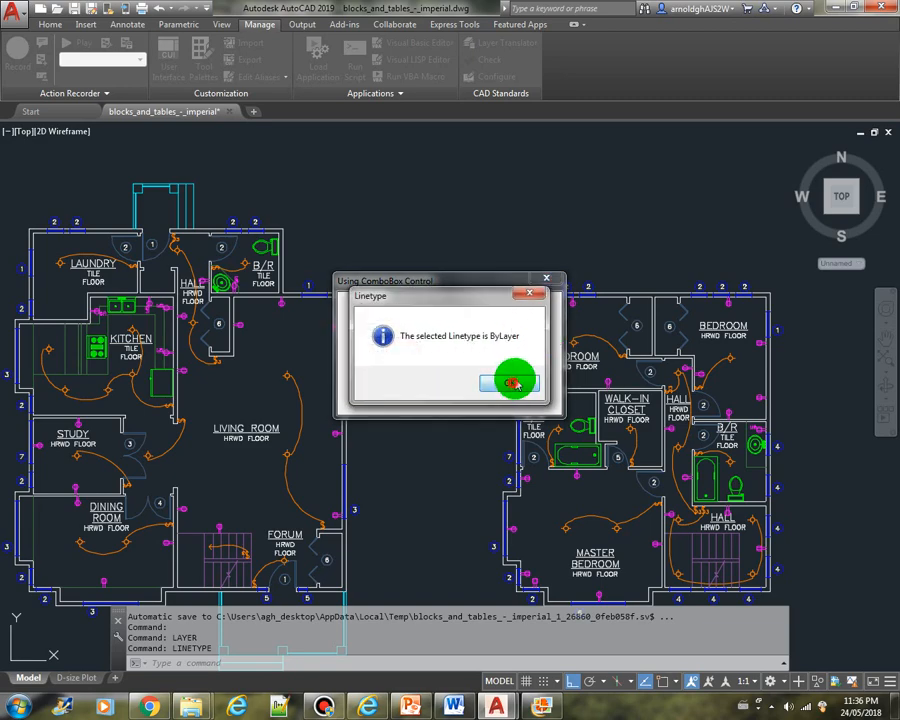
left_click(513, 383)
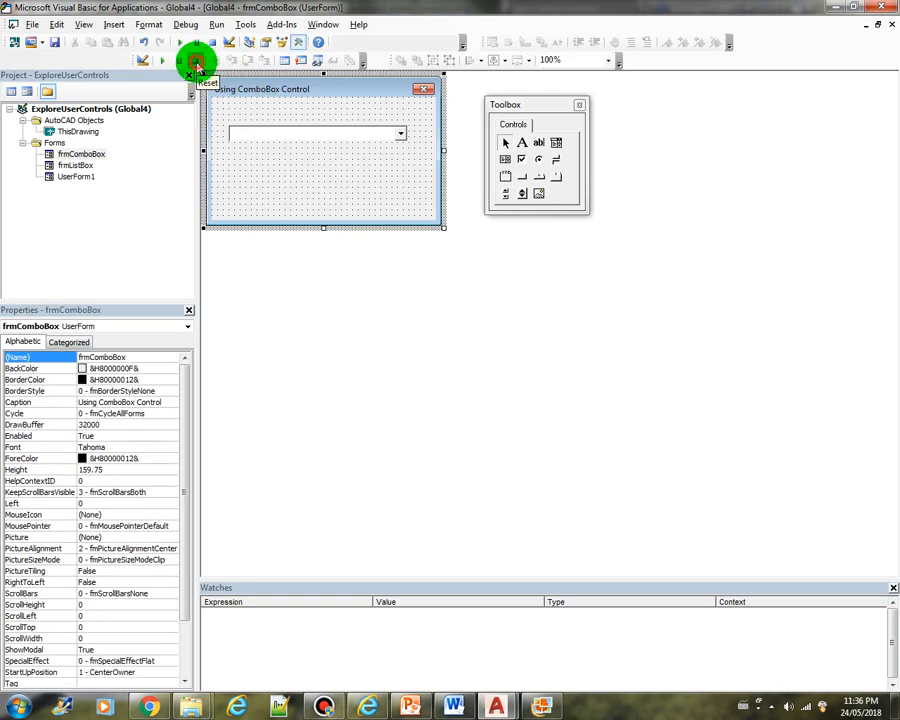
- Run the label-free form and pick ByLayer and DASHED2, acknowledging each linetype message
left_click(195, 62)
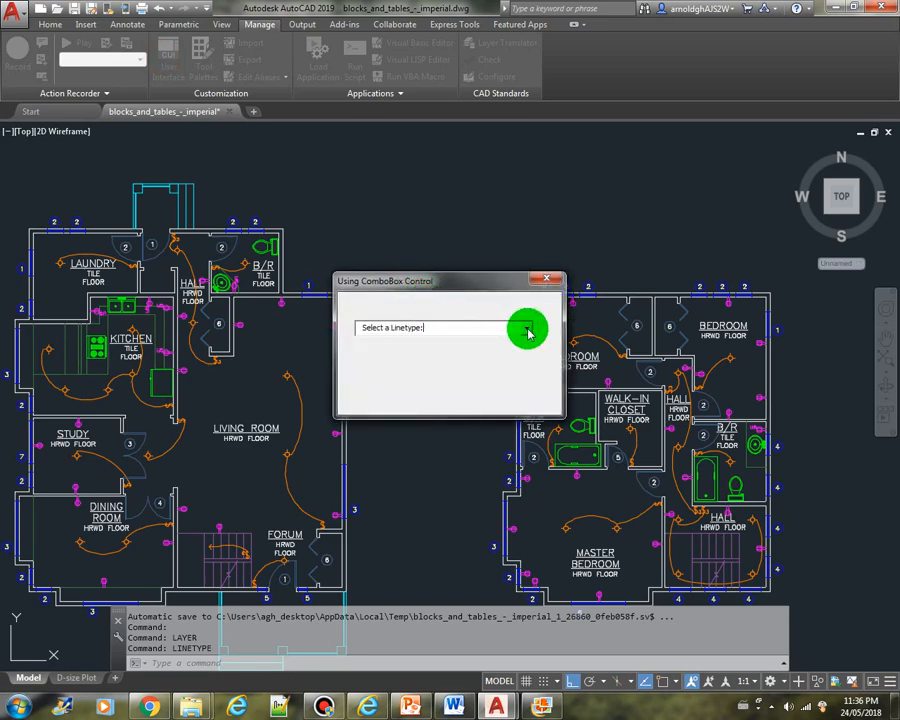
left_click(527, 328)
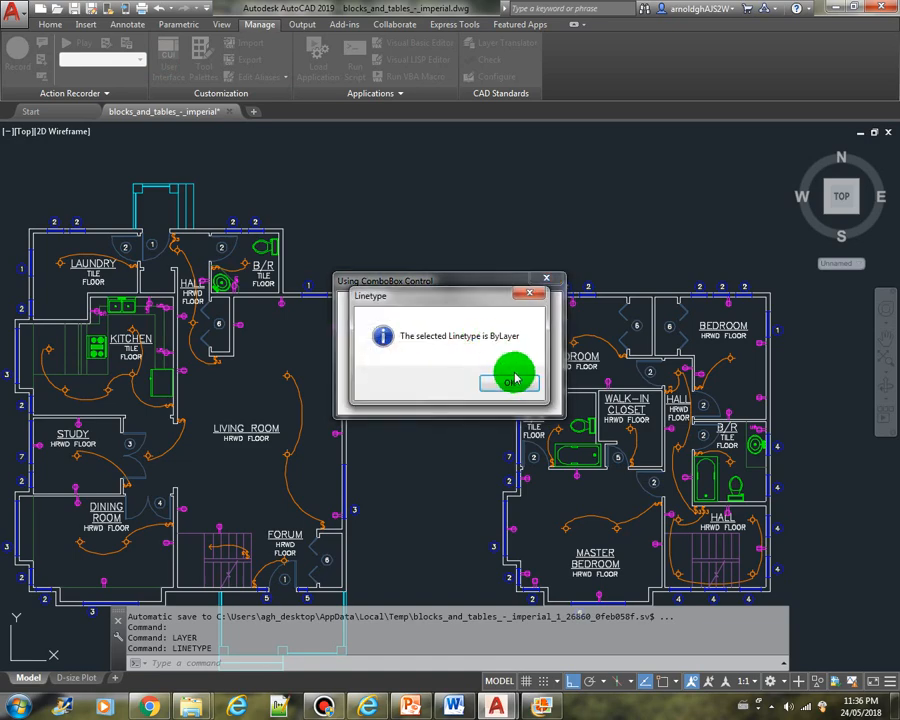
left_click(513, 380)
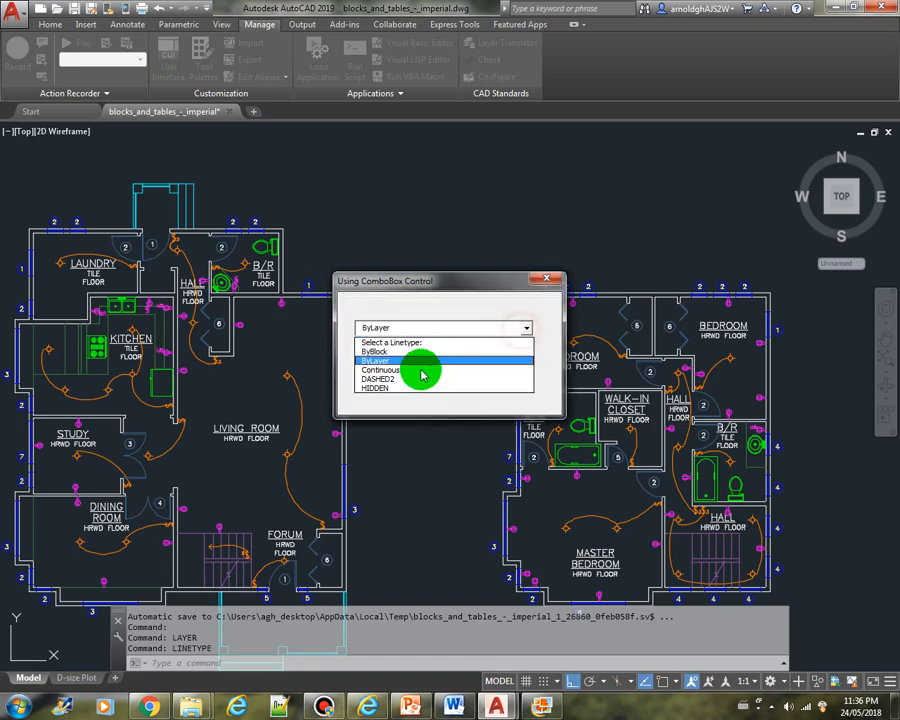
left_click(380, 378)
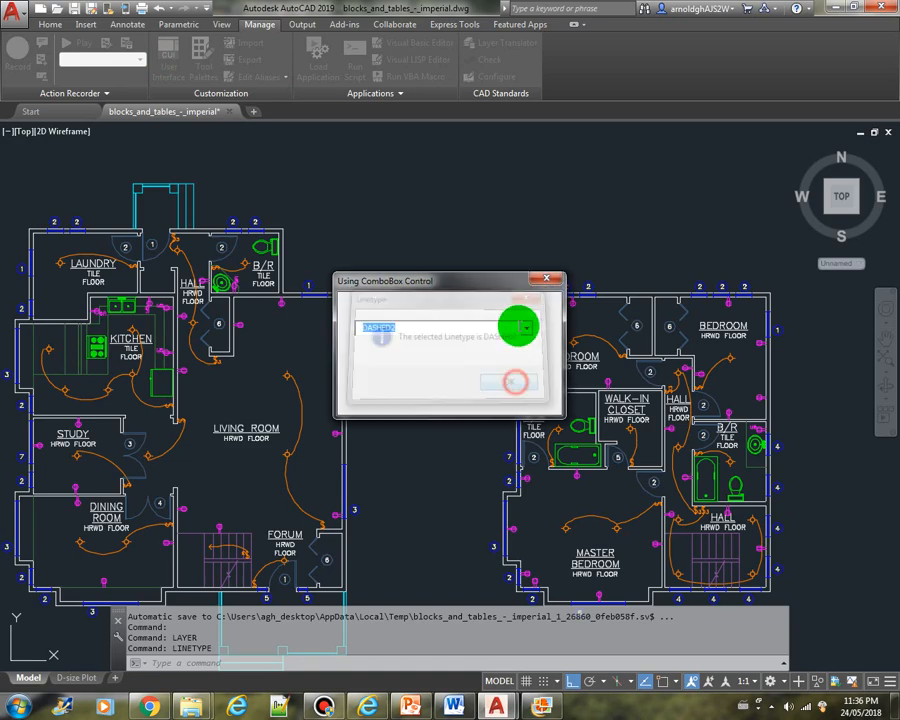
left_click(510, 382)
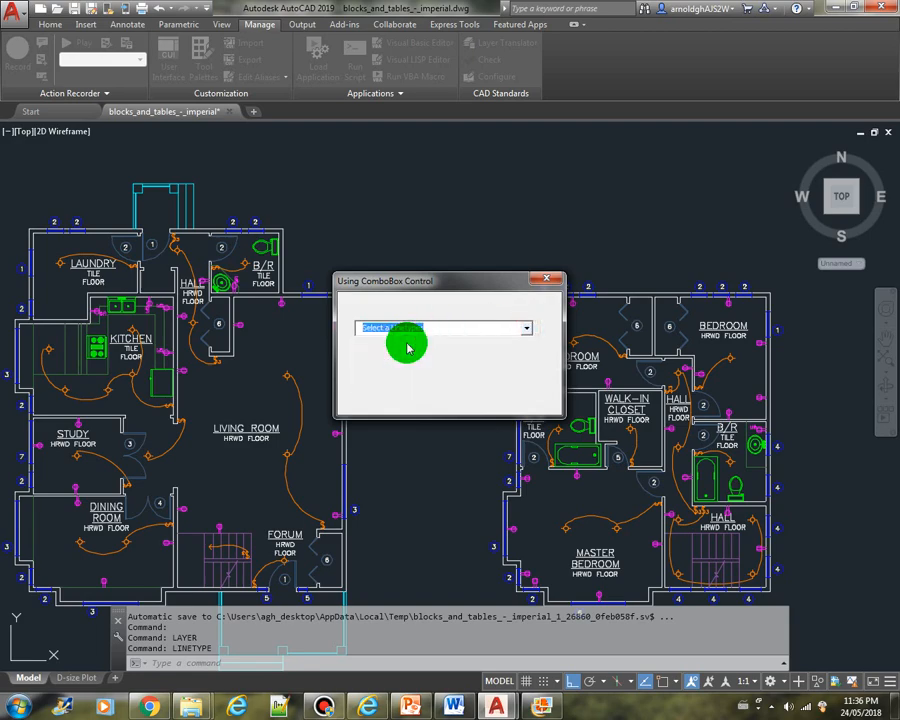